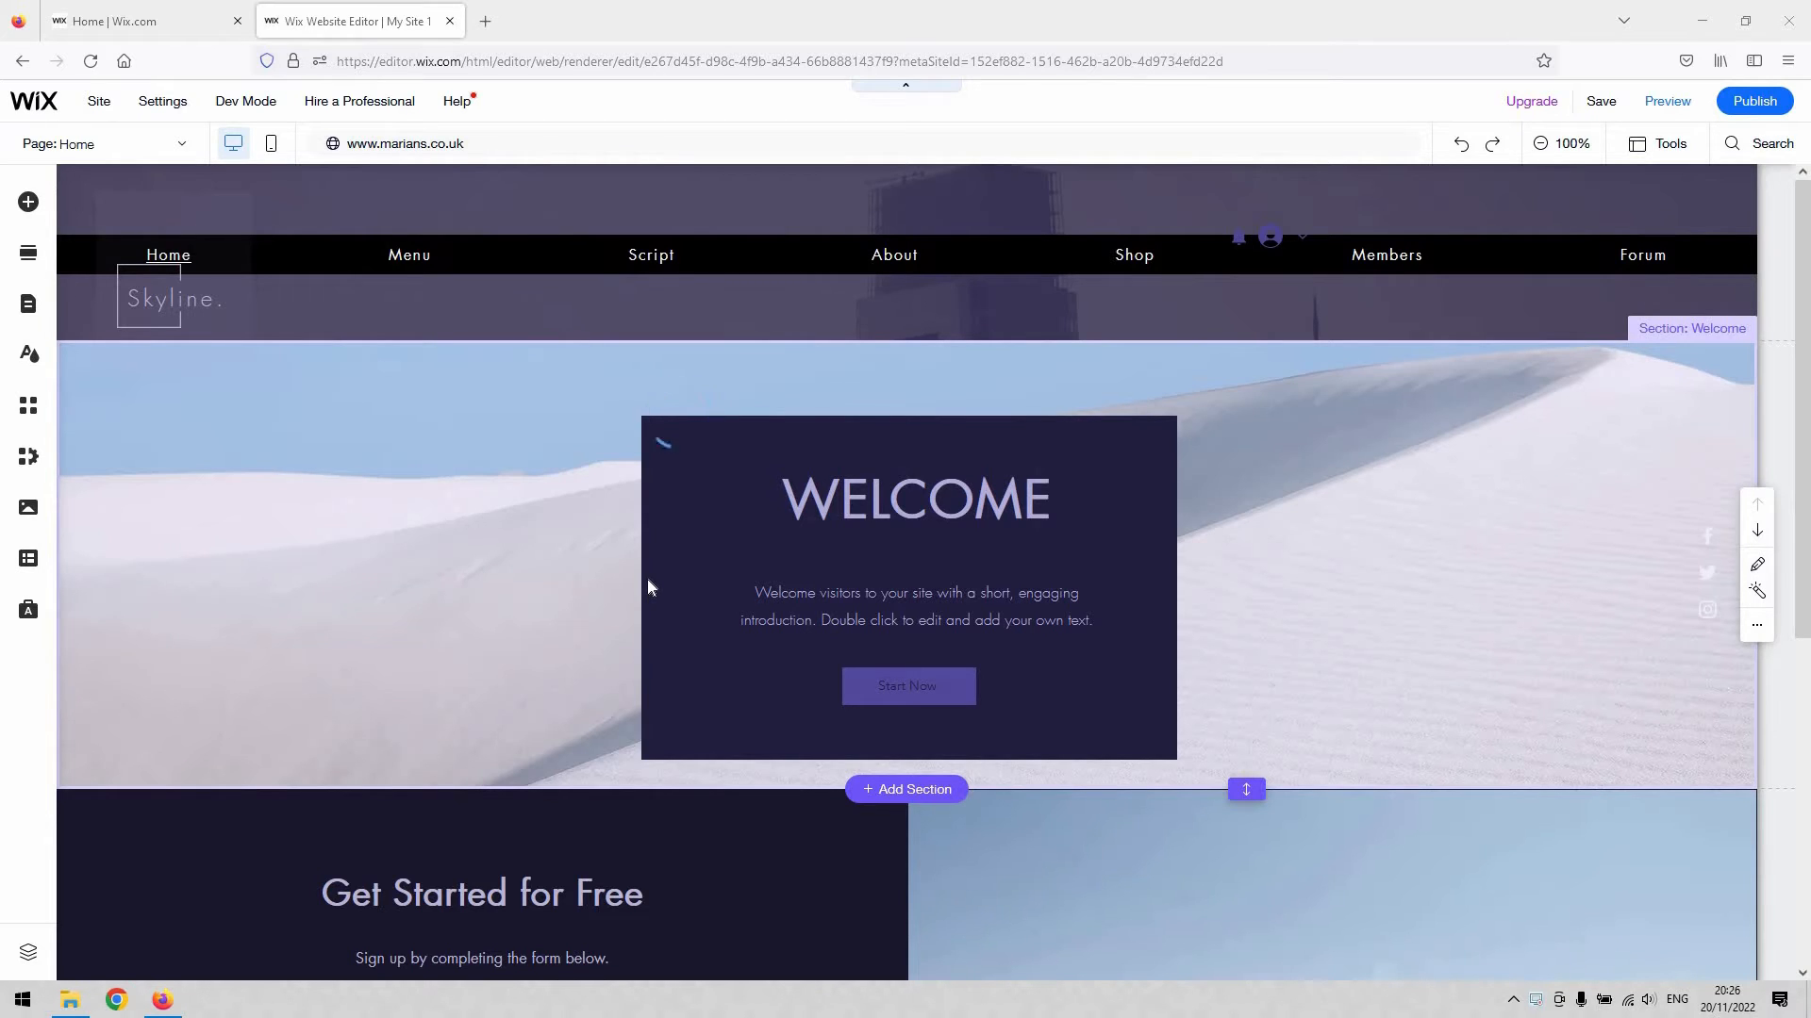
mouse_move(624, 595)
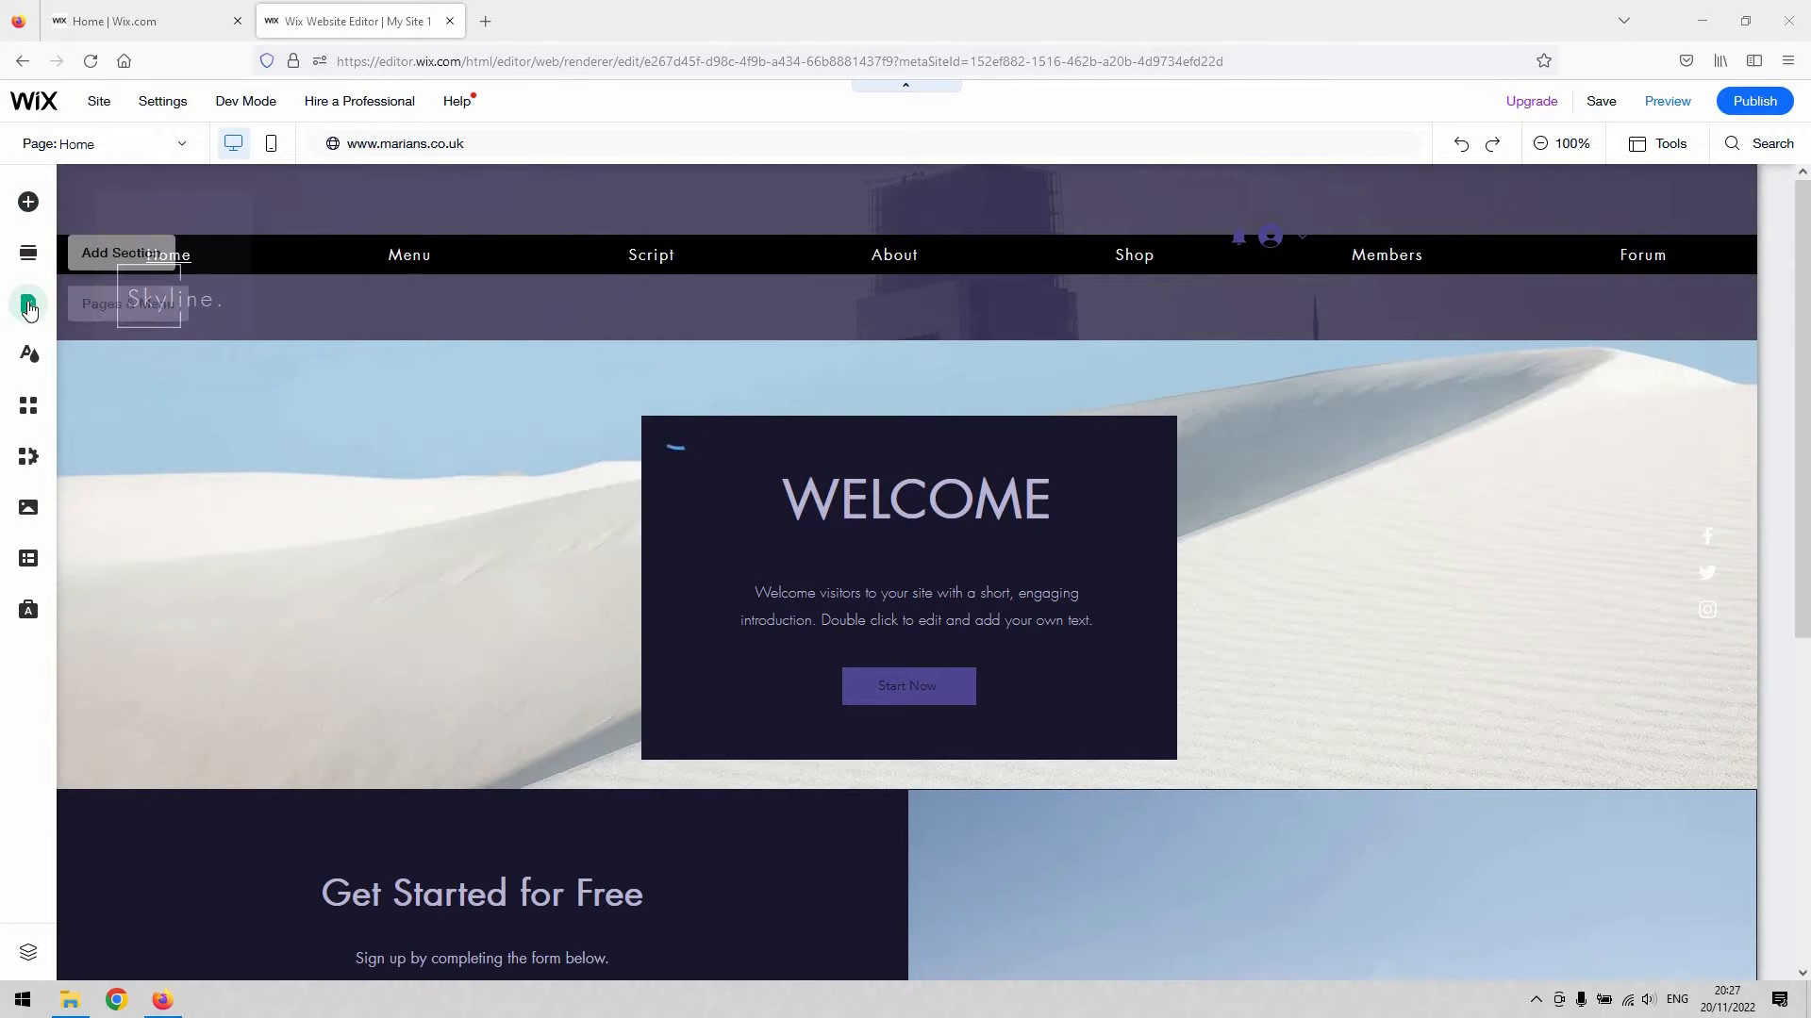
- Browse the Add Page template gallery down to the About designs like Team bio and Basic resume
click(28, 304)
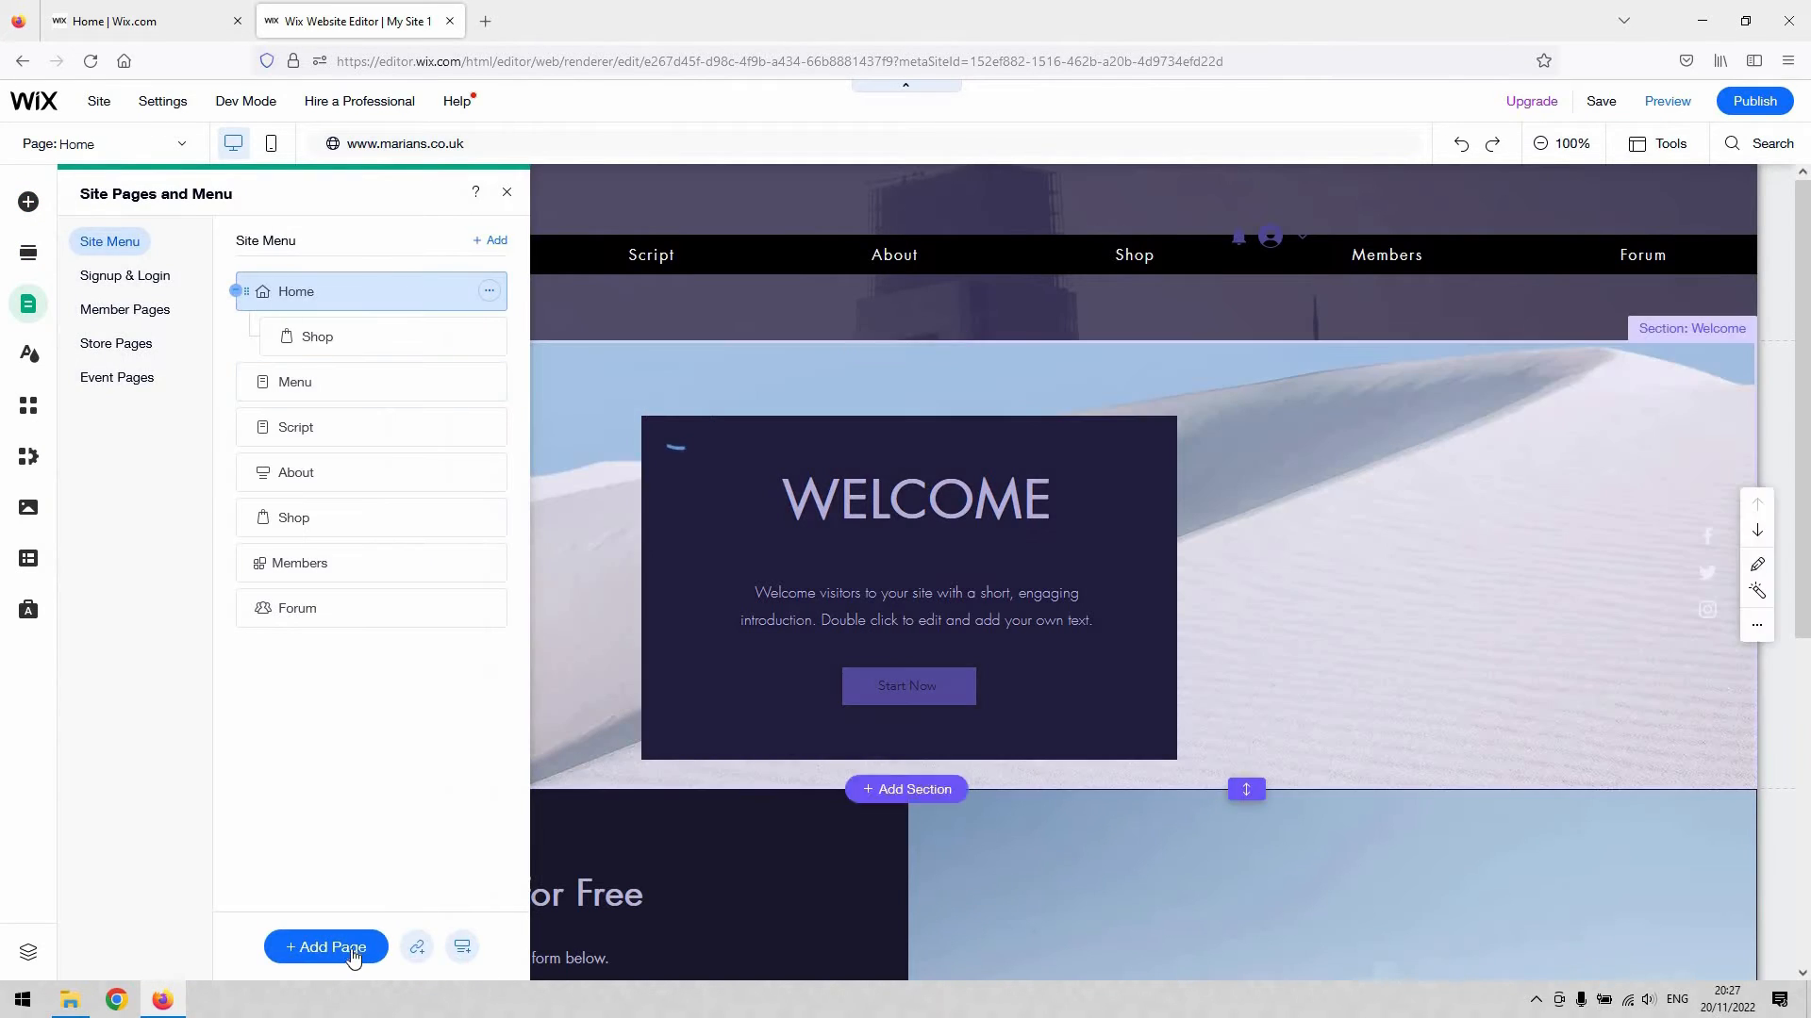
click(326, 947)
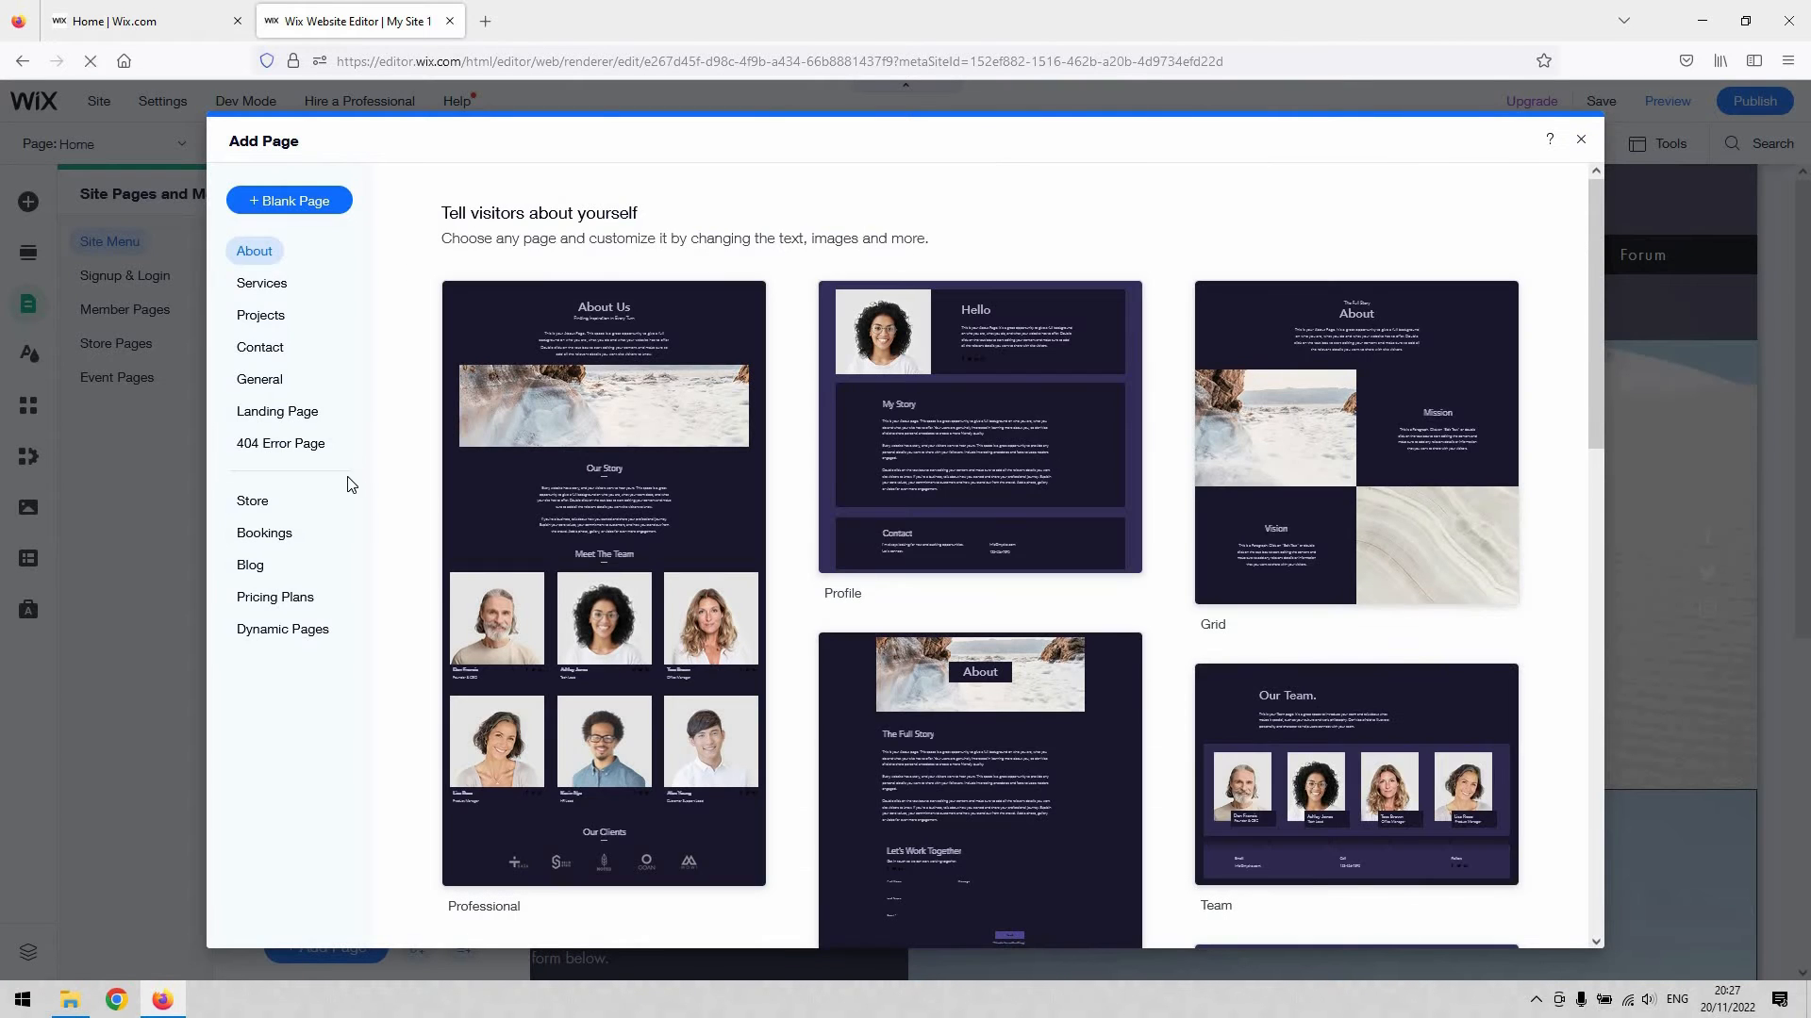
mouse_move(281, 443)
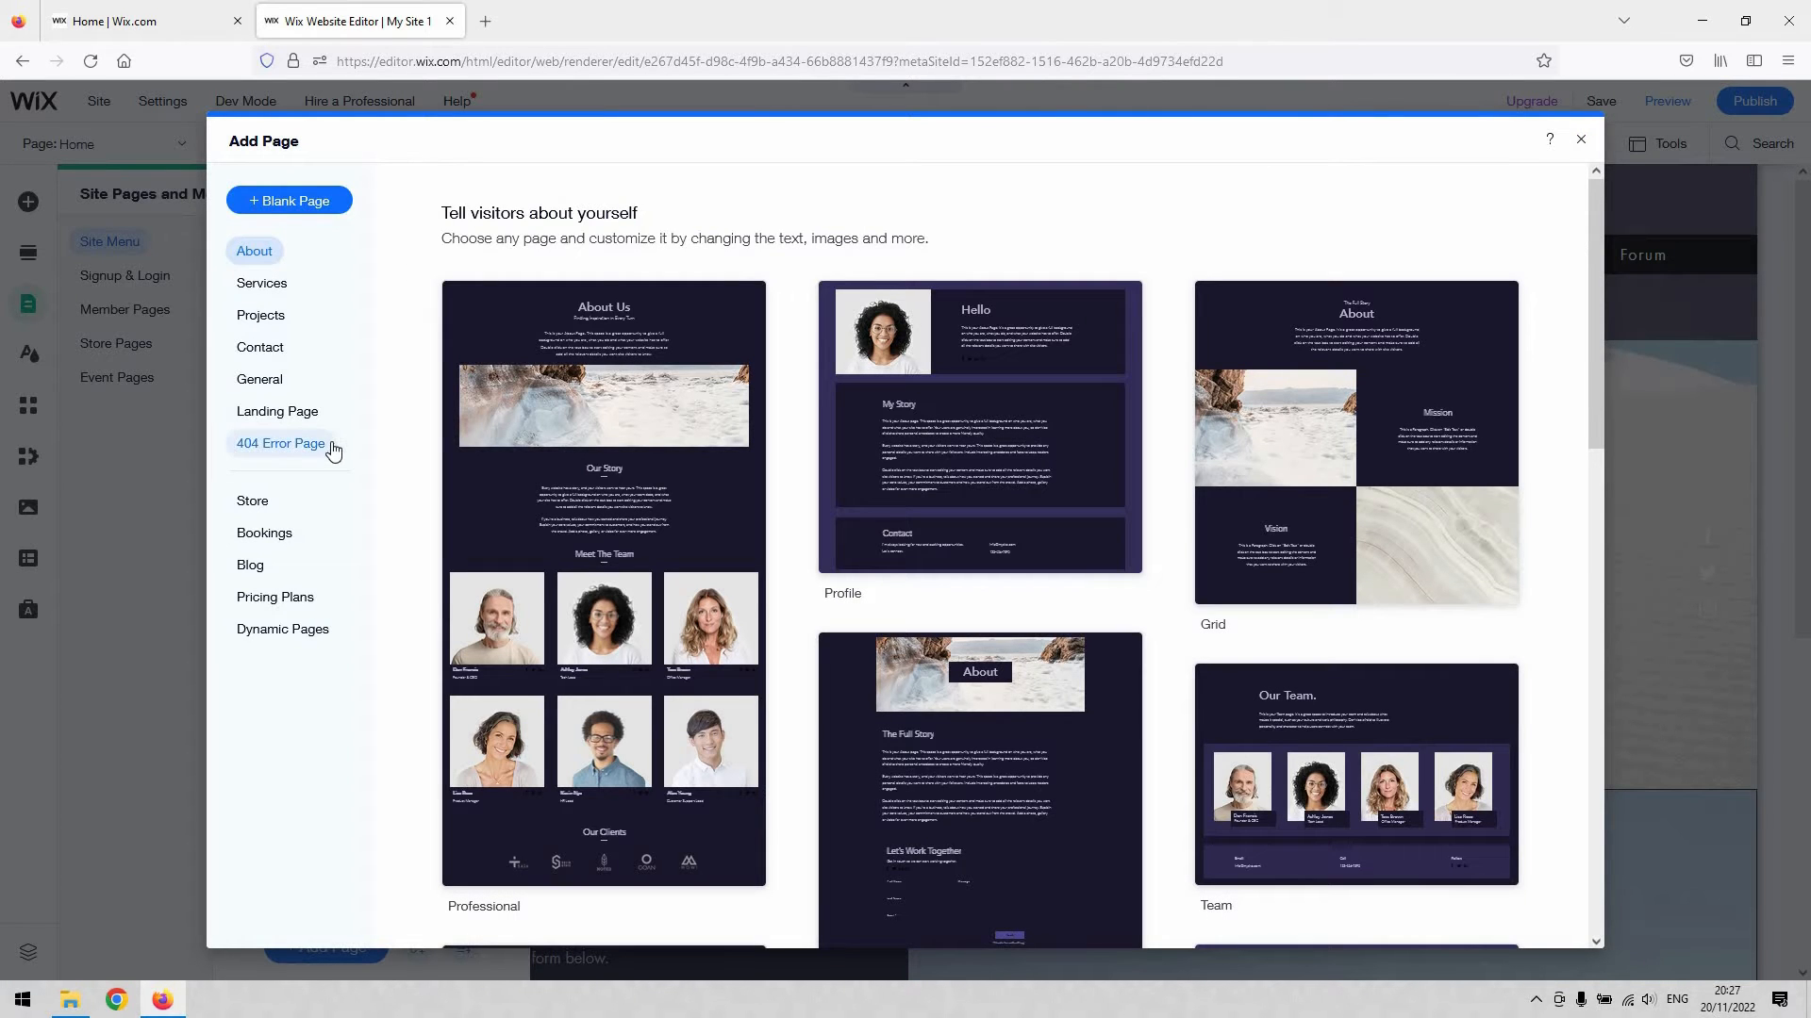
mouse_move(979, 429)
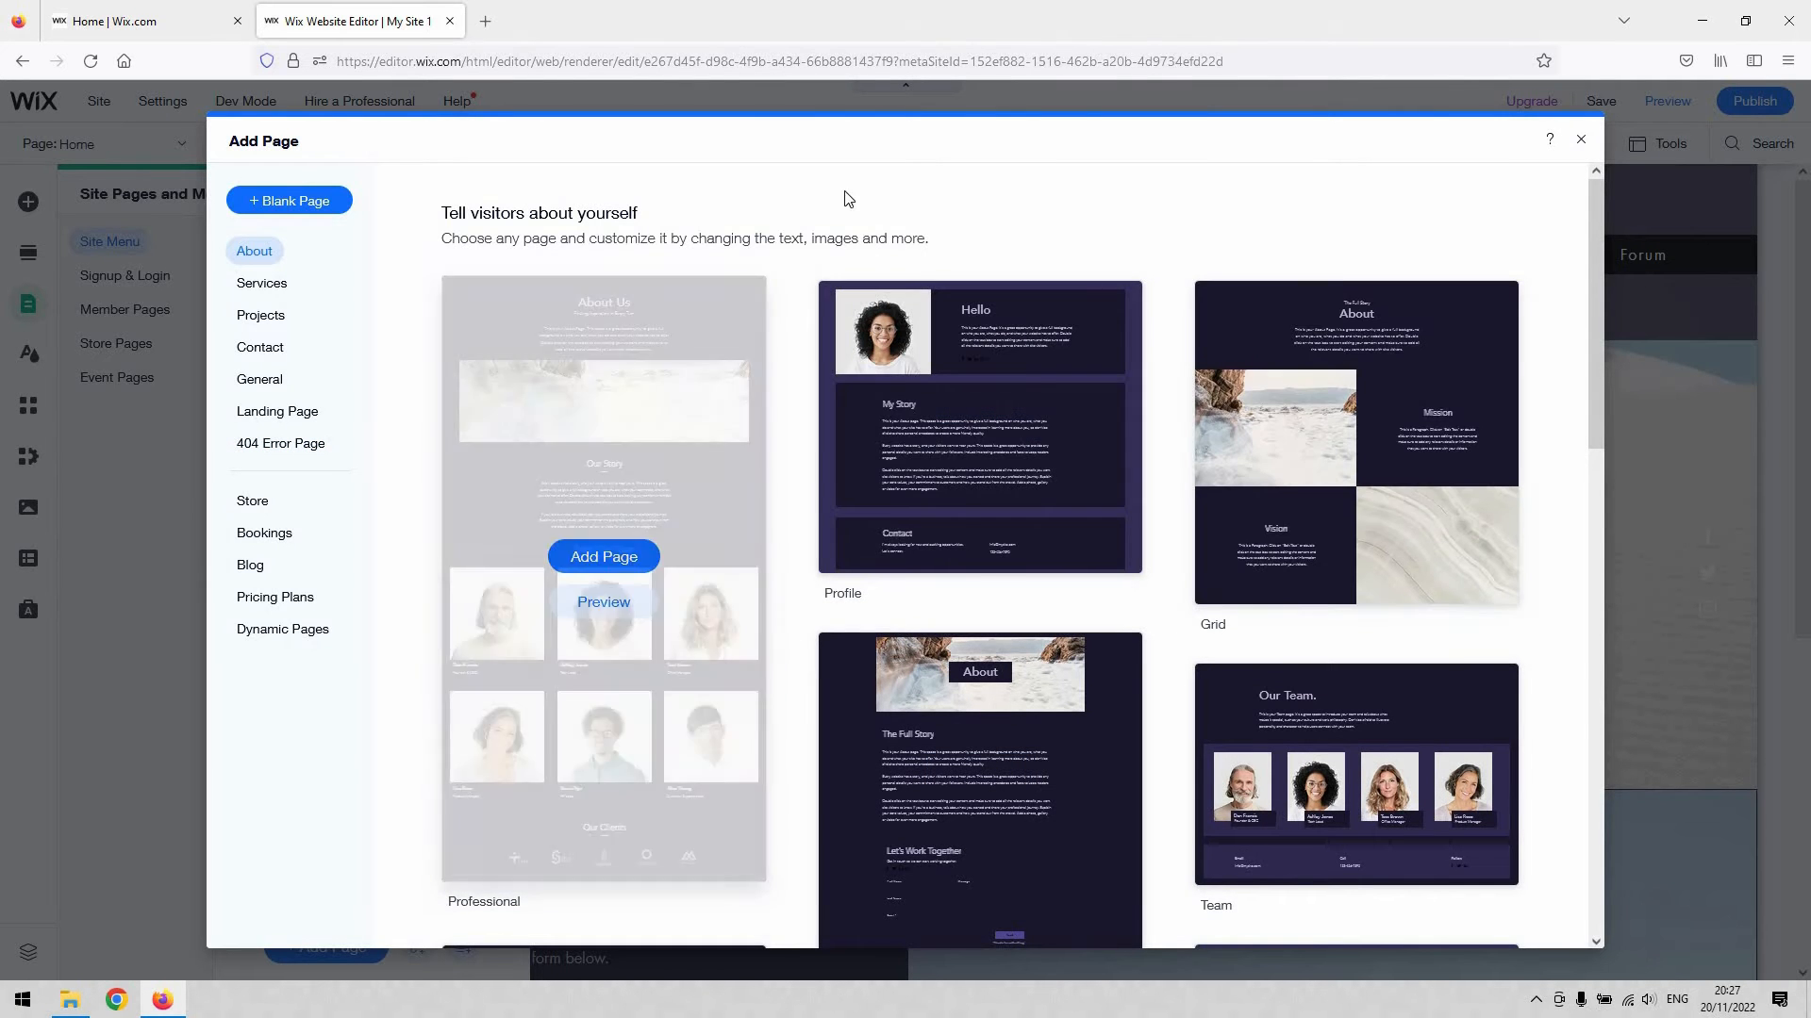
scroll(down, 3)
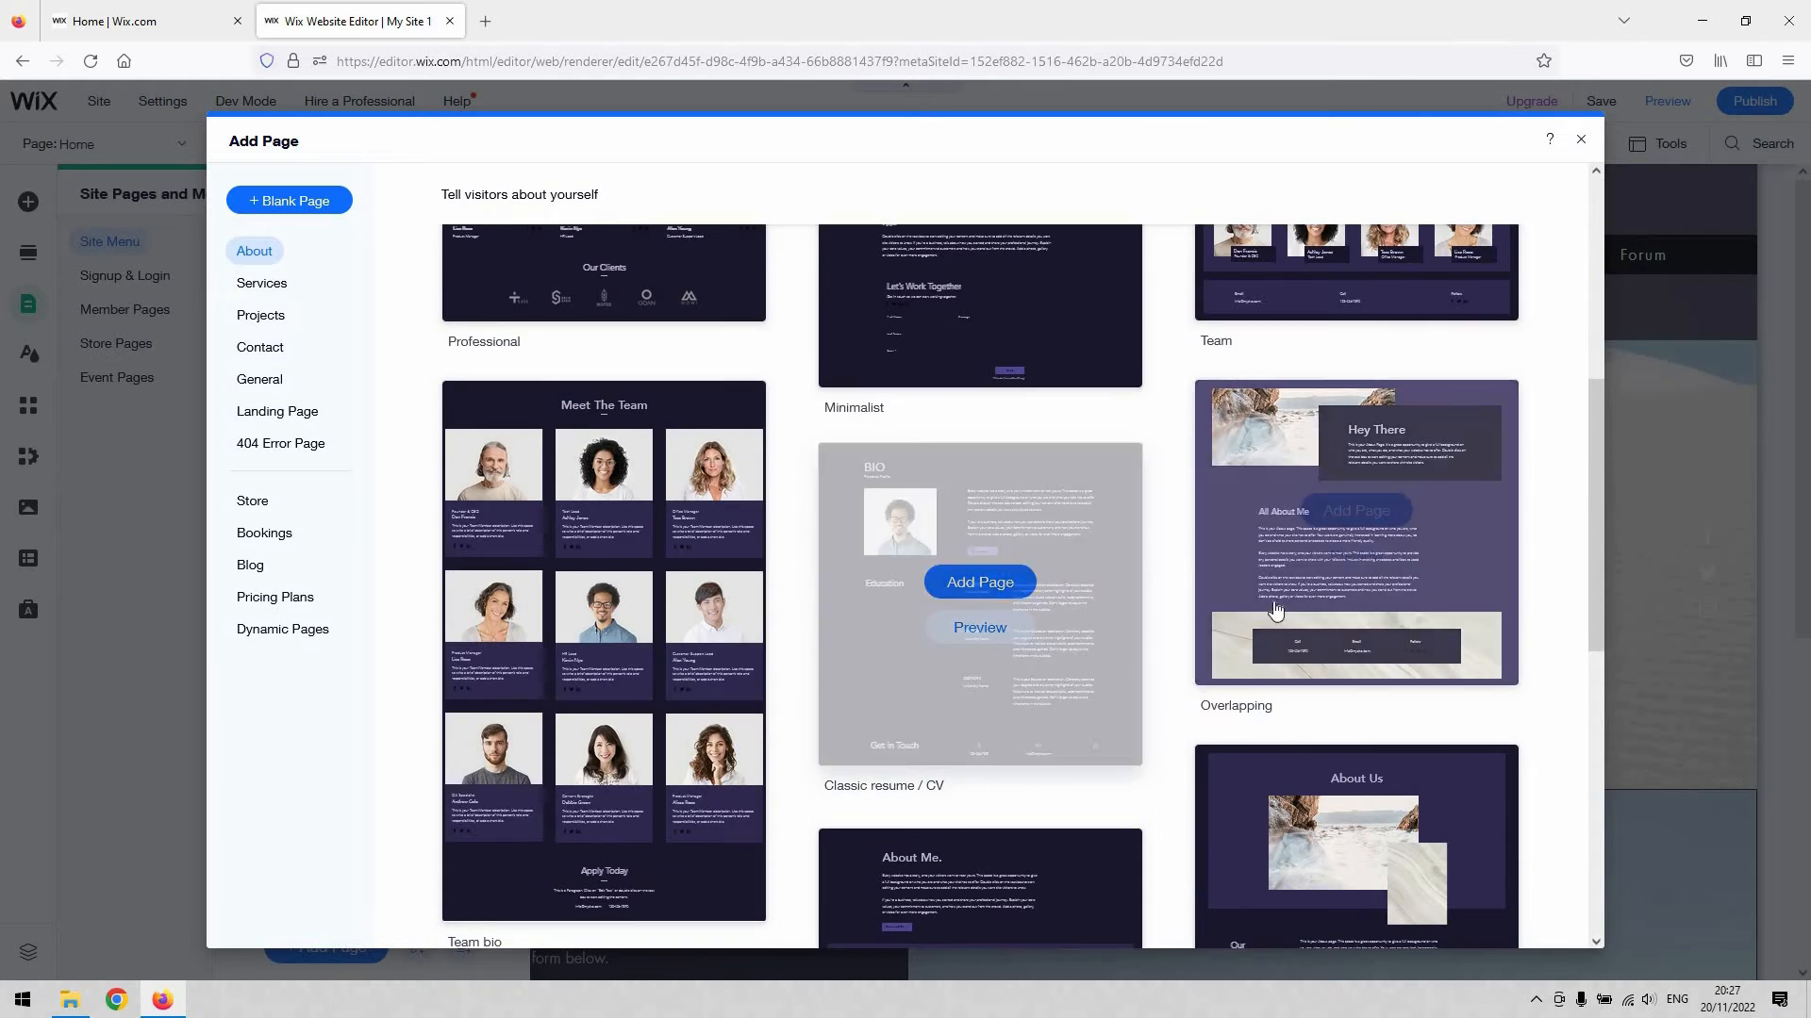
scroll(down, 3)
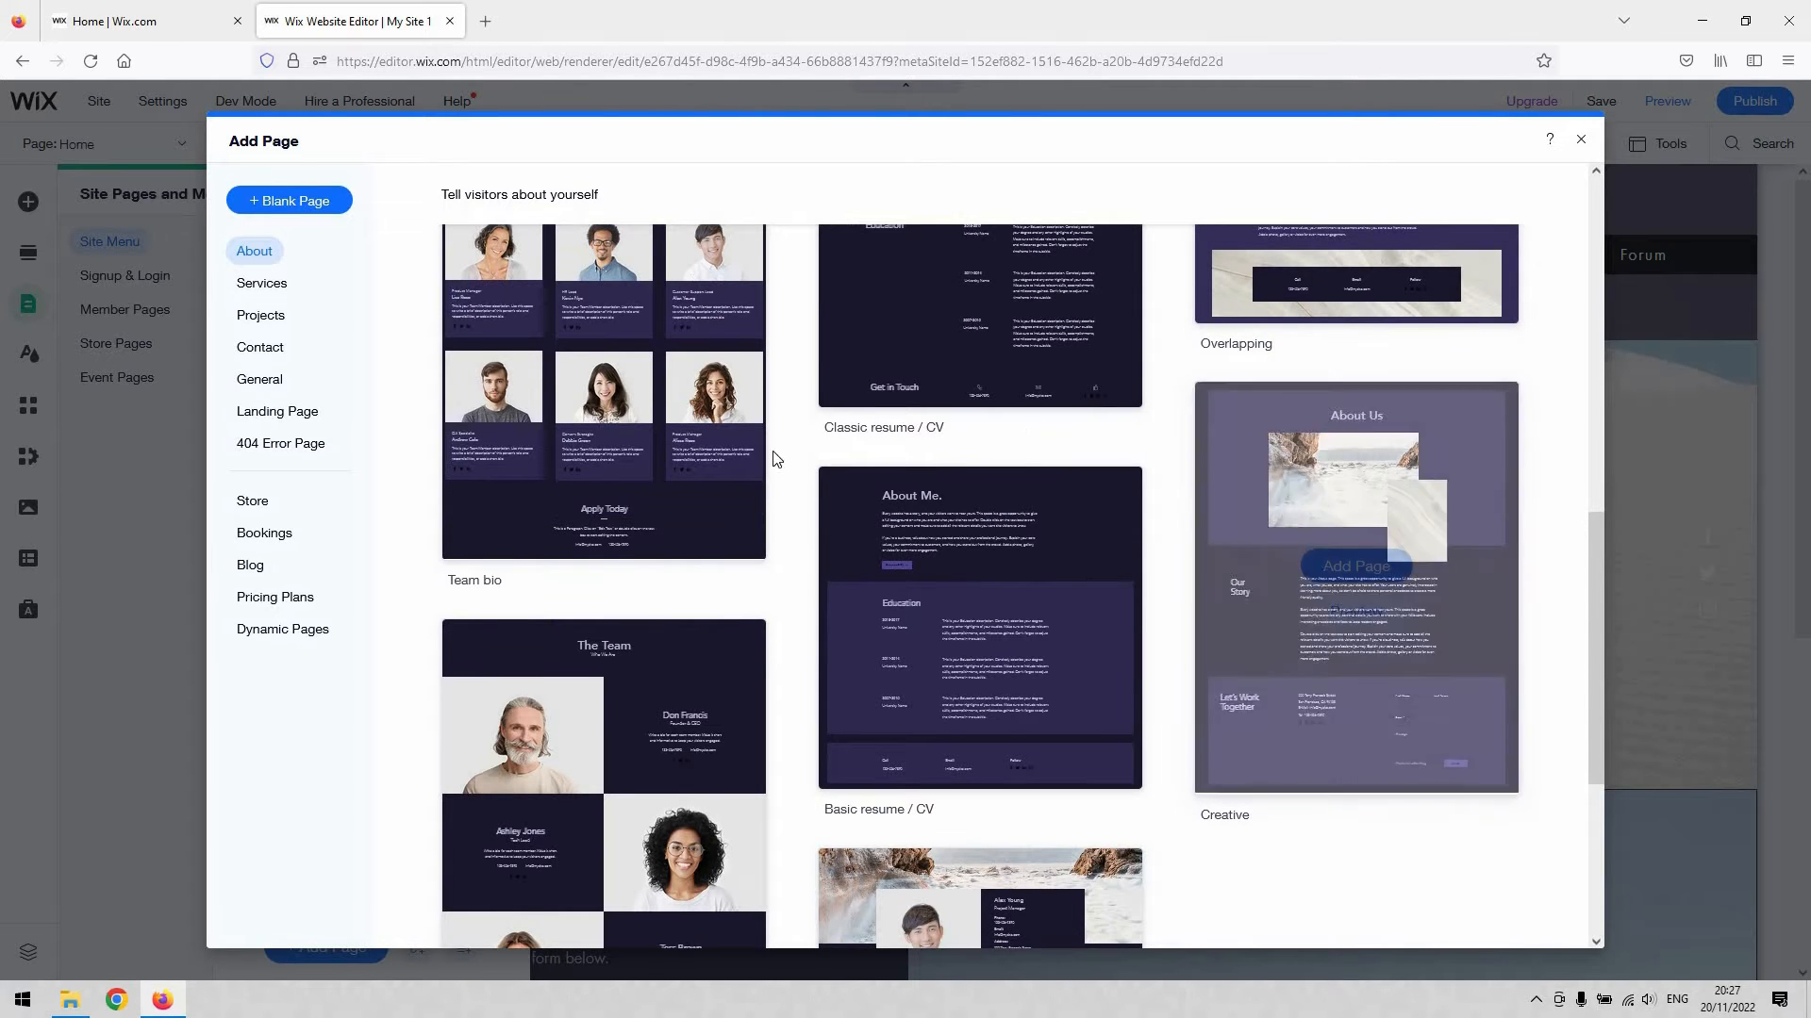
mouse_move(305, 306)
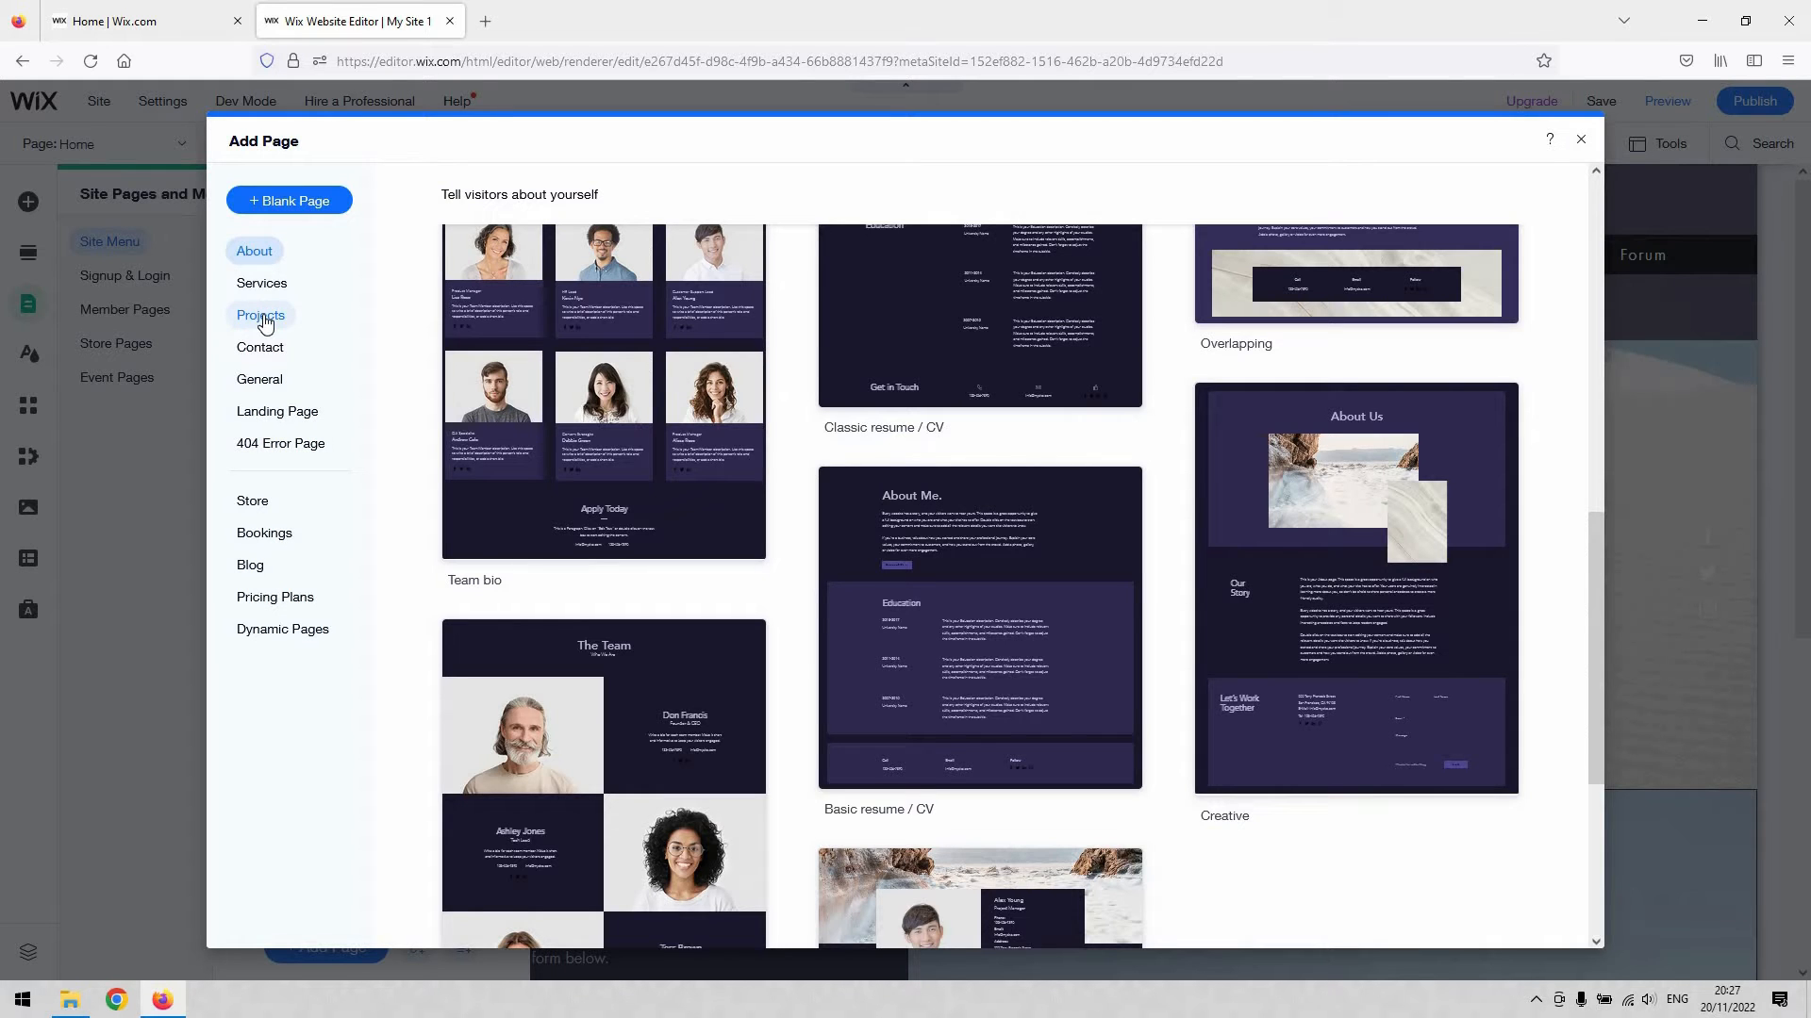
mouse_move(273, 321)
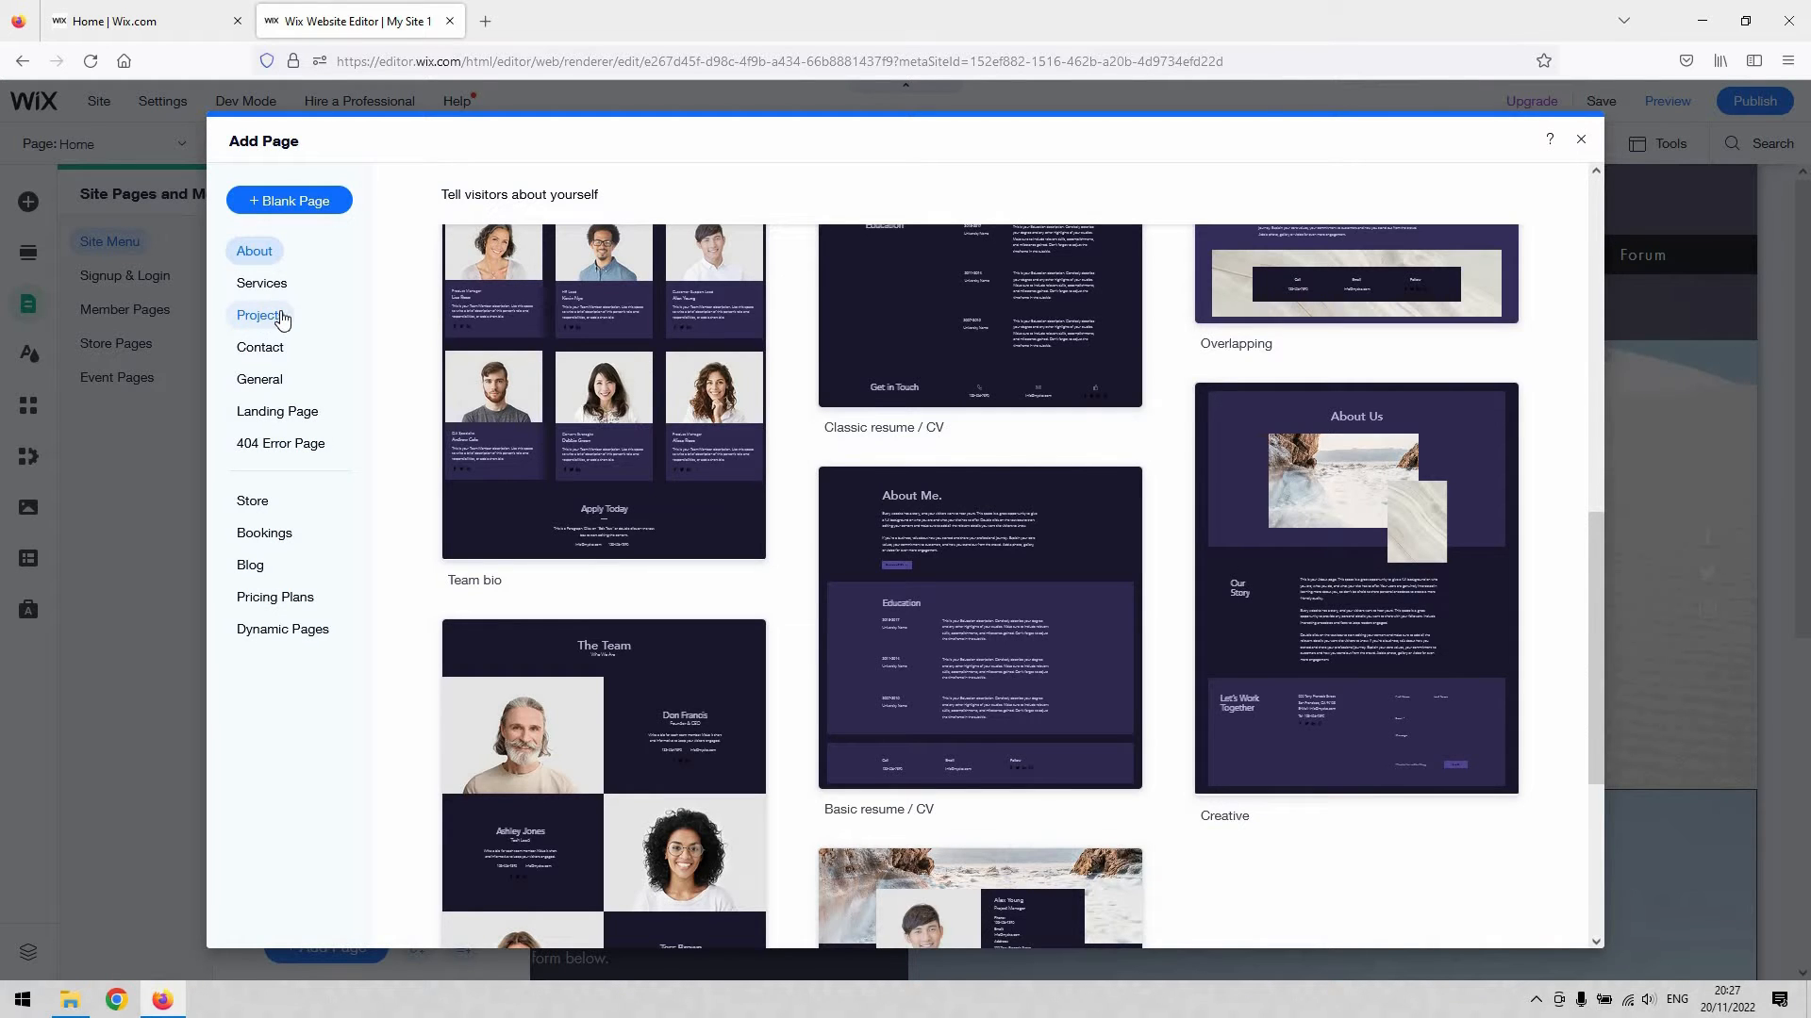
mouse_move(298, 415)
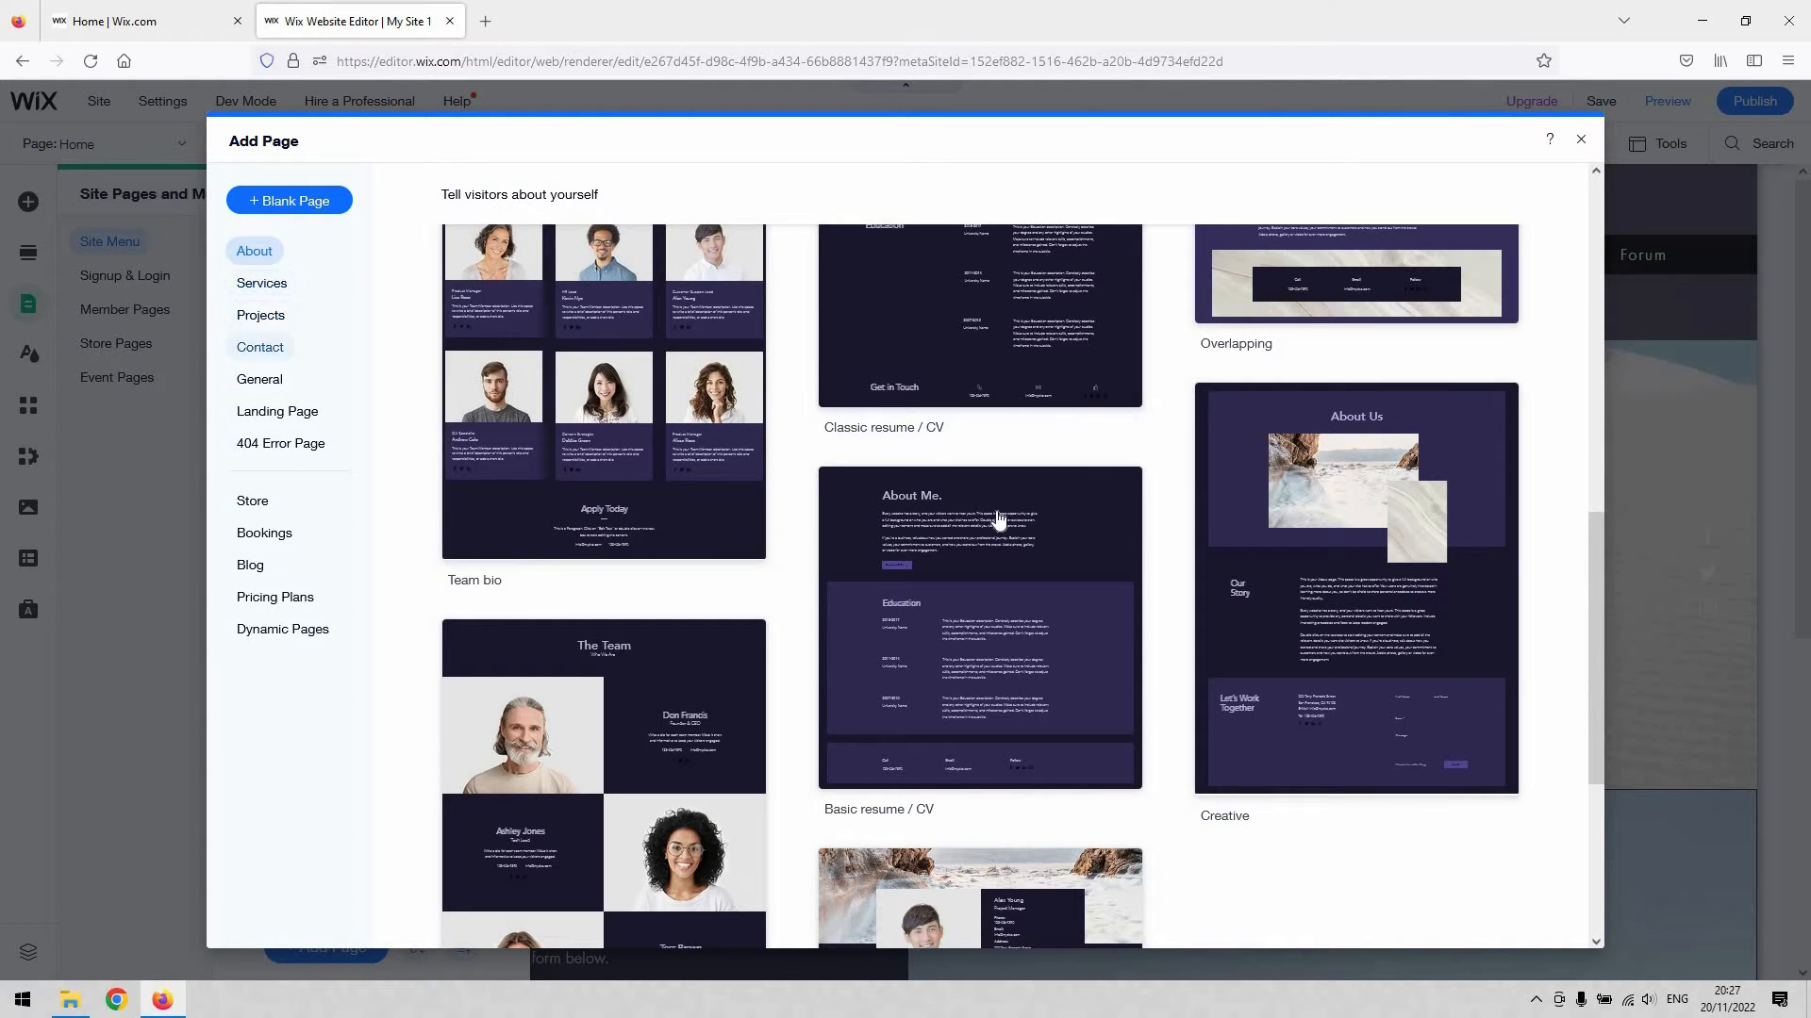
scroll(down, 3)
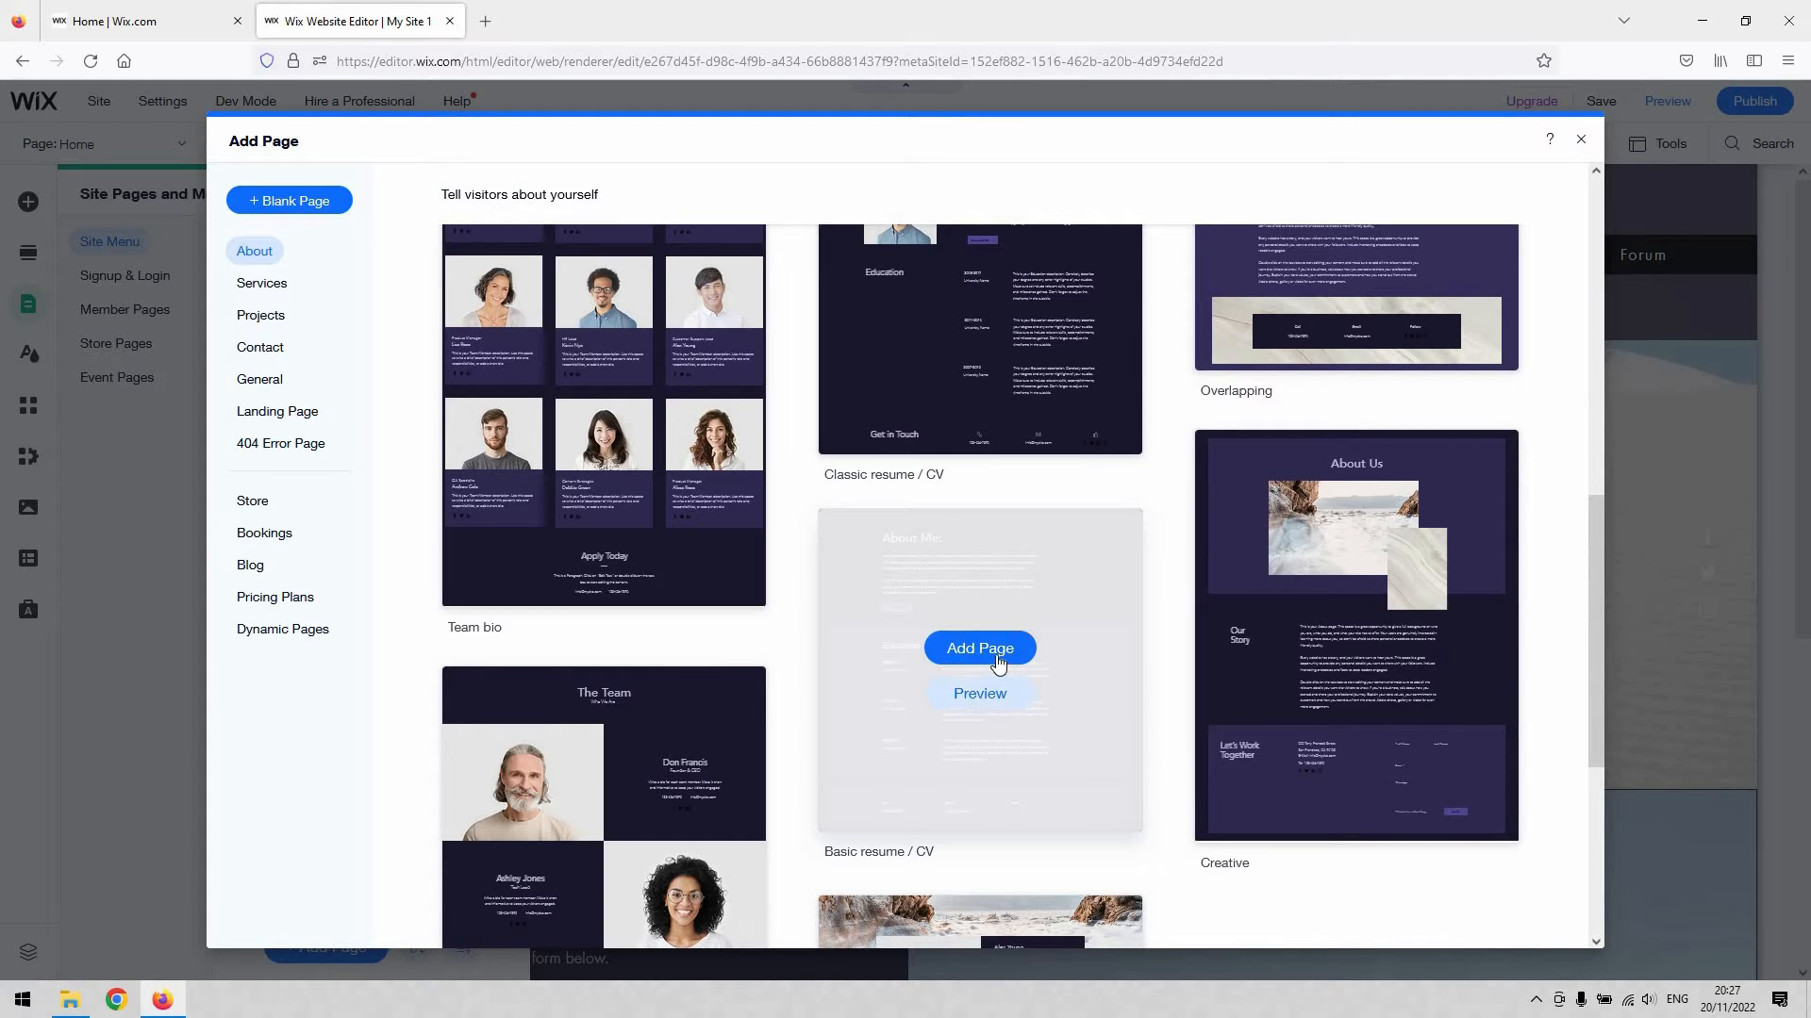
mouse_move(980, 641)
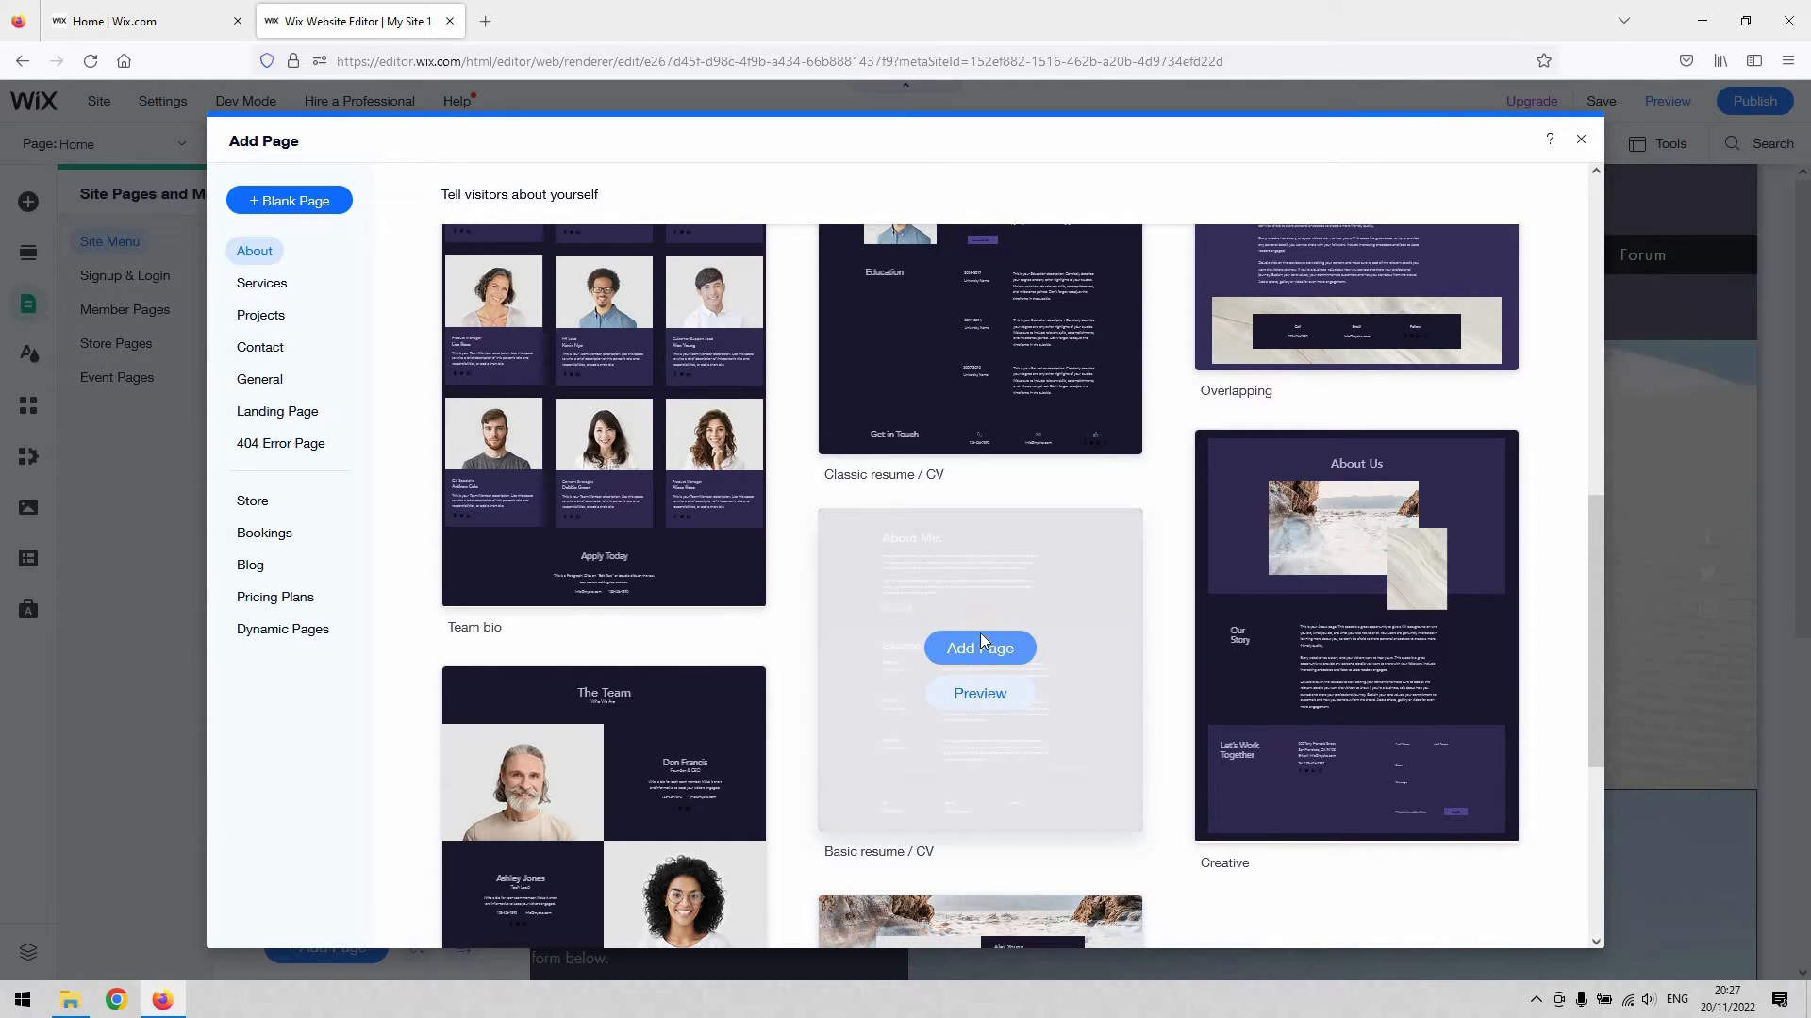
- Add a Basic resume / CV page named 'Policy' and show its page options
click(979, 647)
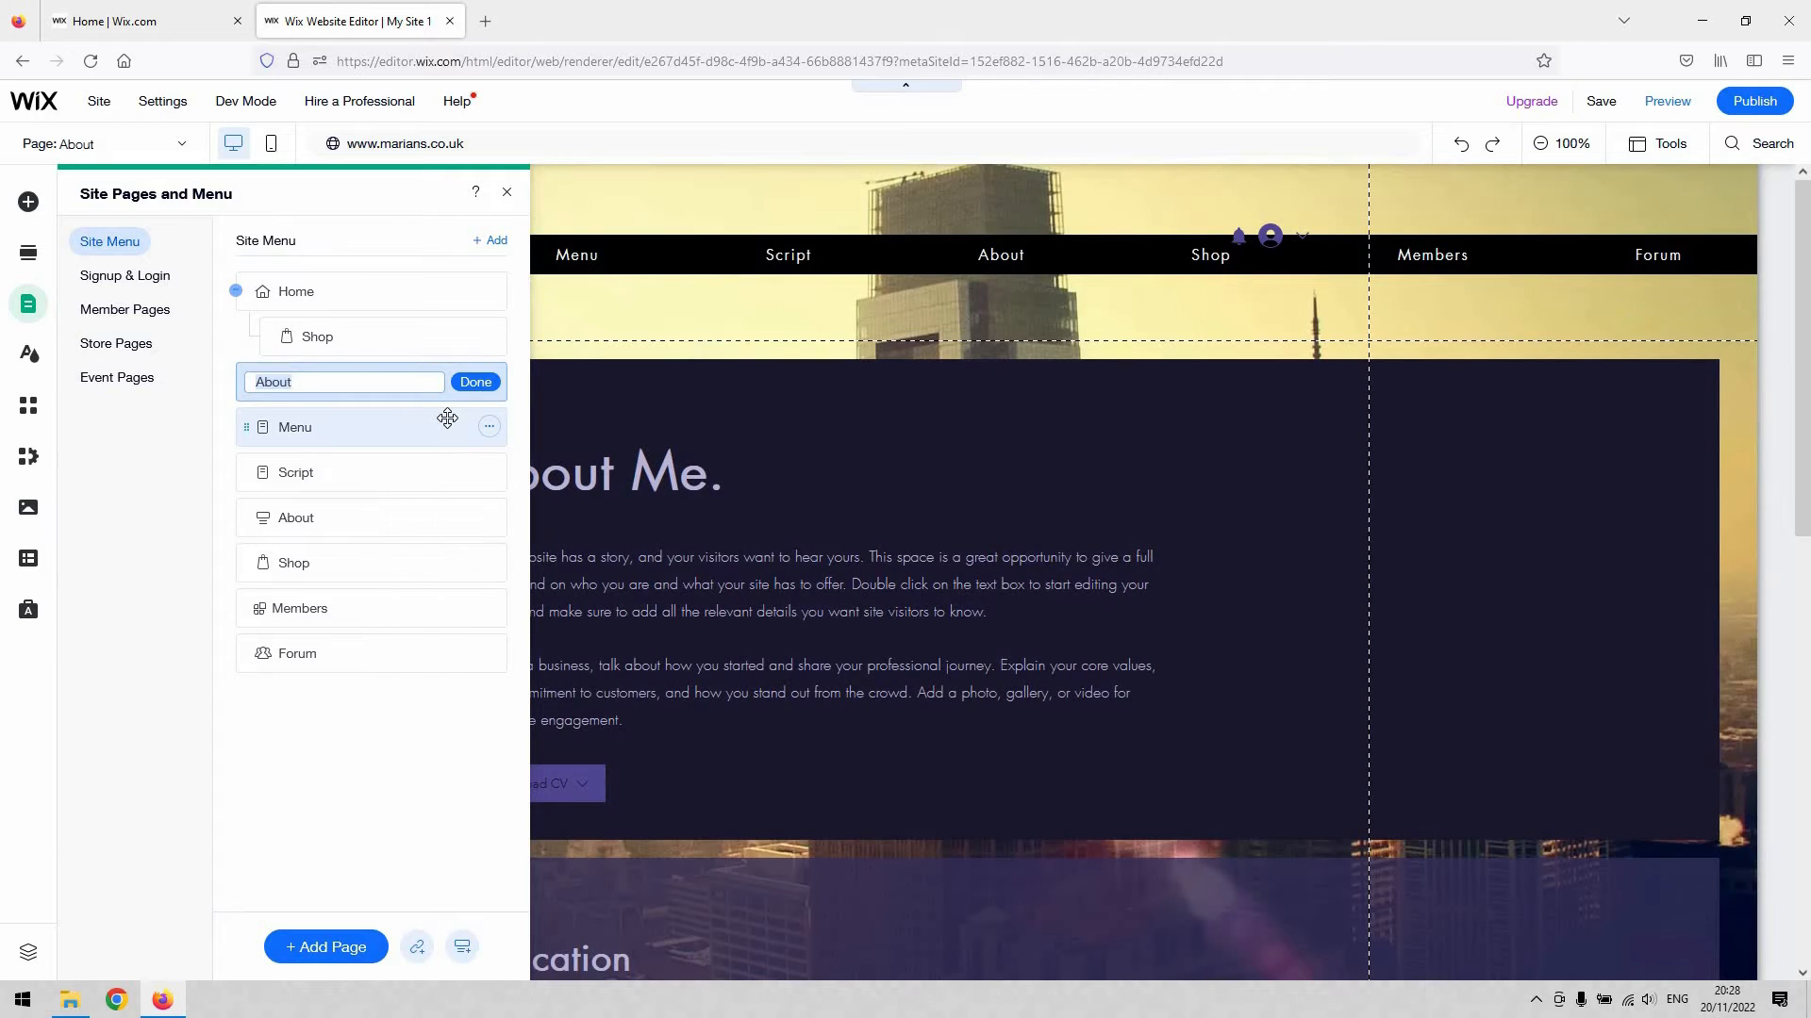
text(Pol)
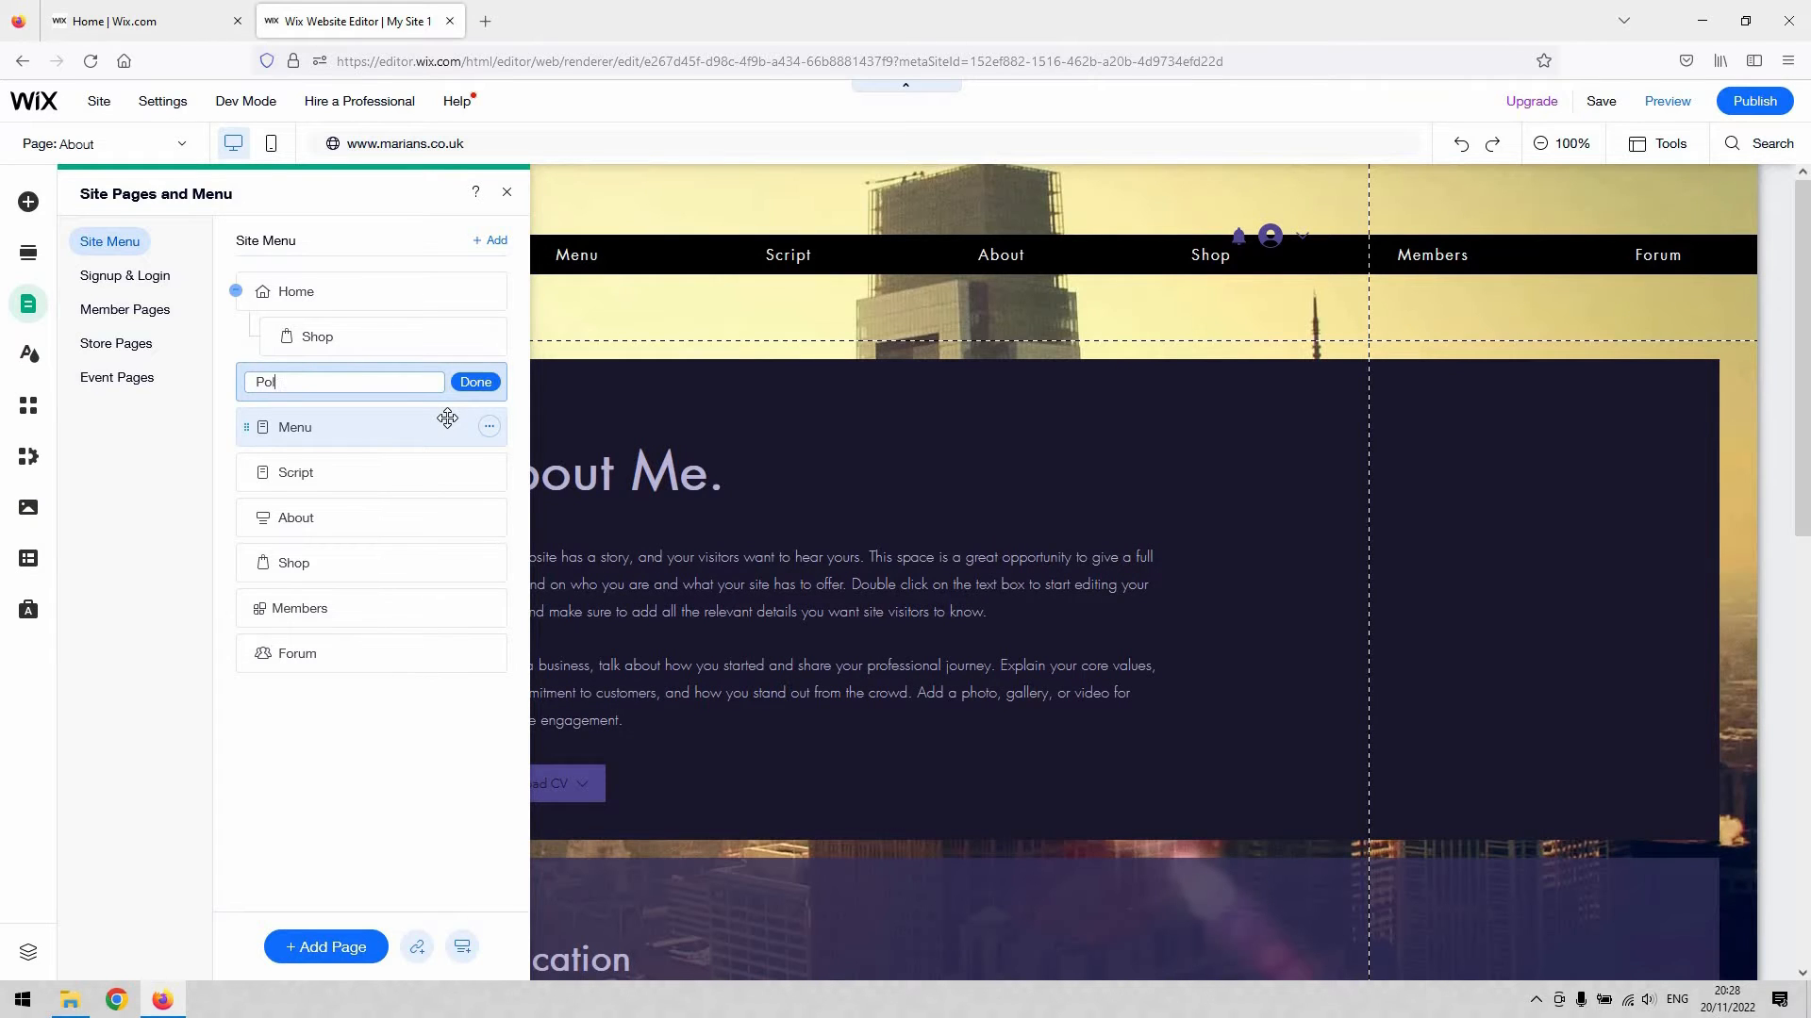
text(licy)
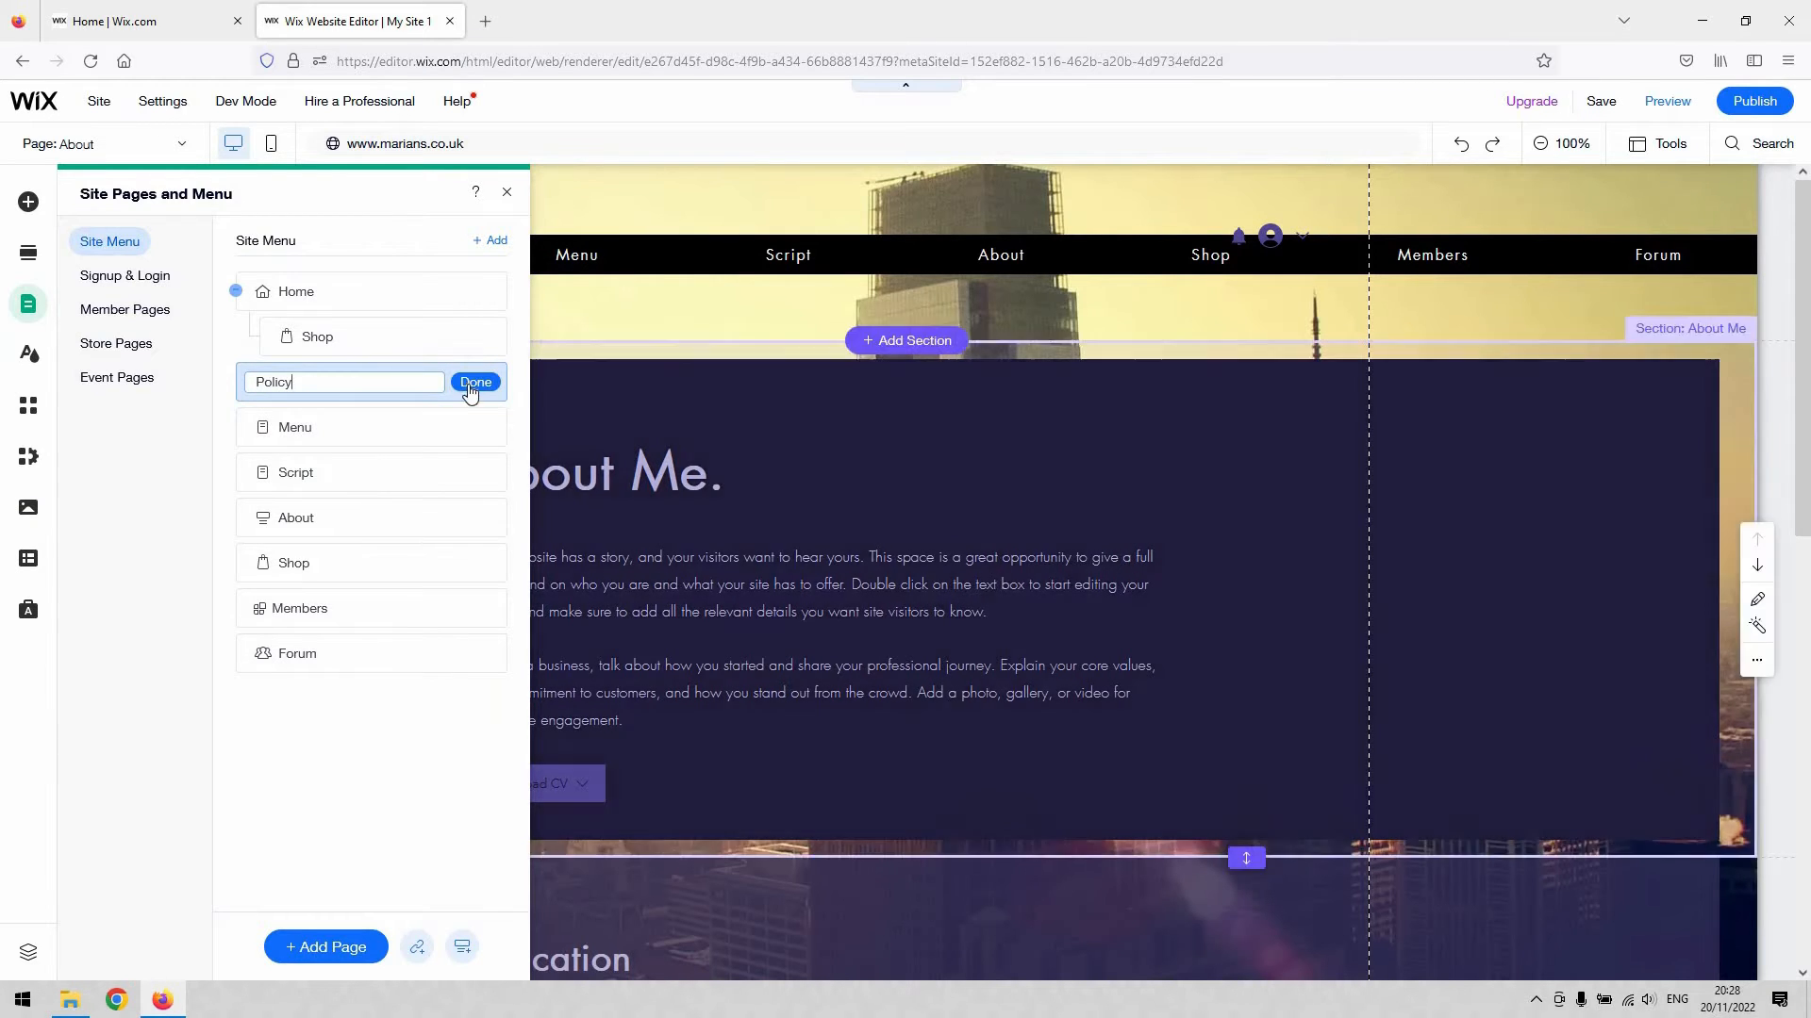
click(475, 386)
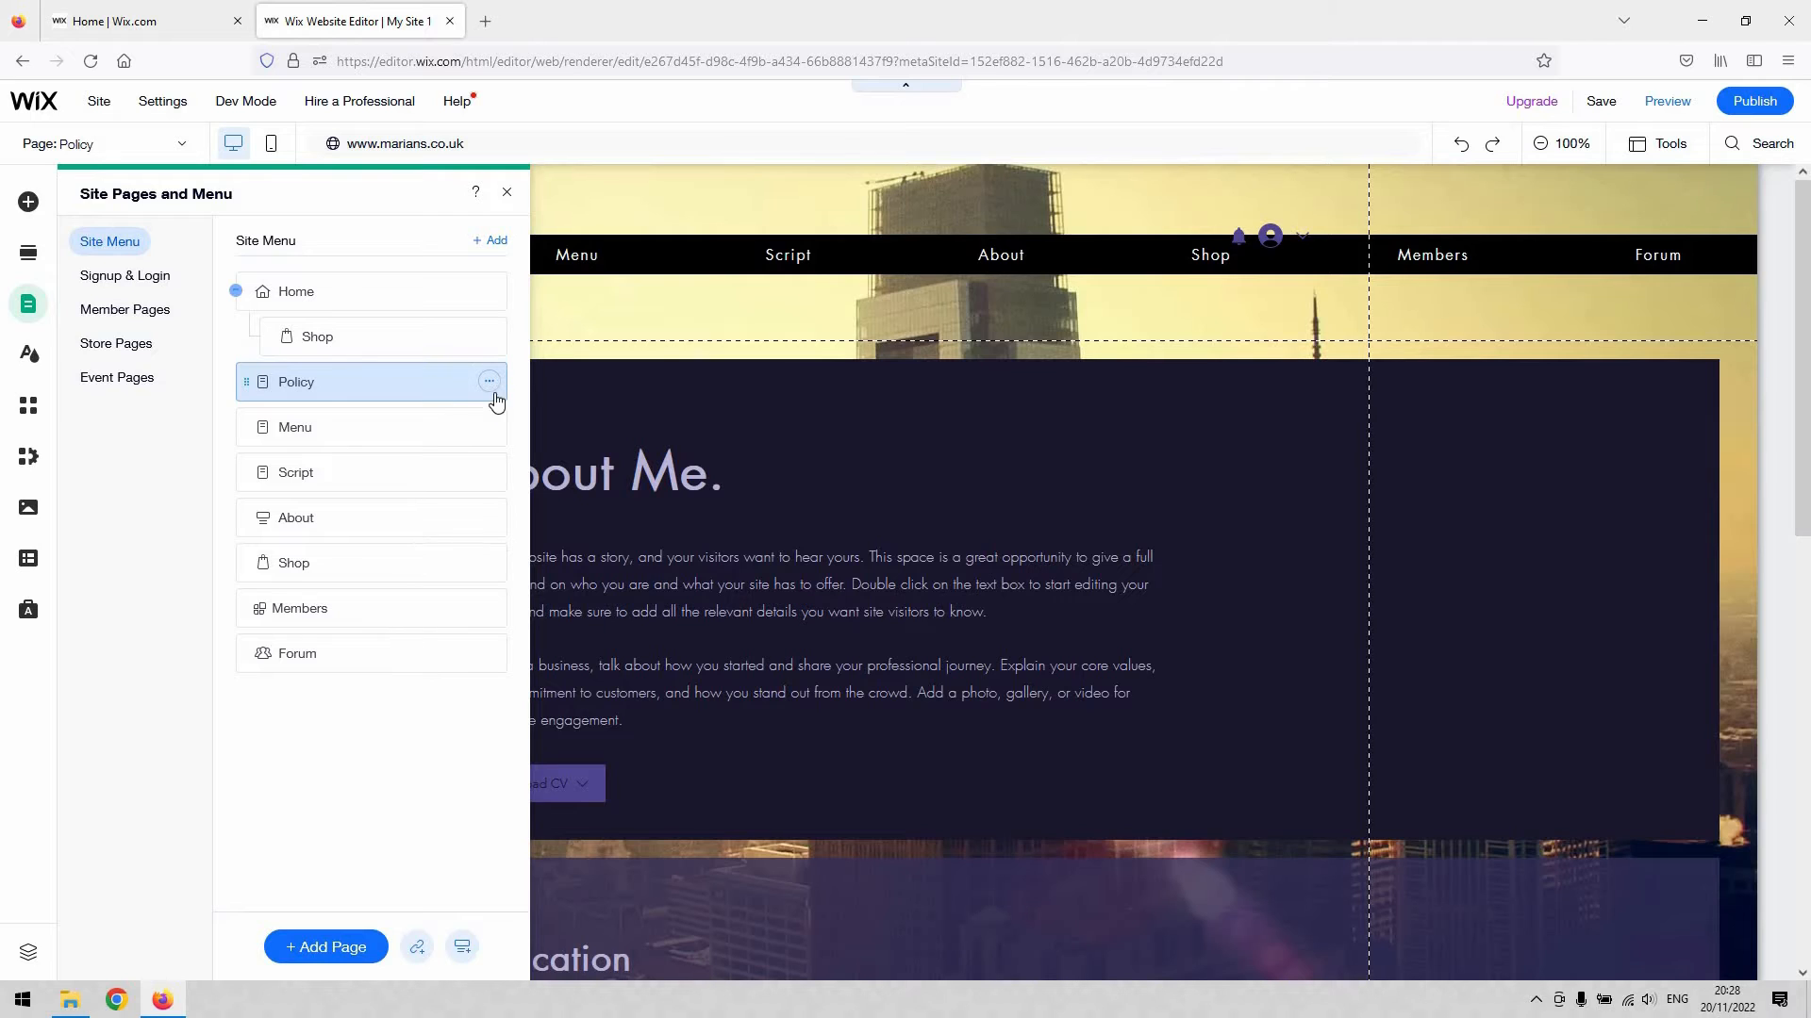
click(489, 381)
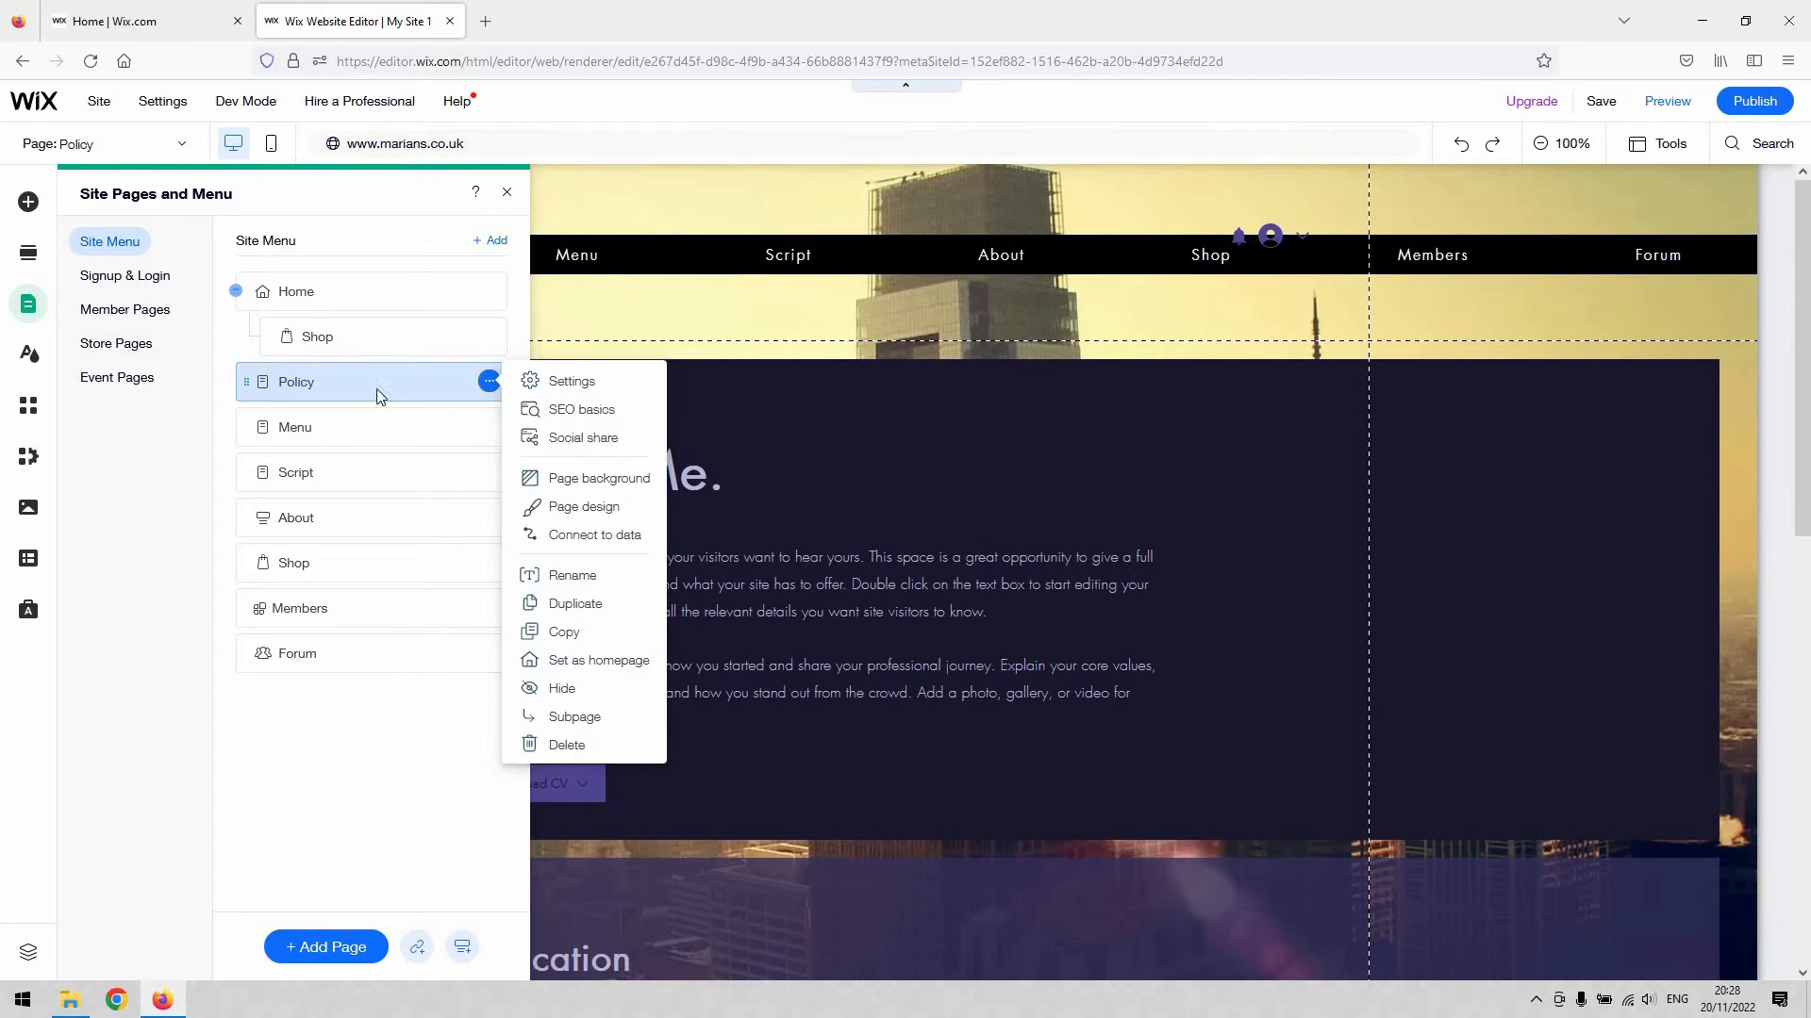
mouse_move(564, 632)
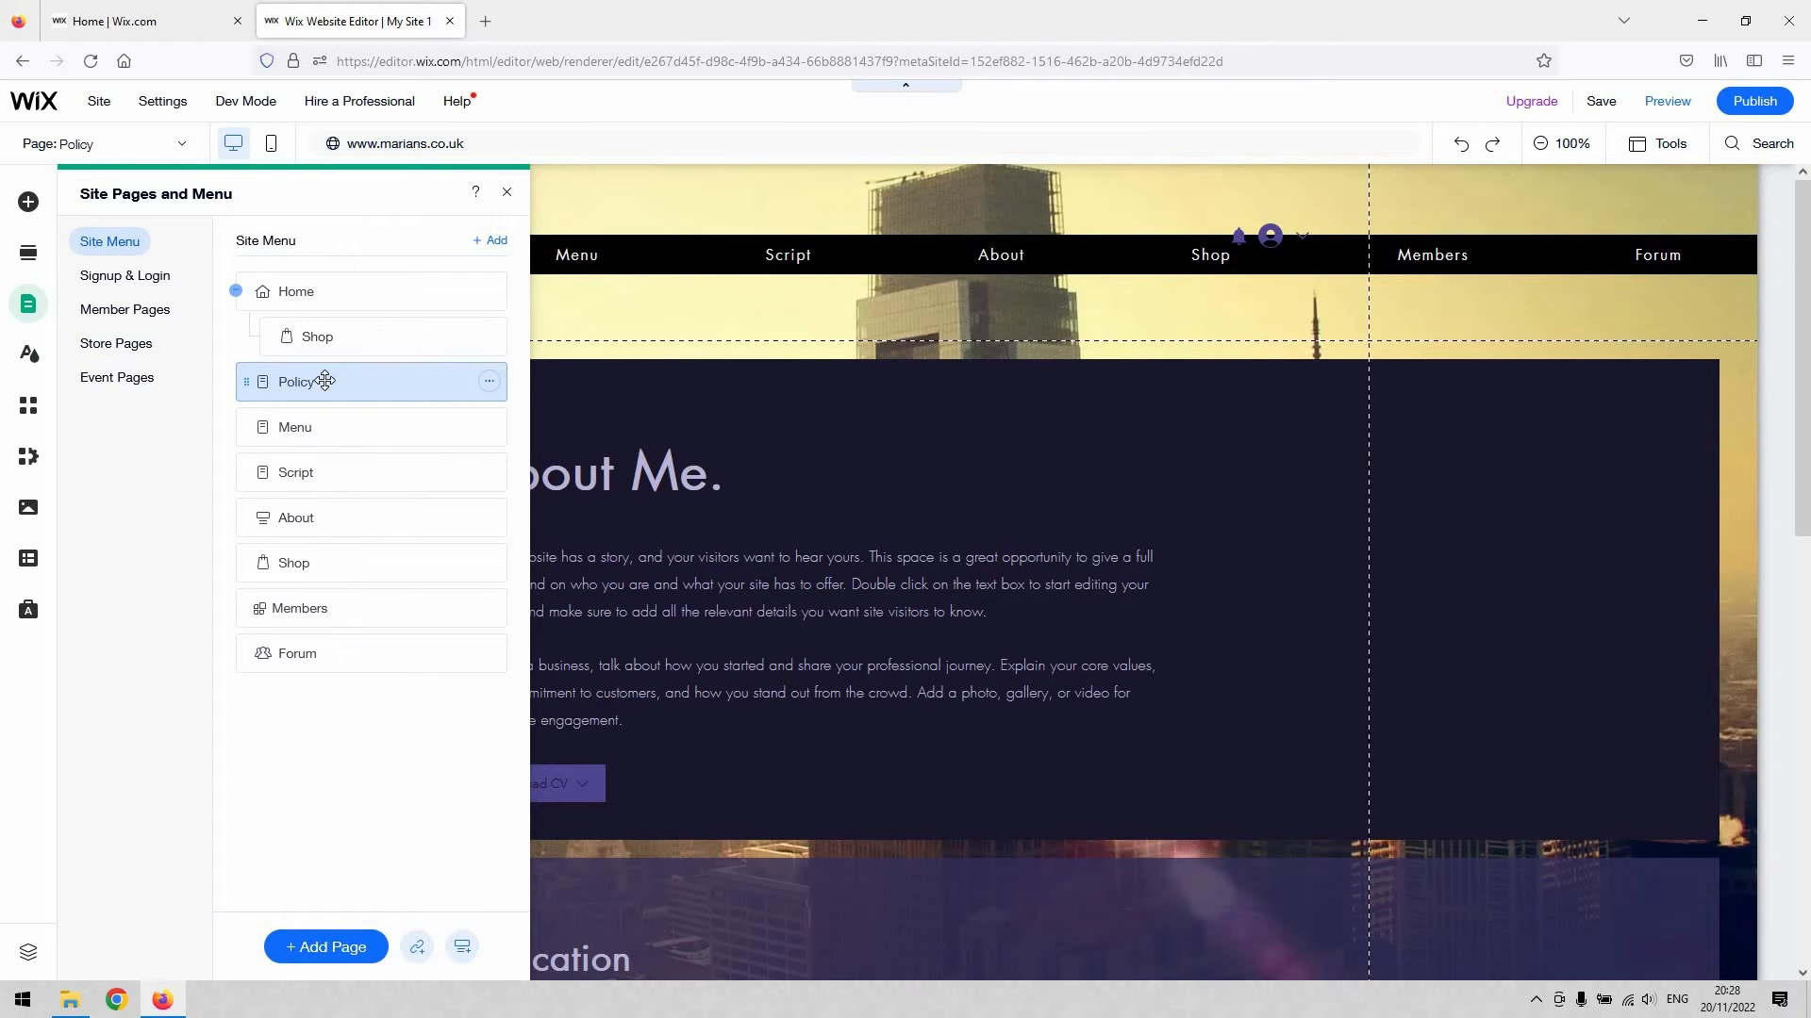
mouse_move(521, 407)
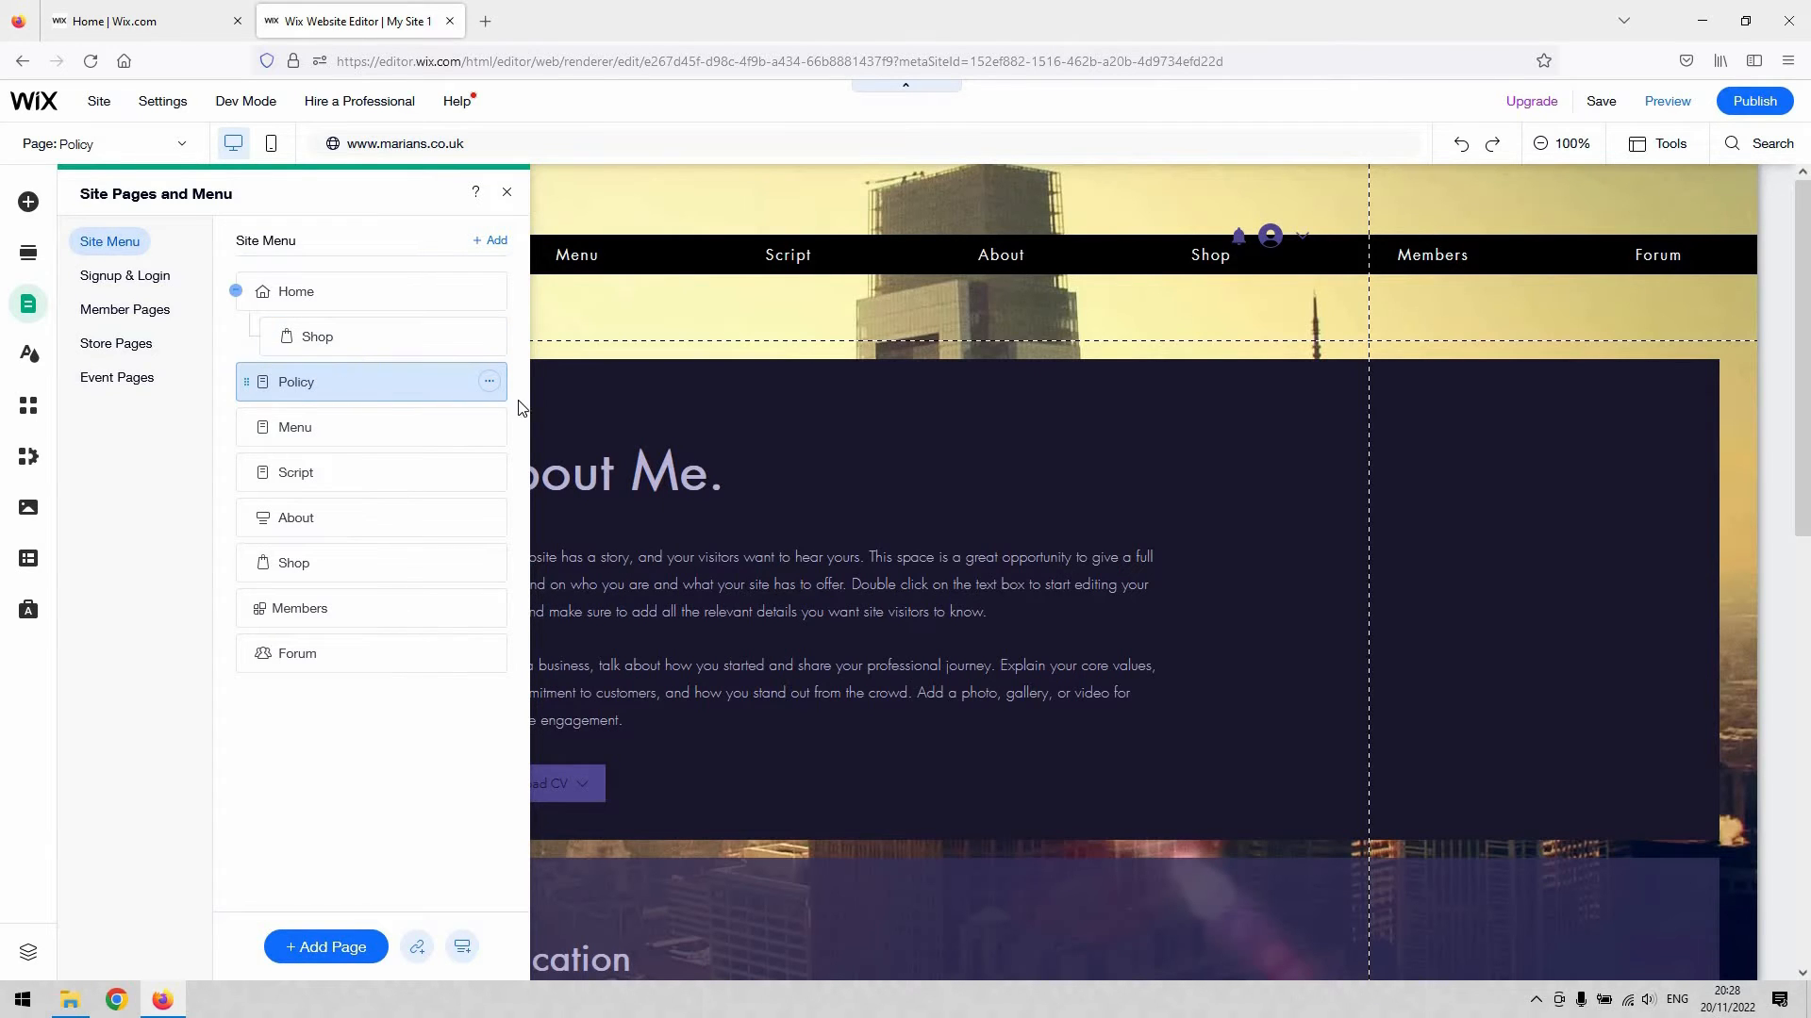
mouse_move(488, 383)
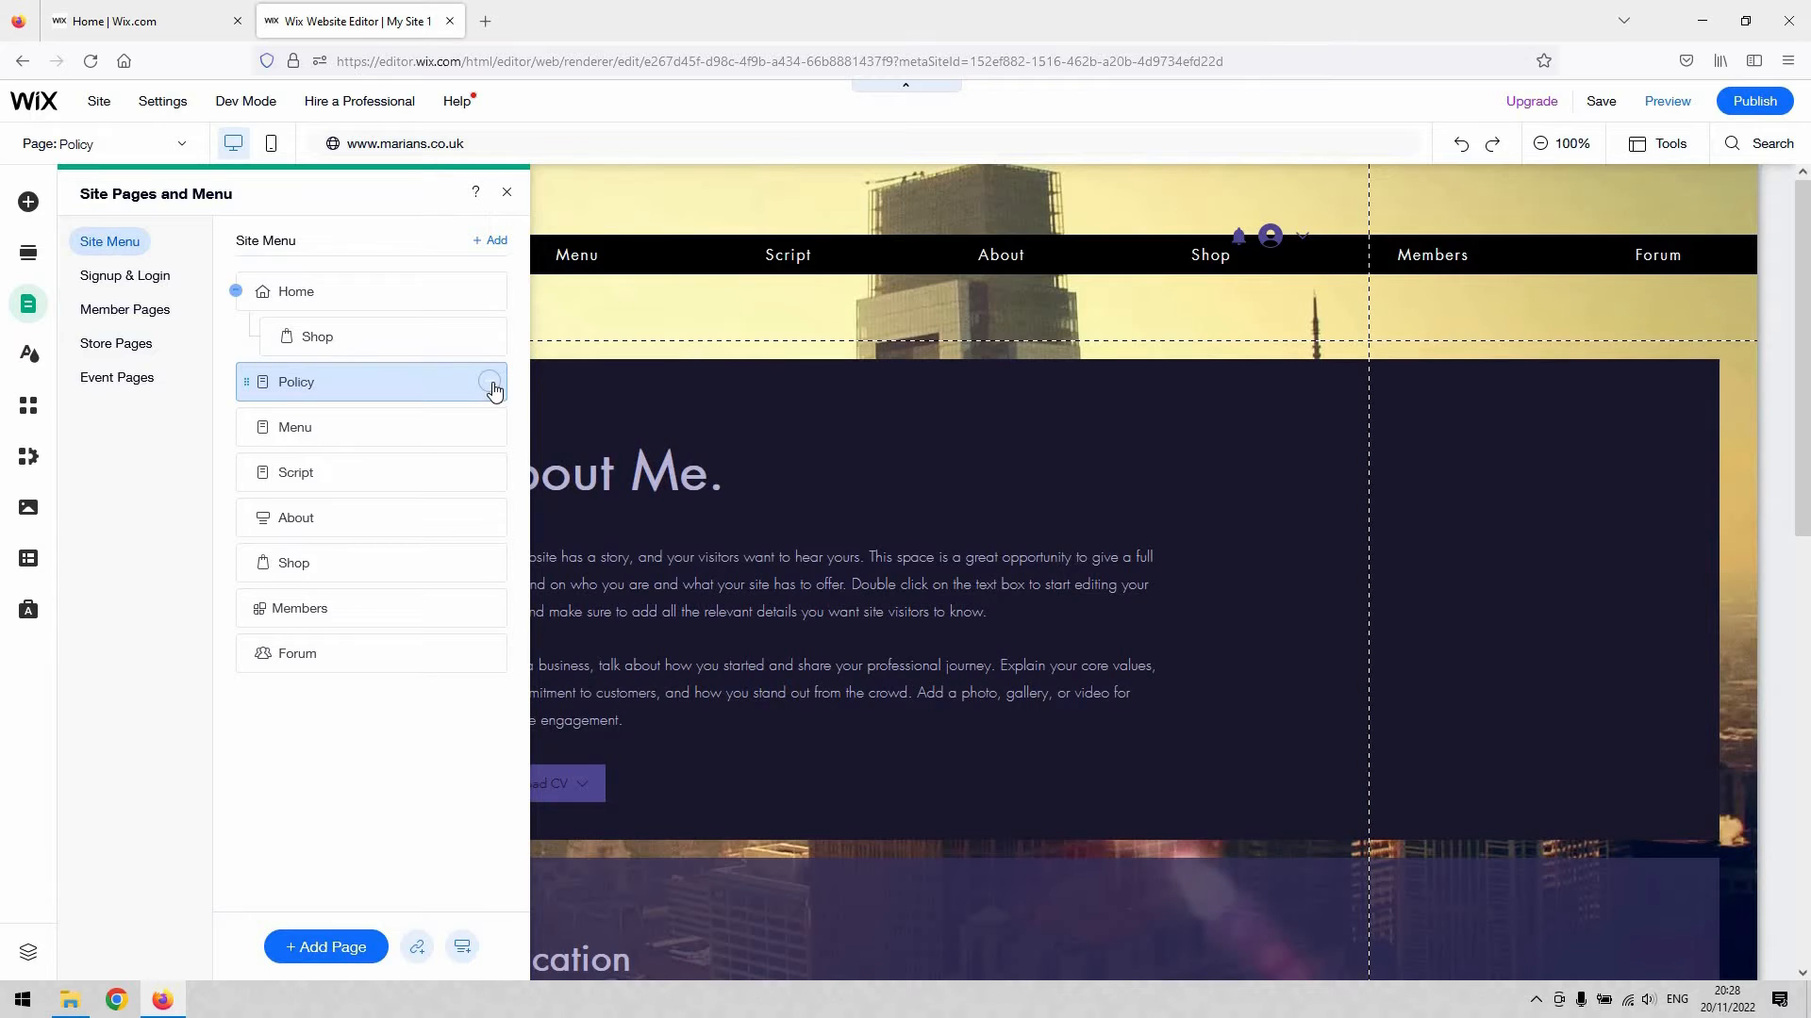
- Reopen the options menu for the Policy page in the site pages list
click(489, 383)
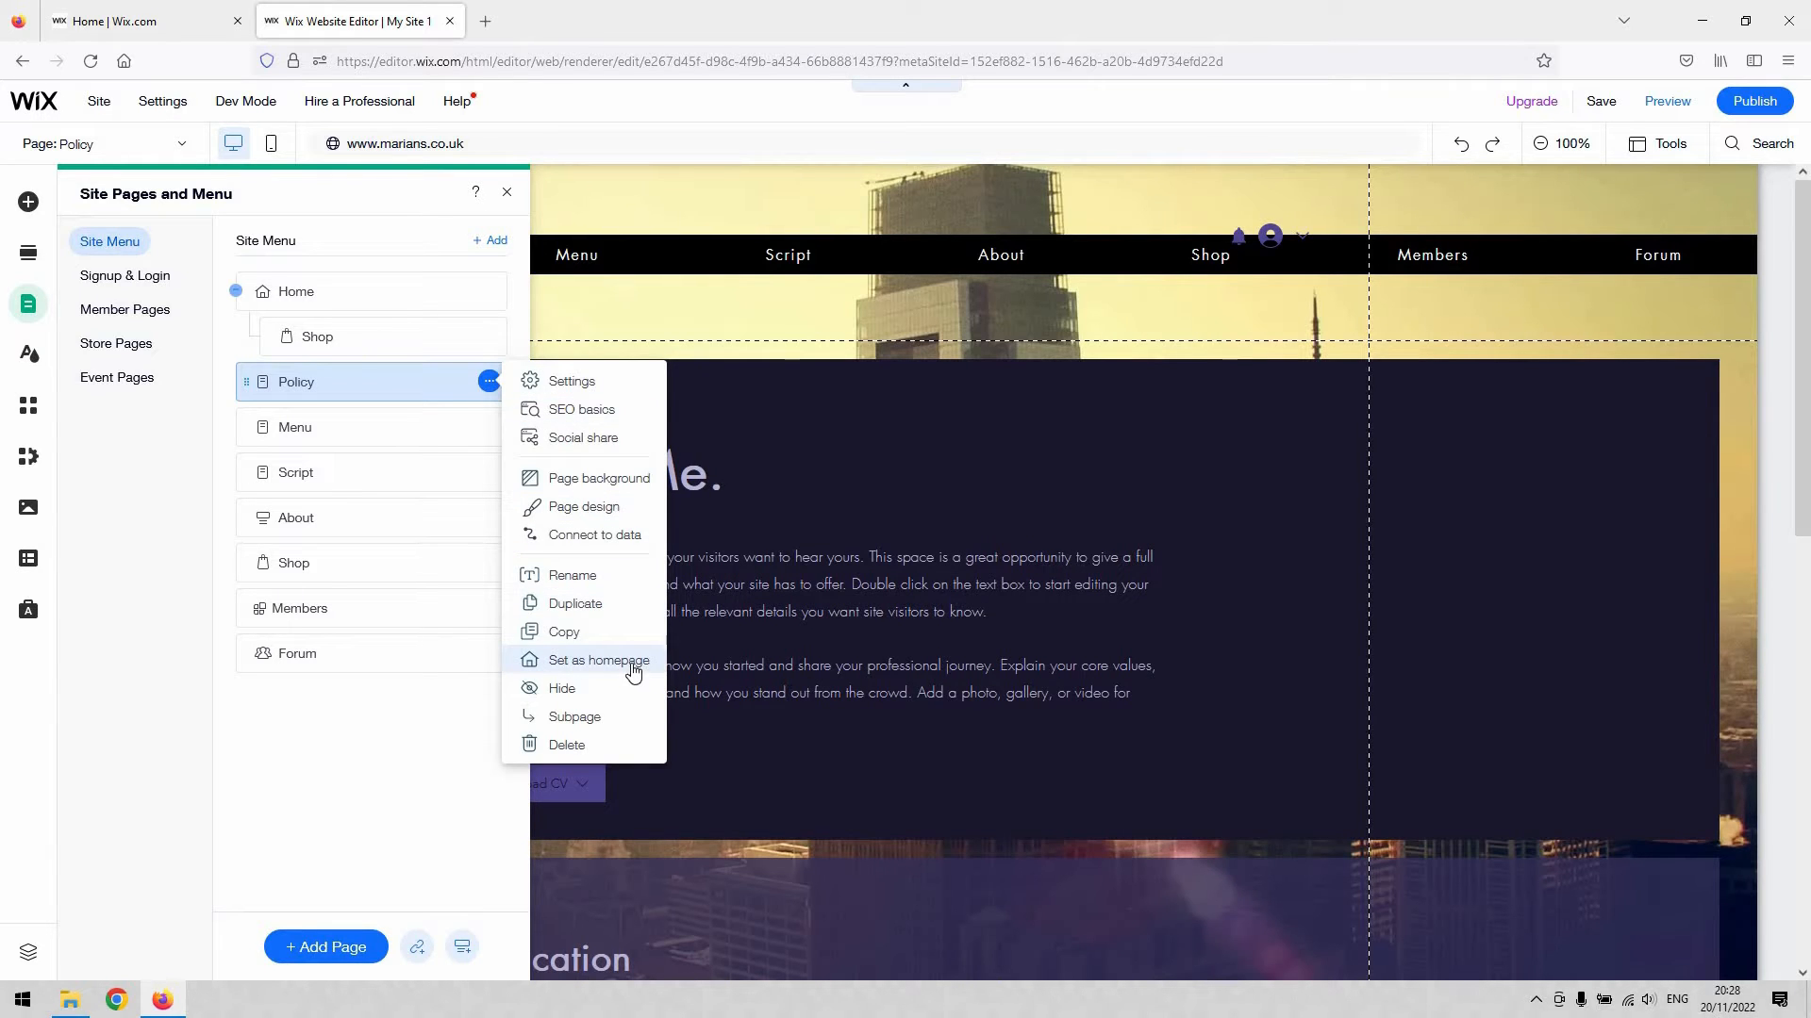
mouse_move(809, 577)
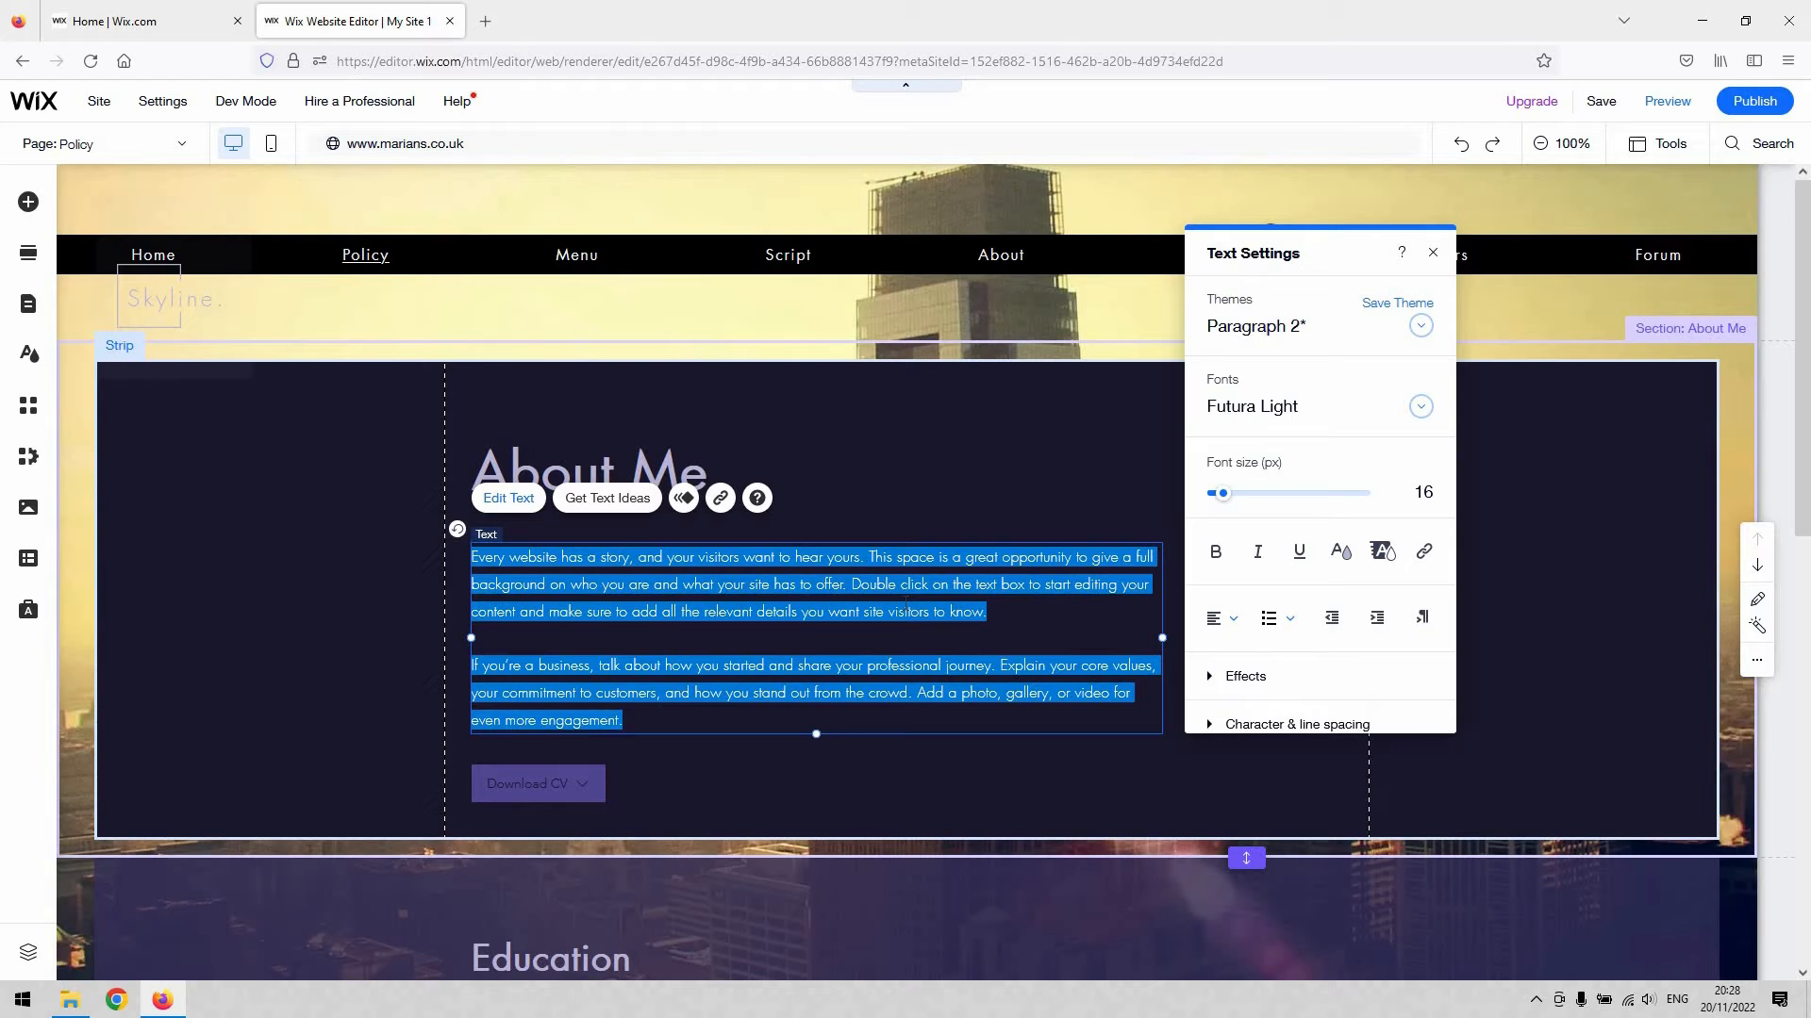
key(Delete)
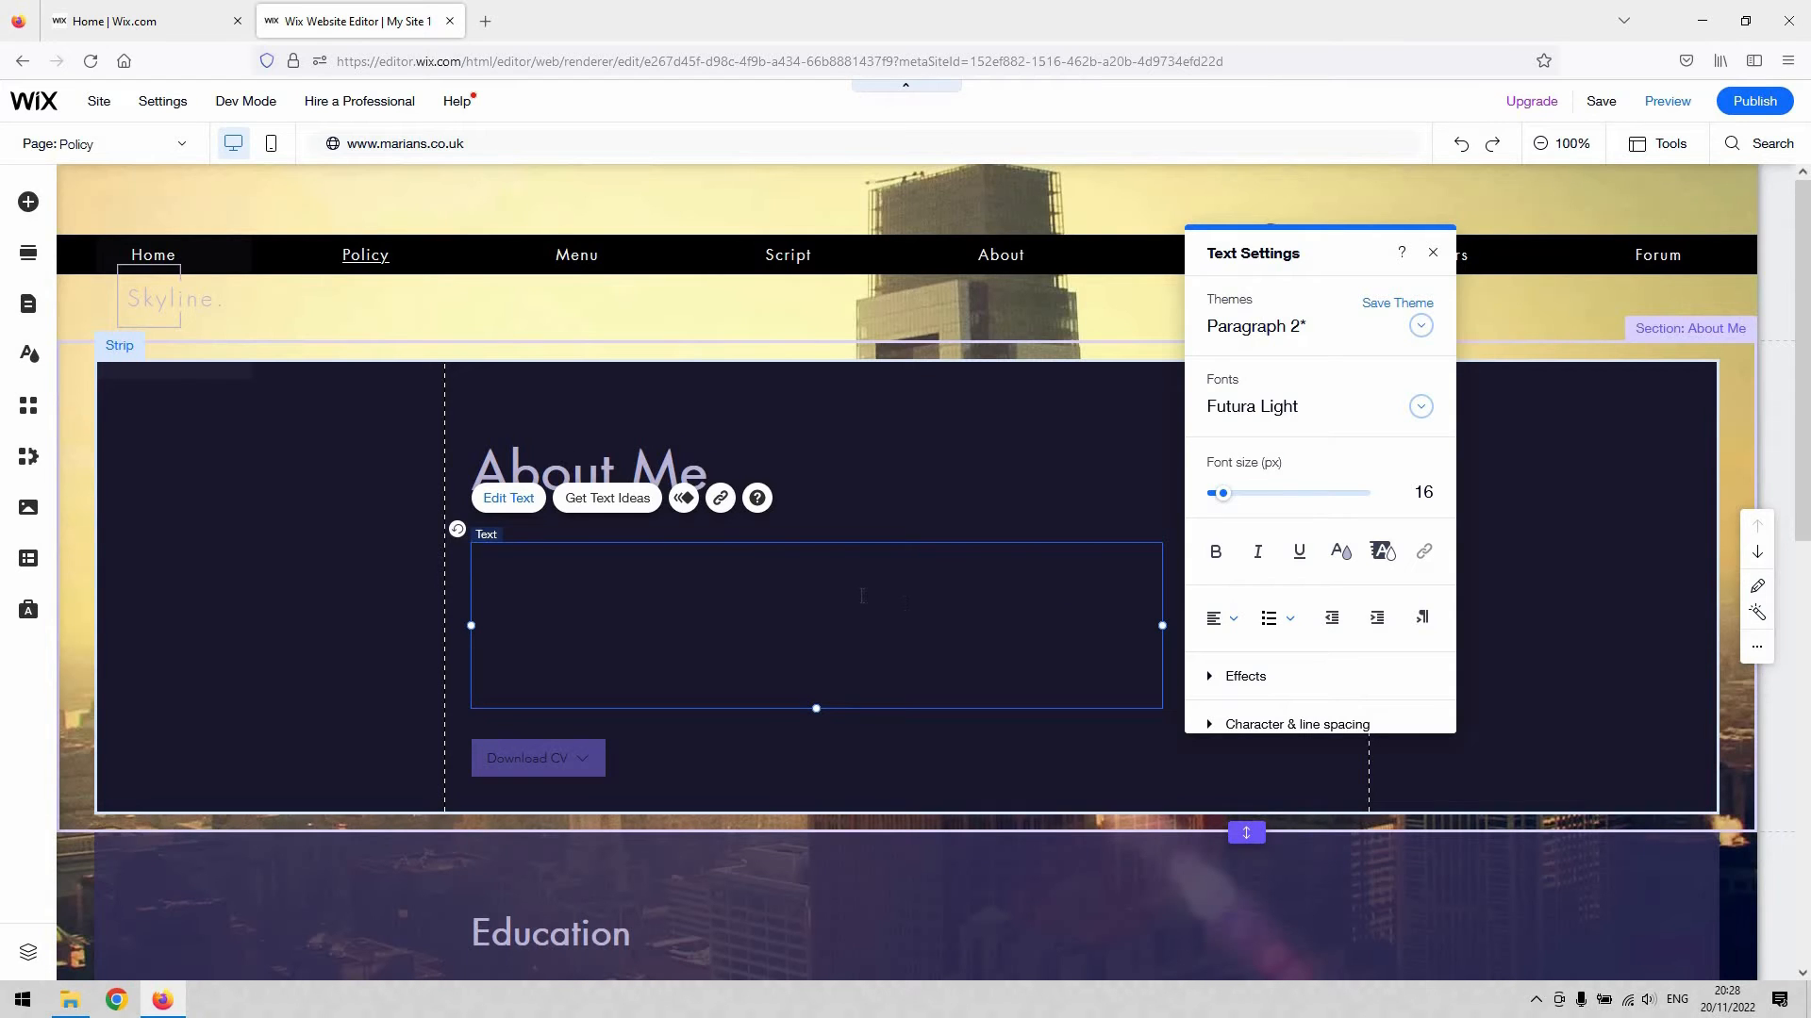
text(You)
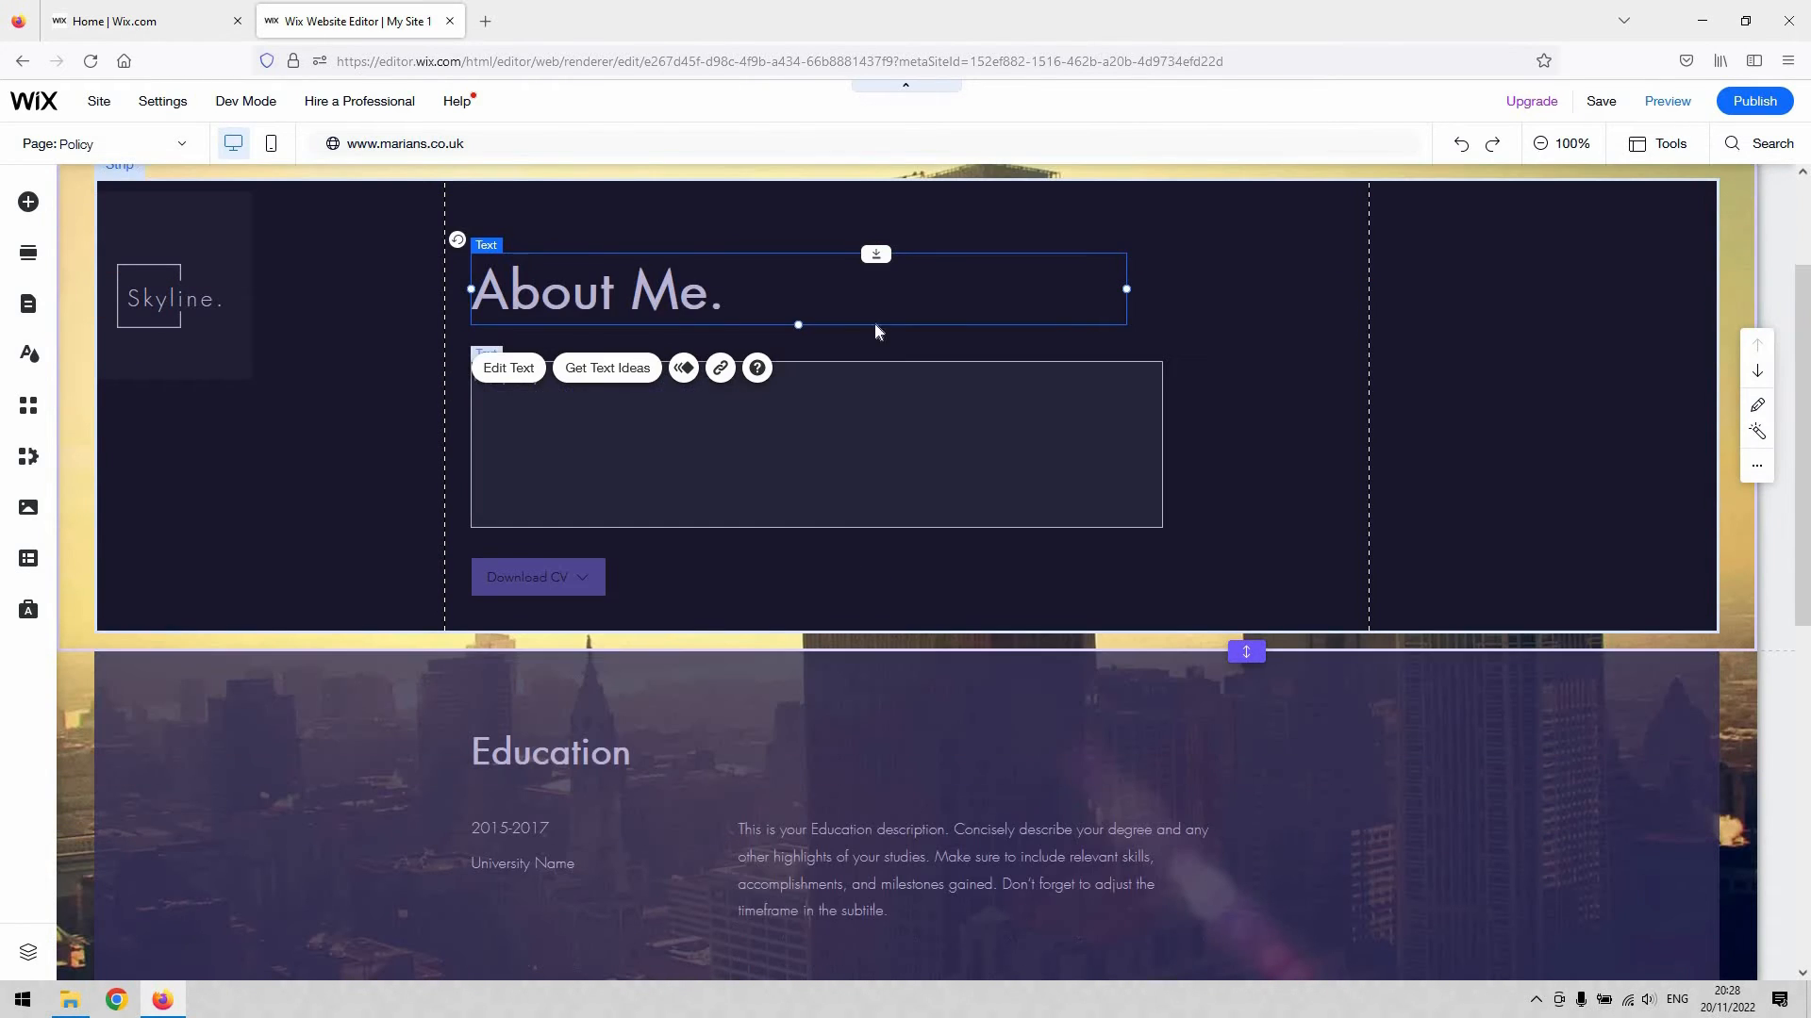
scroll(down, 3)
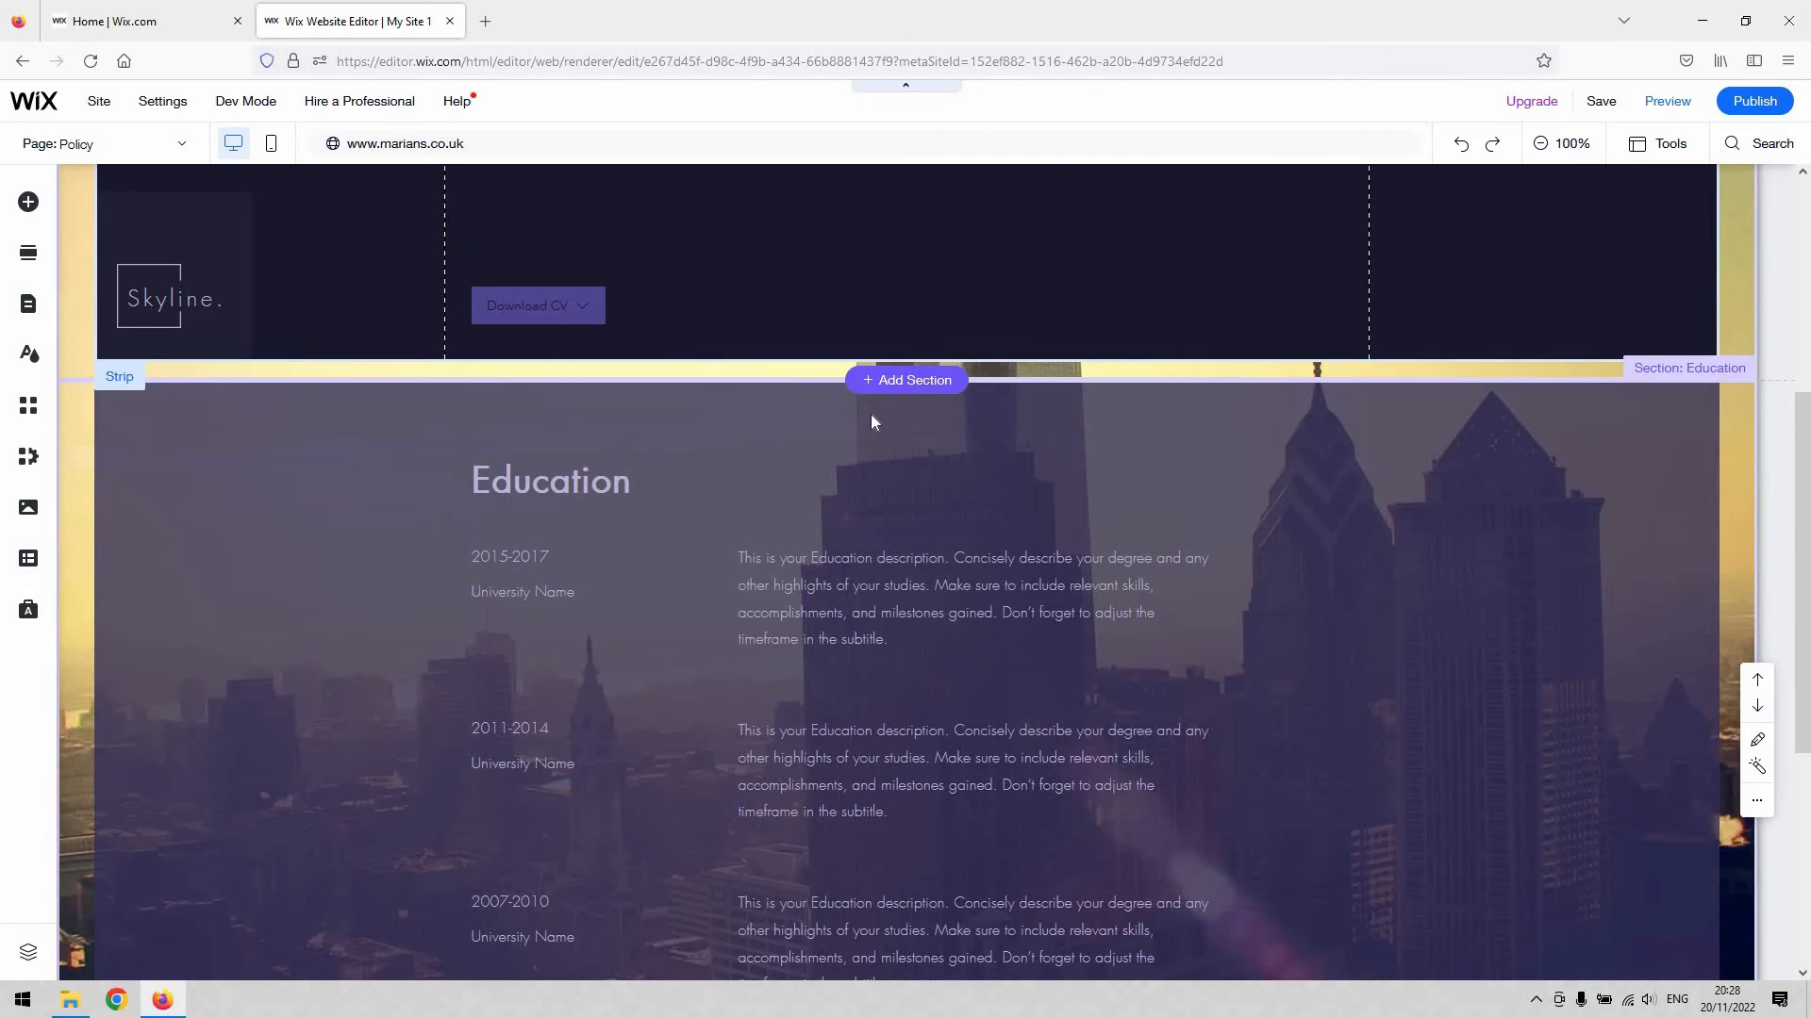
mouse_move(816, 404)
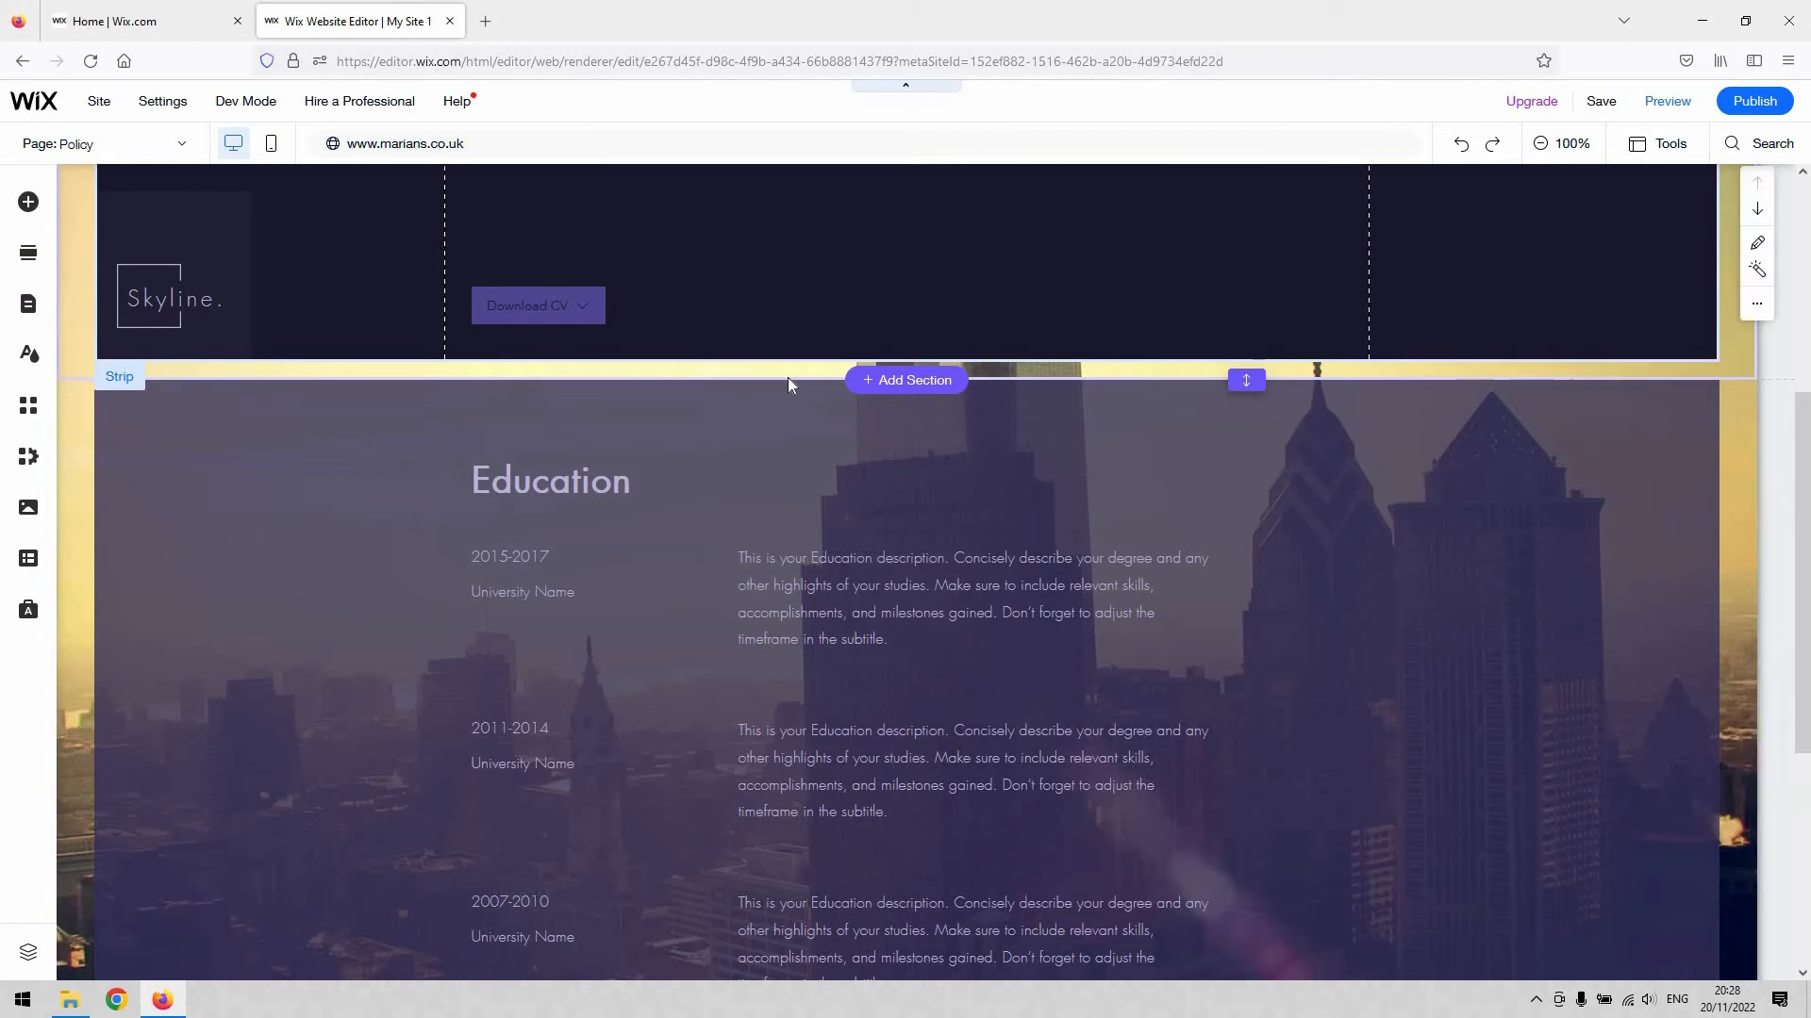
scroll(down, 3)
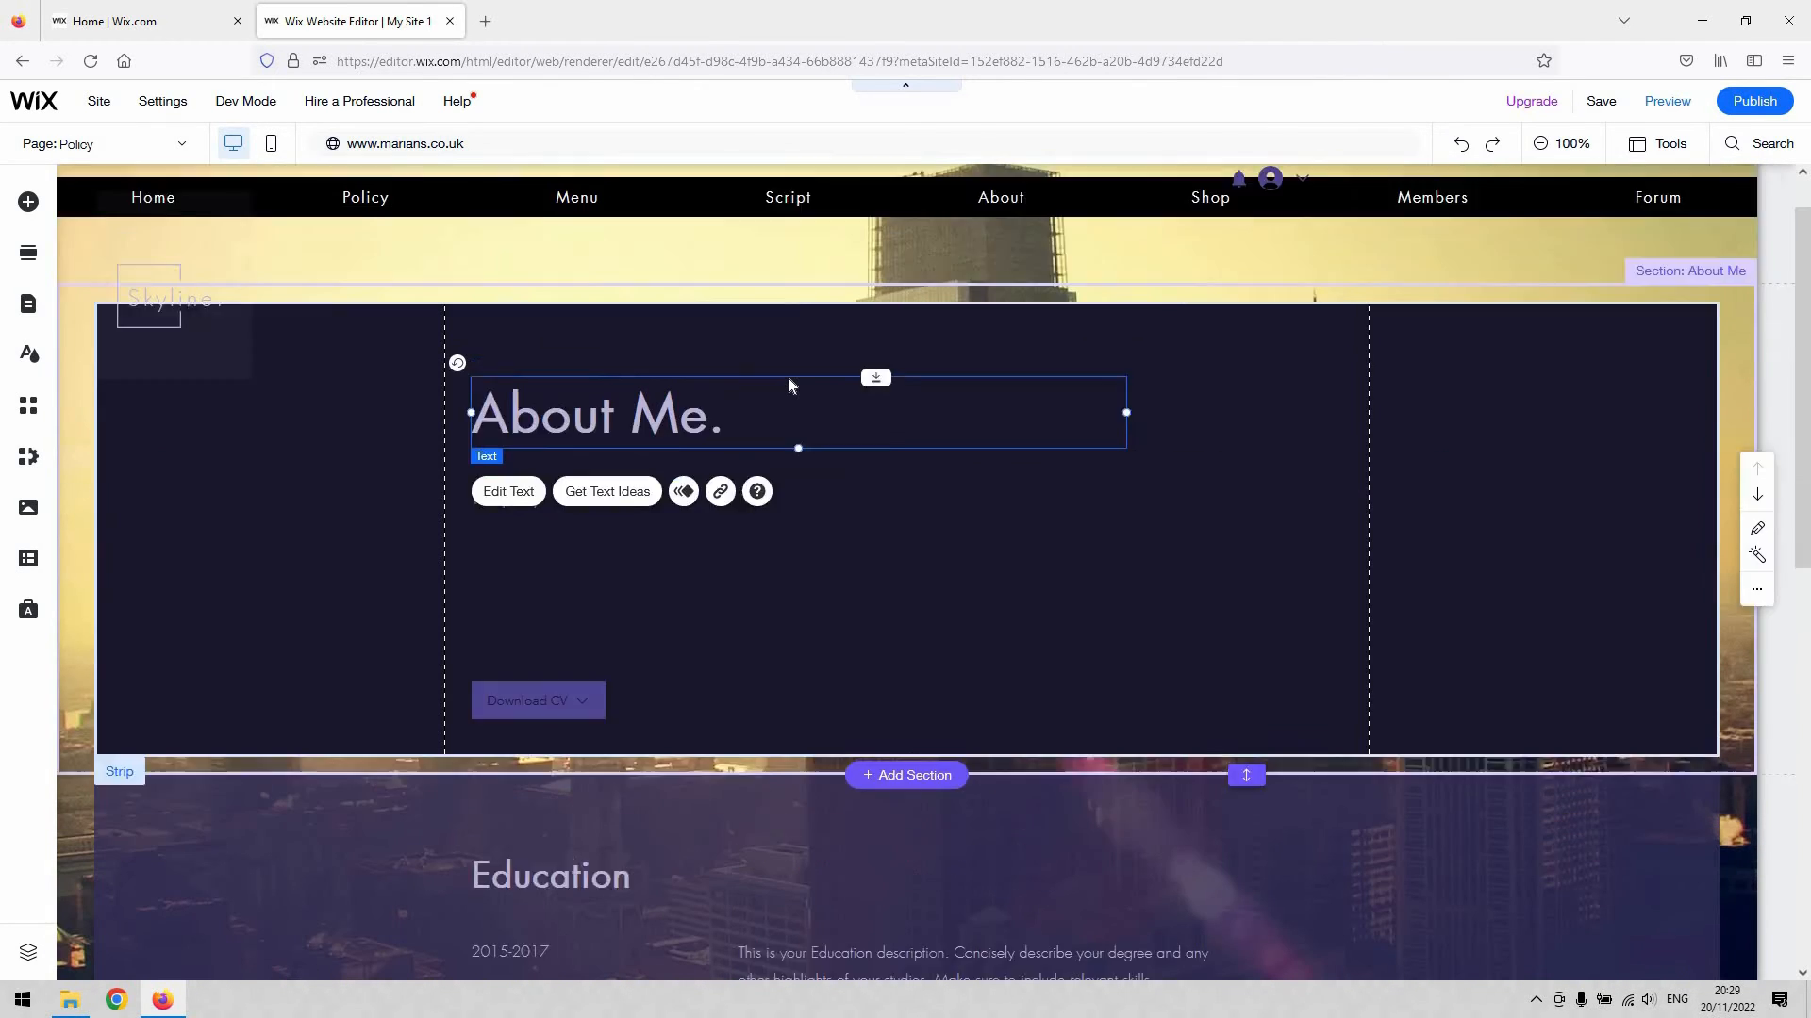
scroll(down, 3)
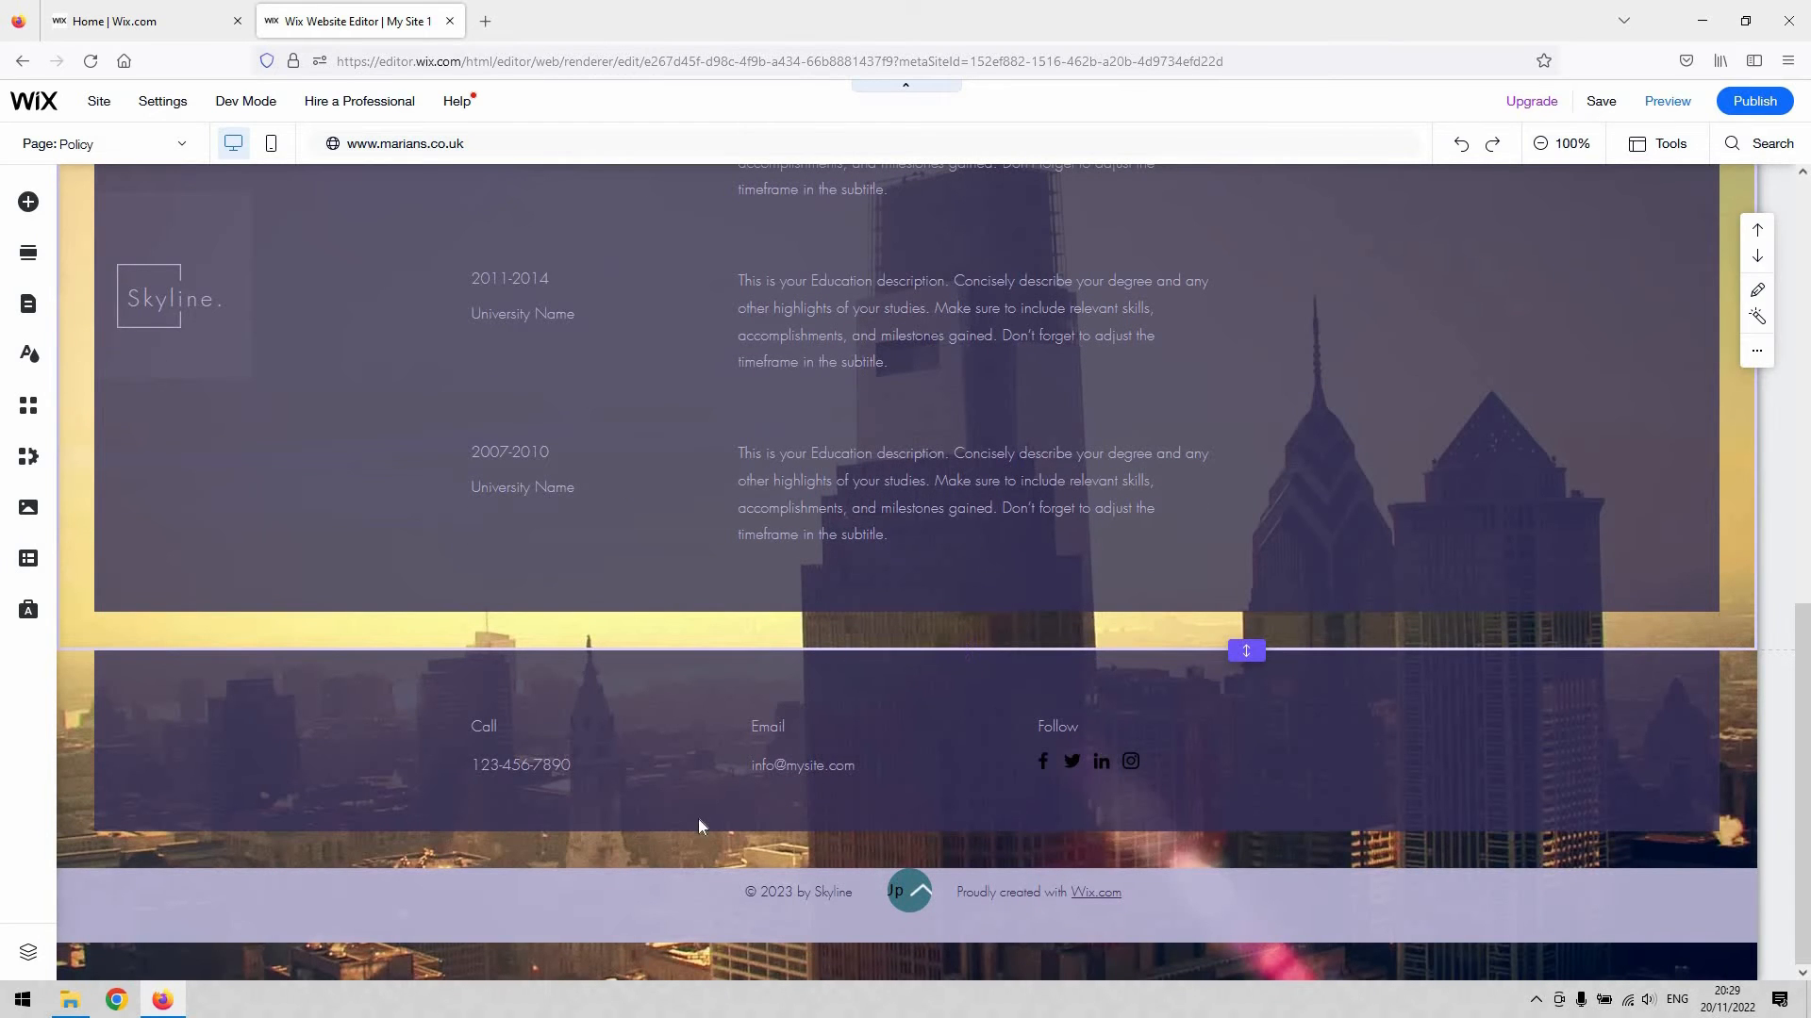
scroll(up, 3)
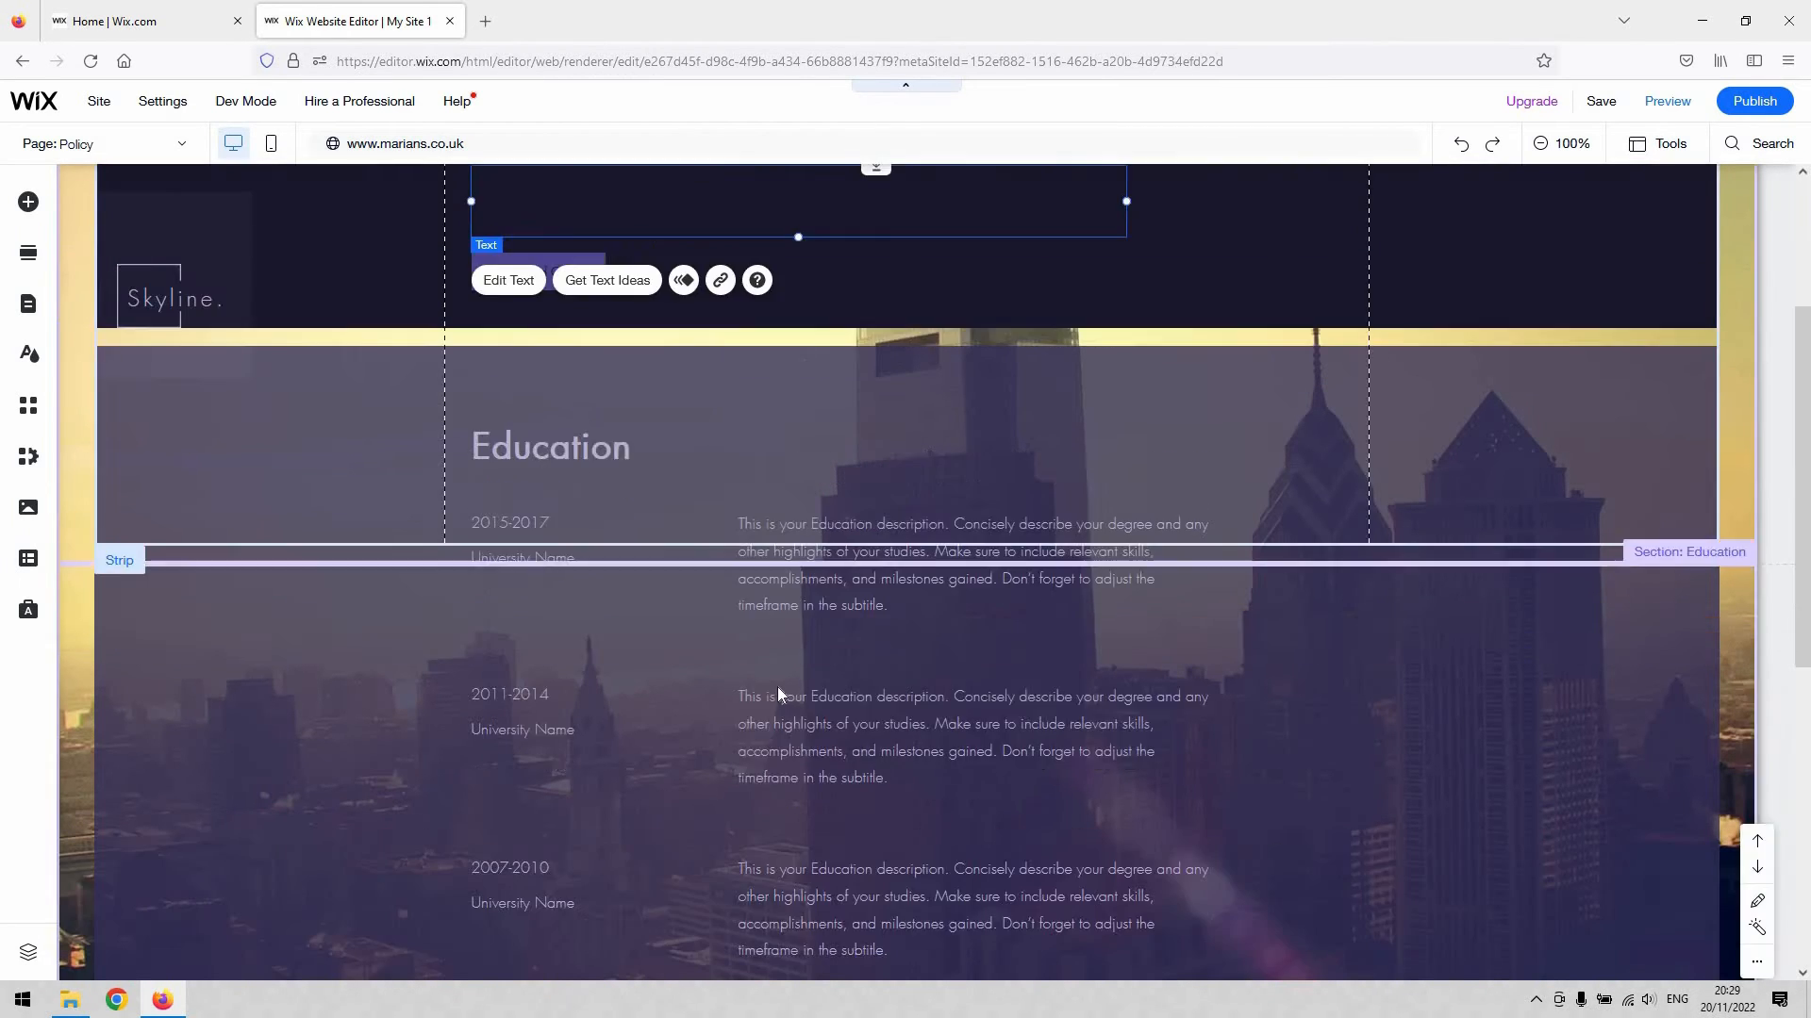
scroll(up, 3)
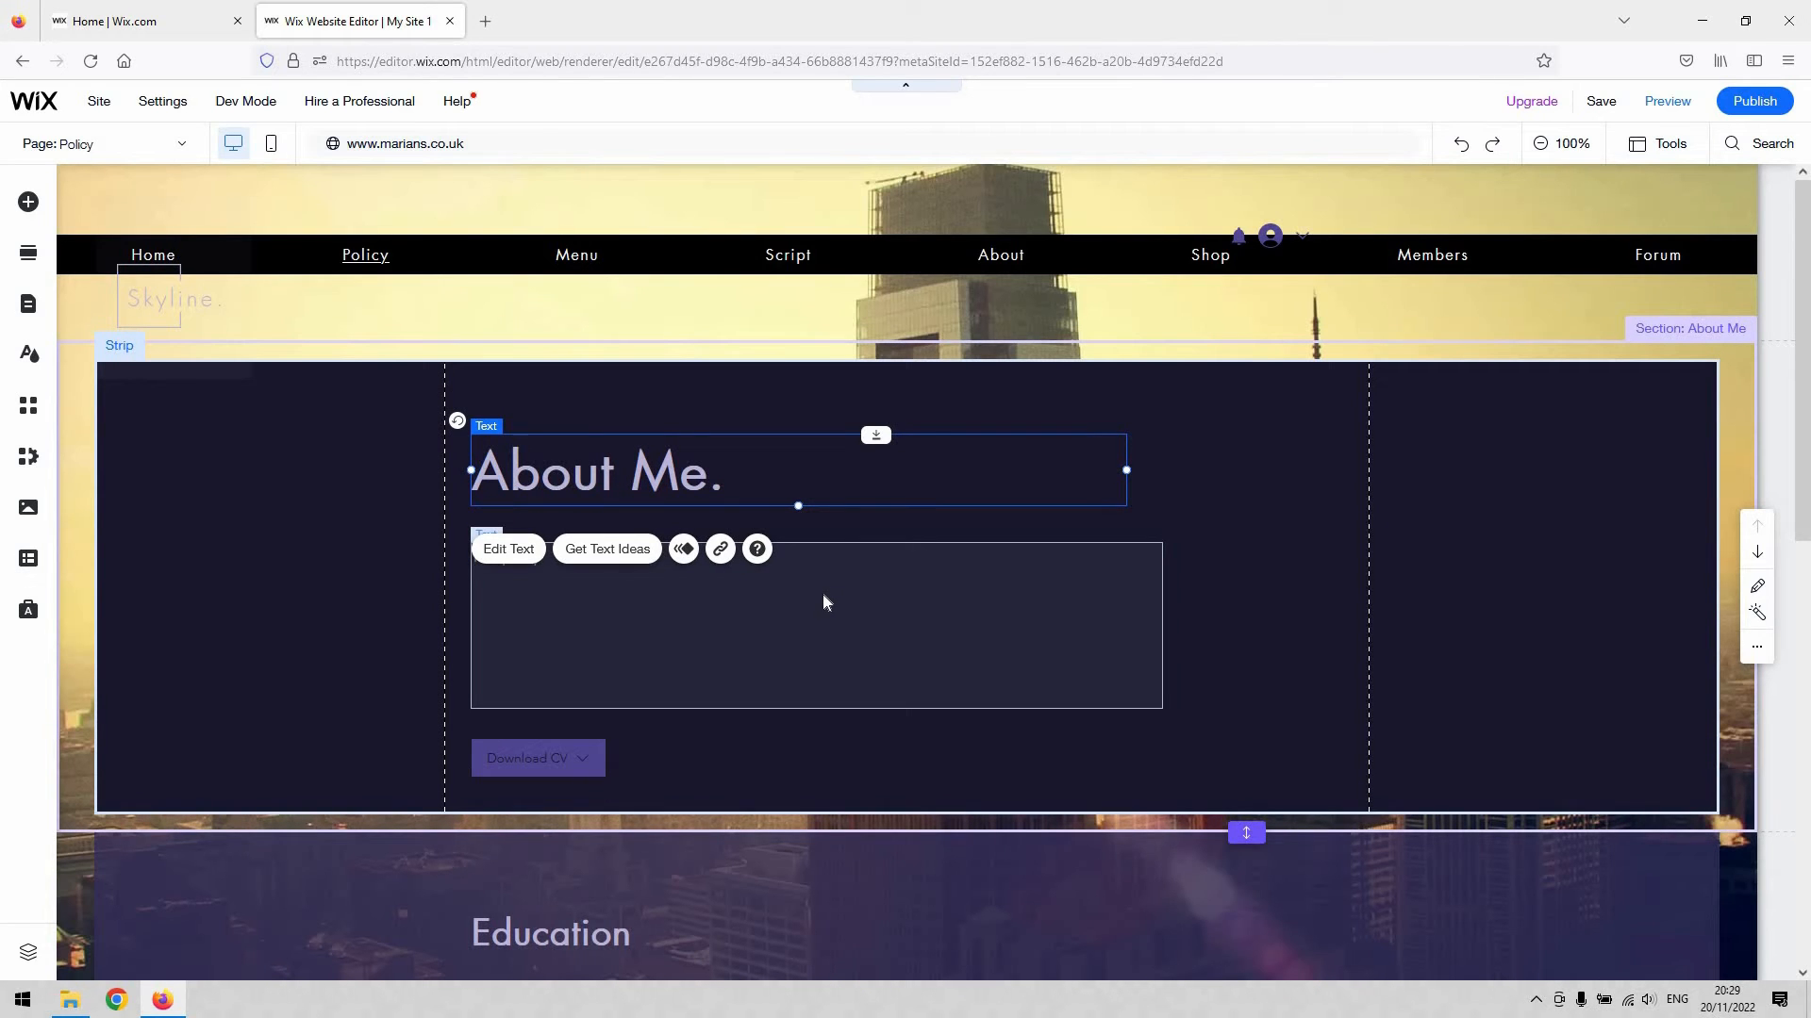
mouse_move(868, 351)
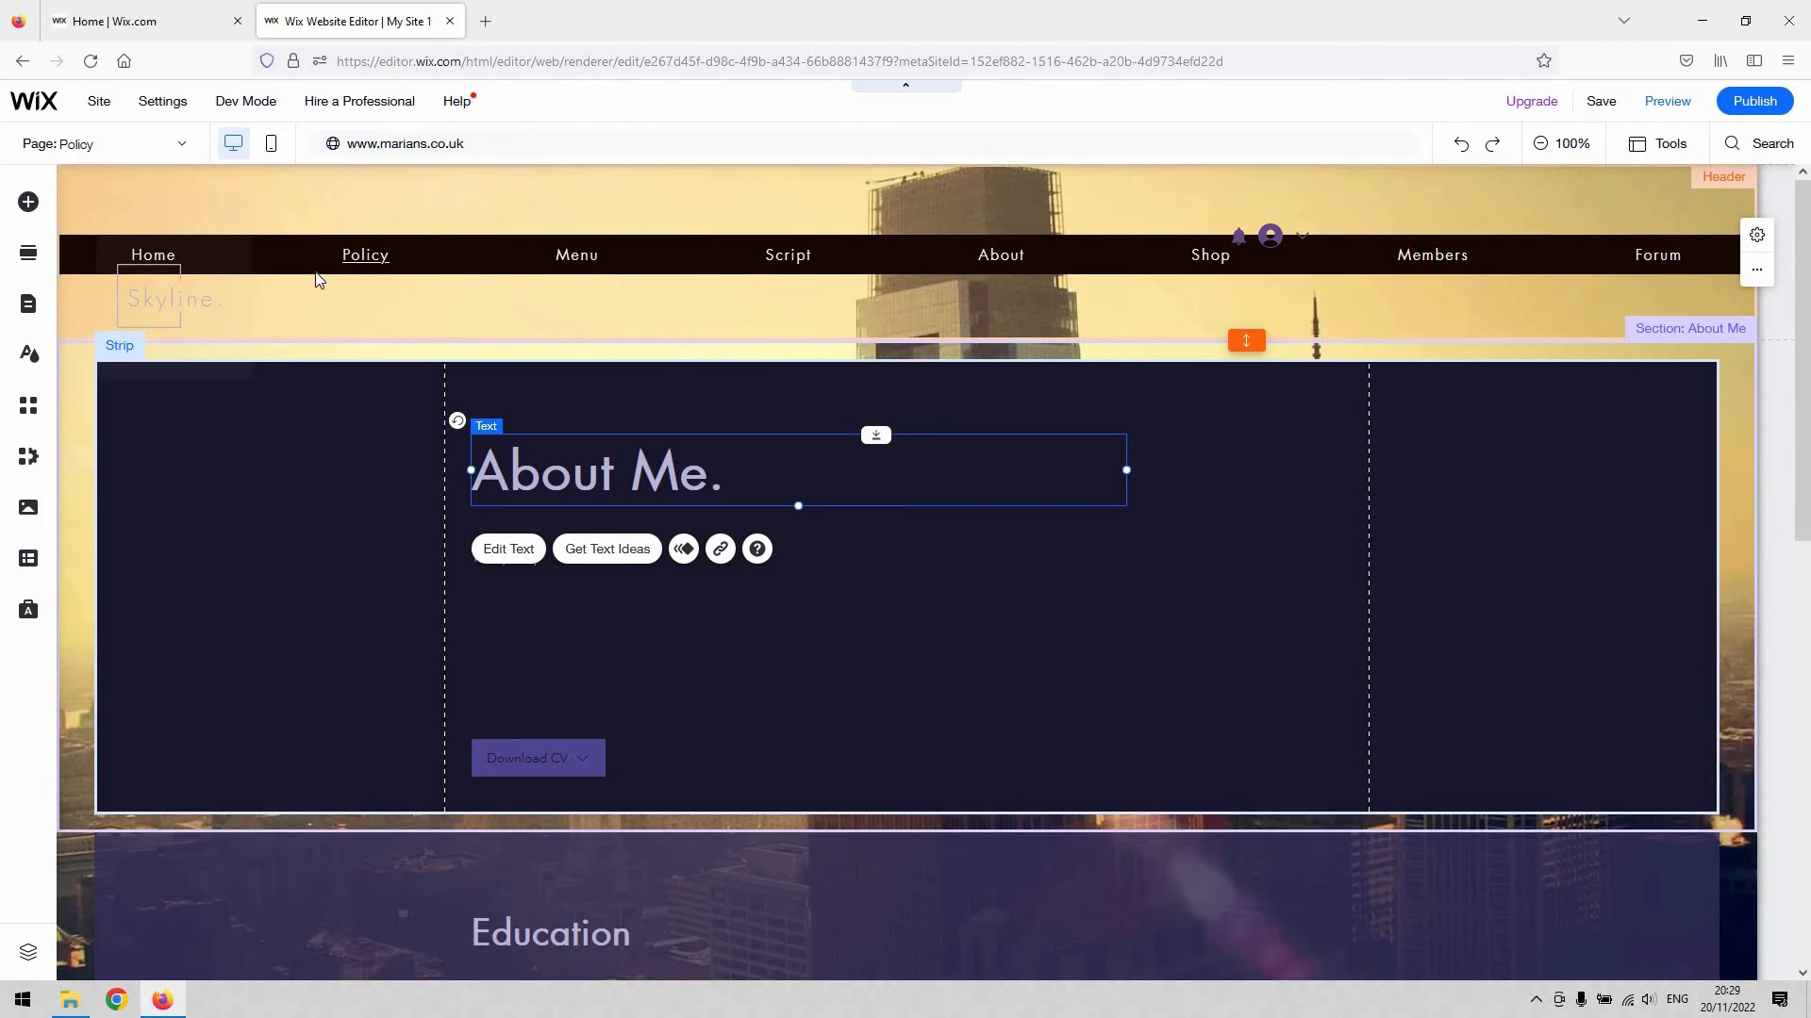
mouse_move(918, 436)
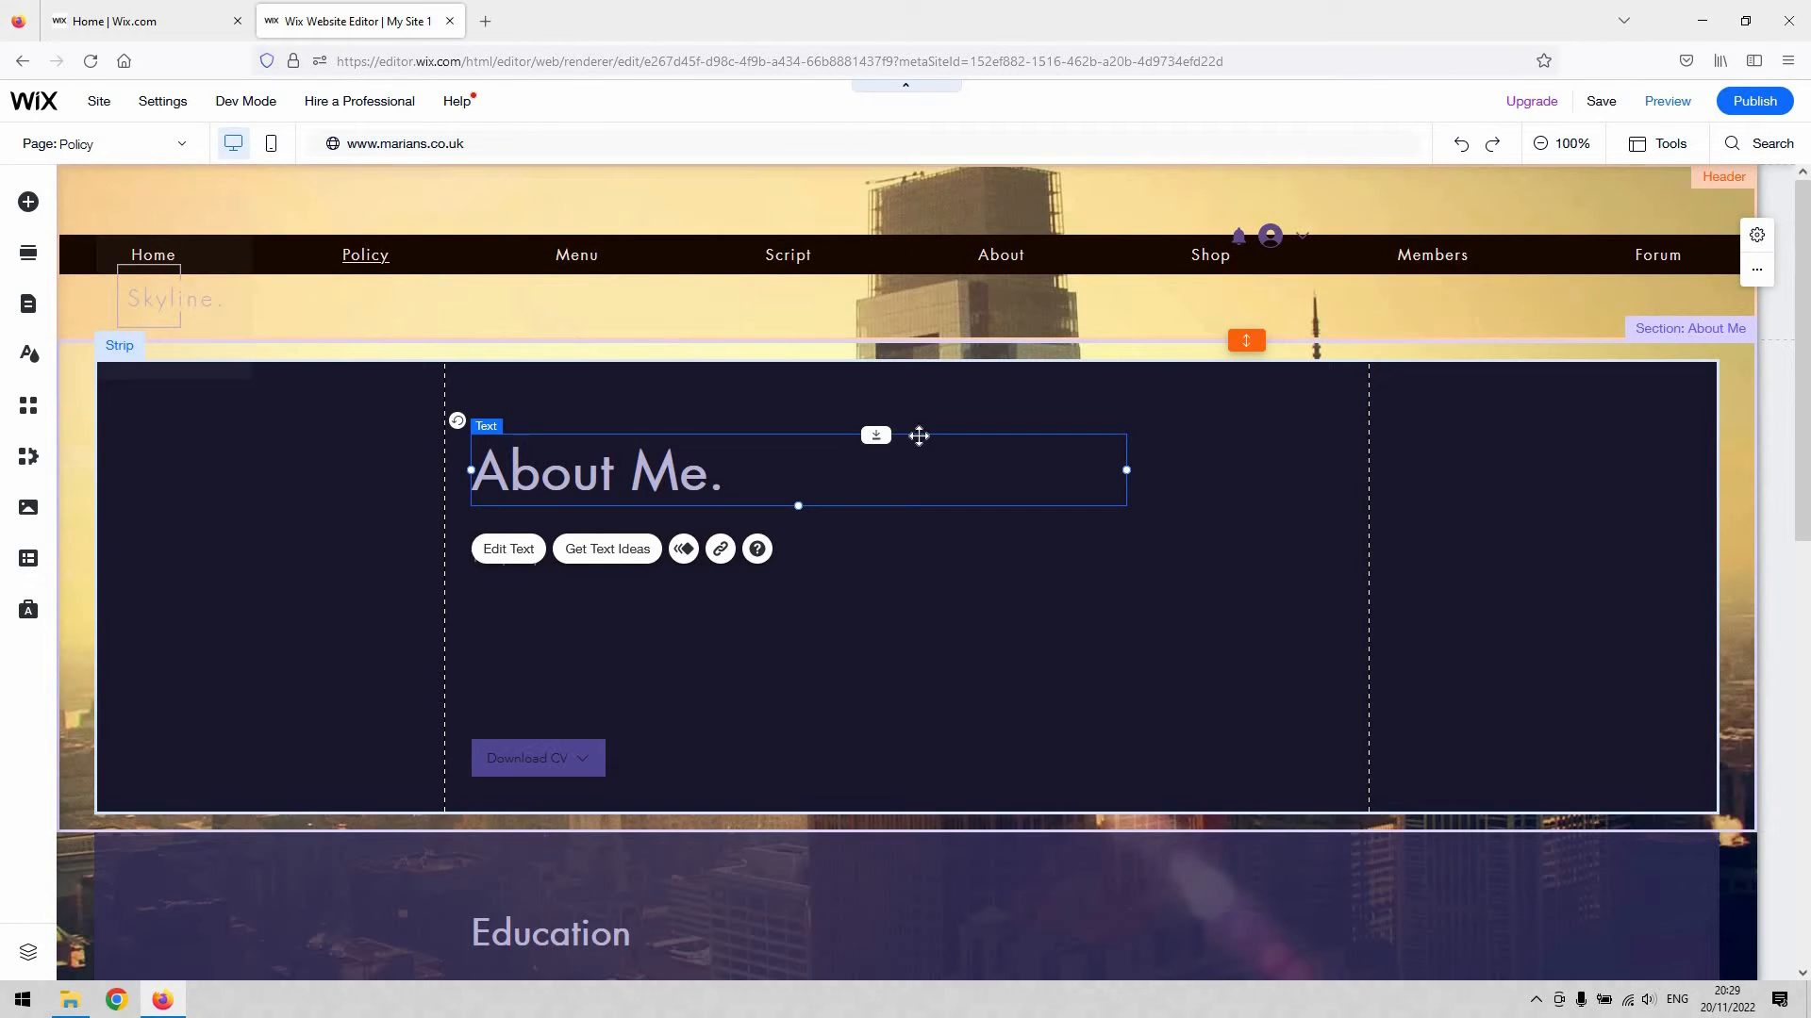
mouse_move(1517, 270)
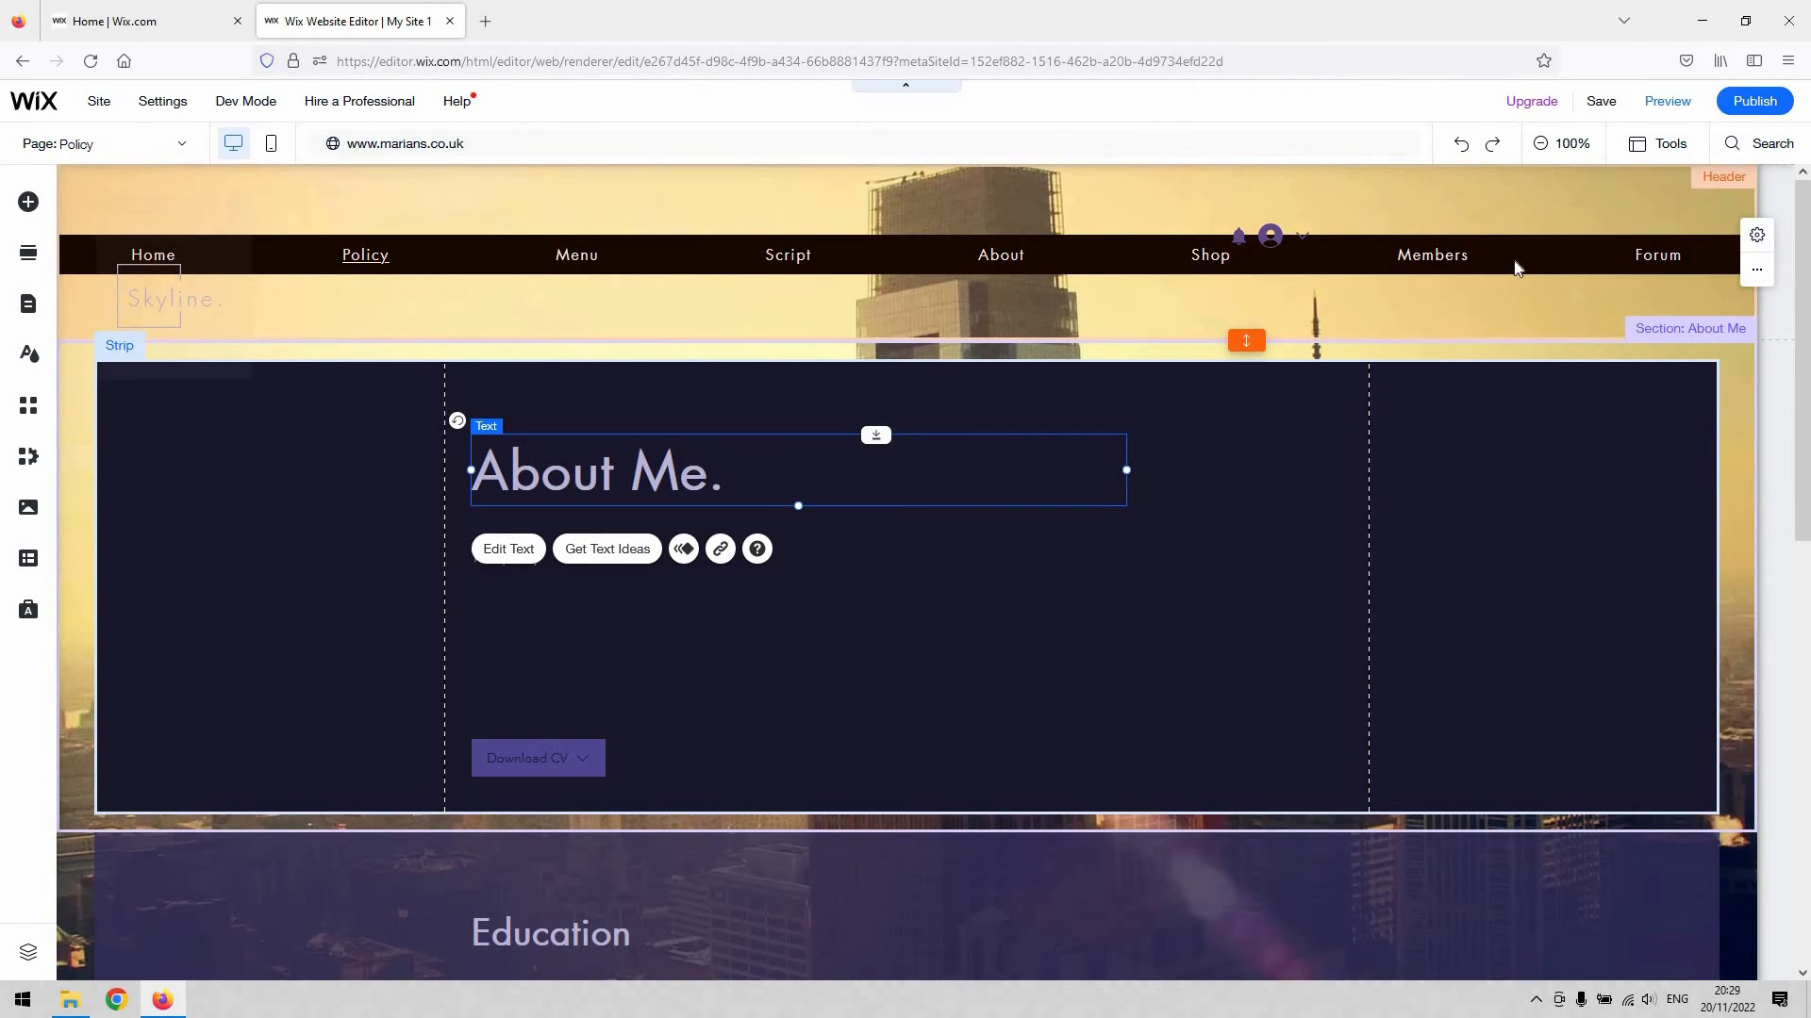
scroll(down, 3)
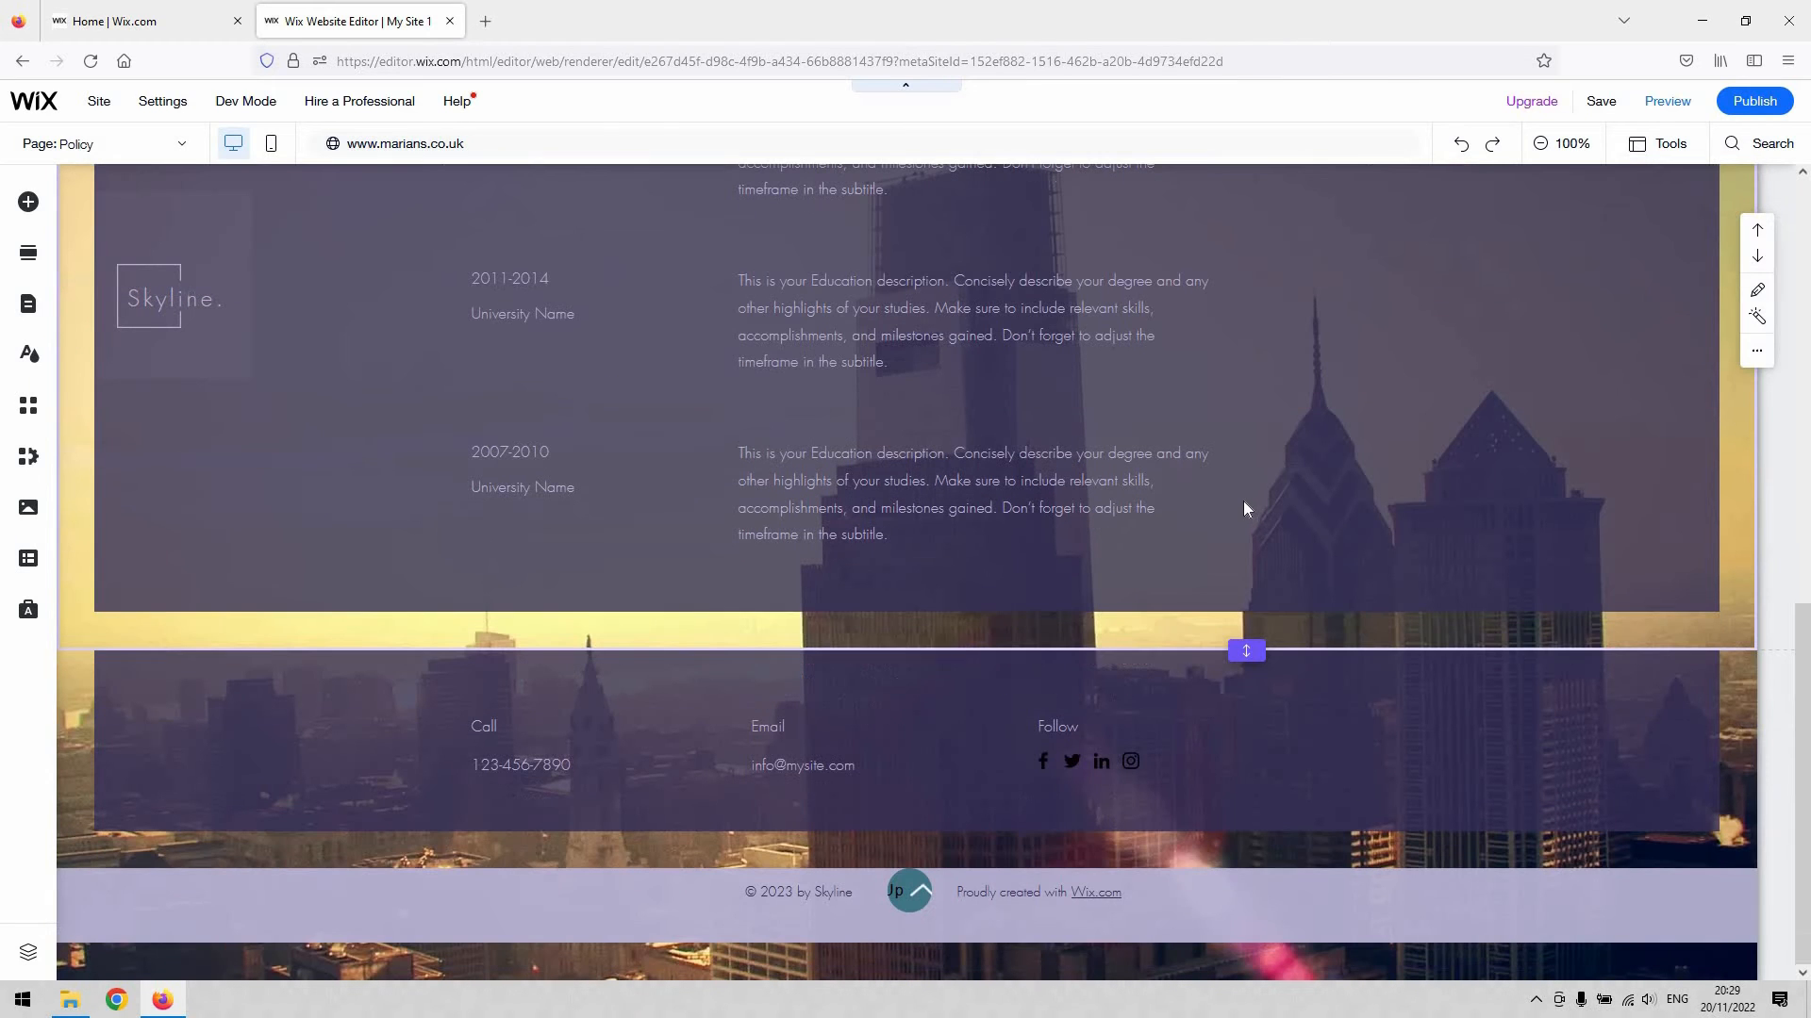
mouse_move(28, 252)
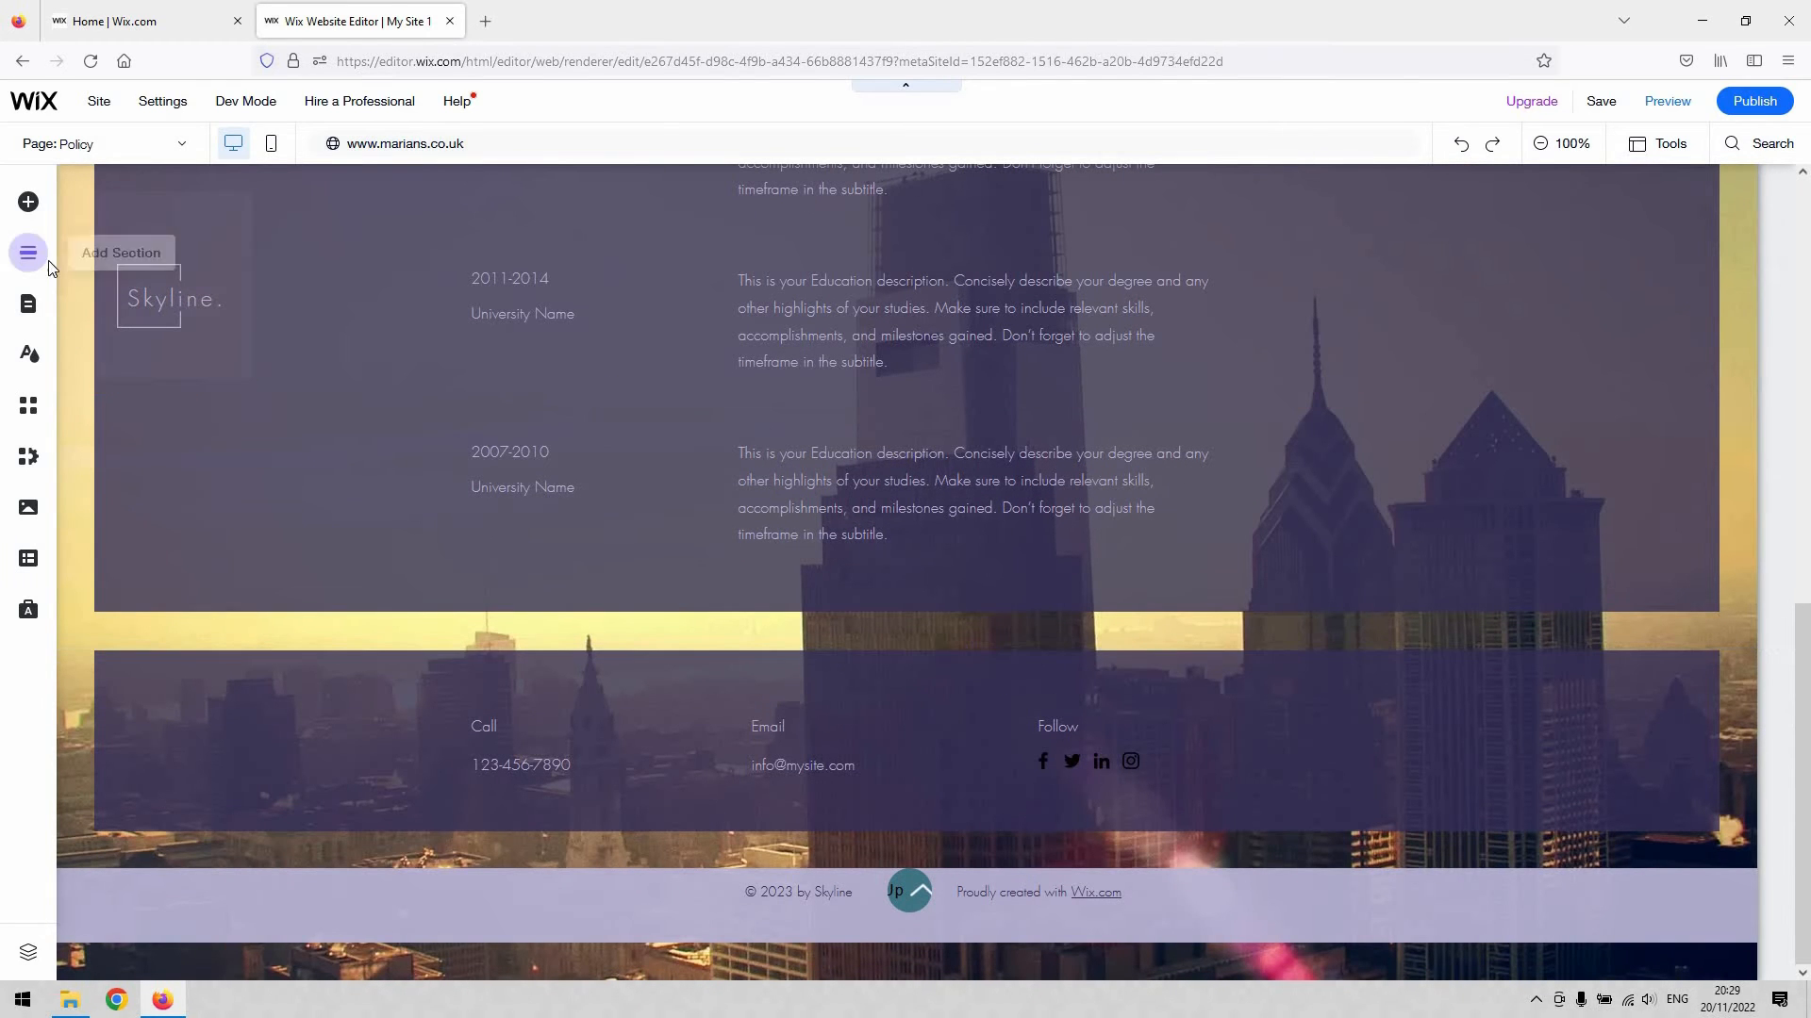
mouse_move(568, 647)
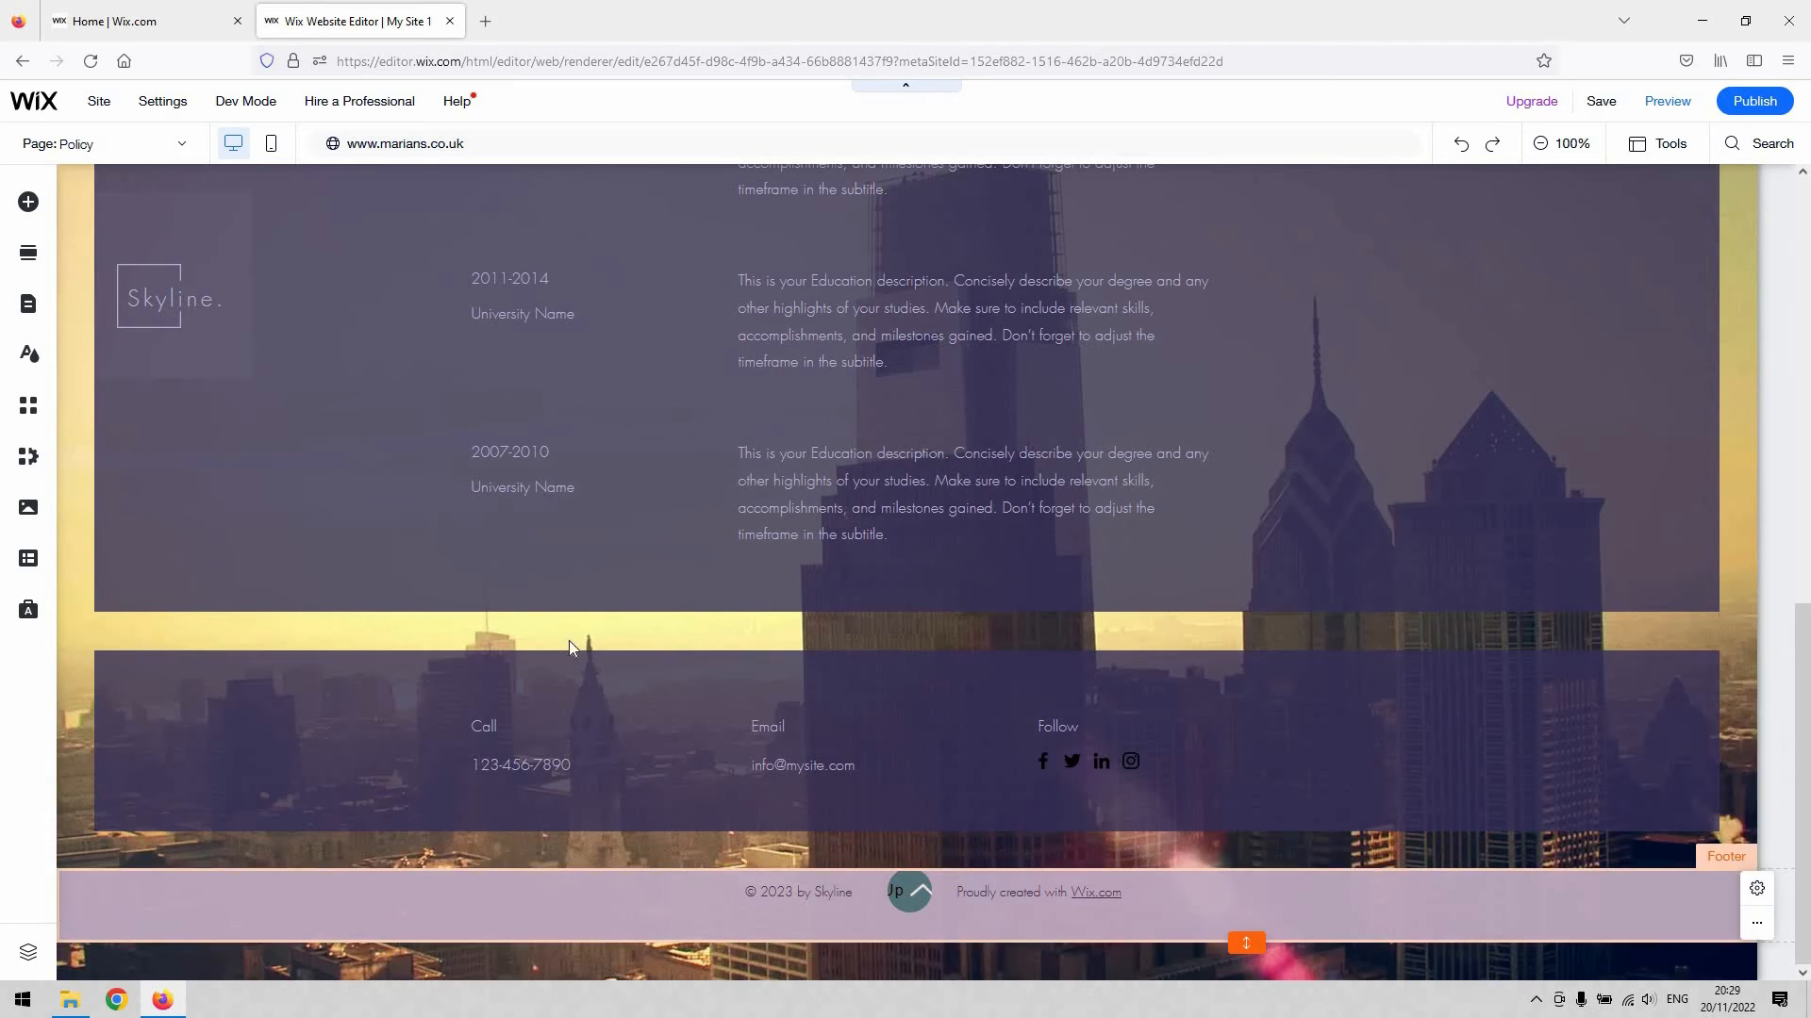
mouse_move(28, 202)
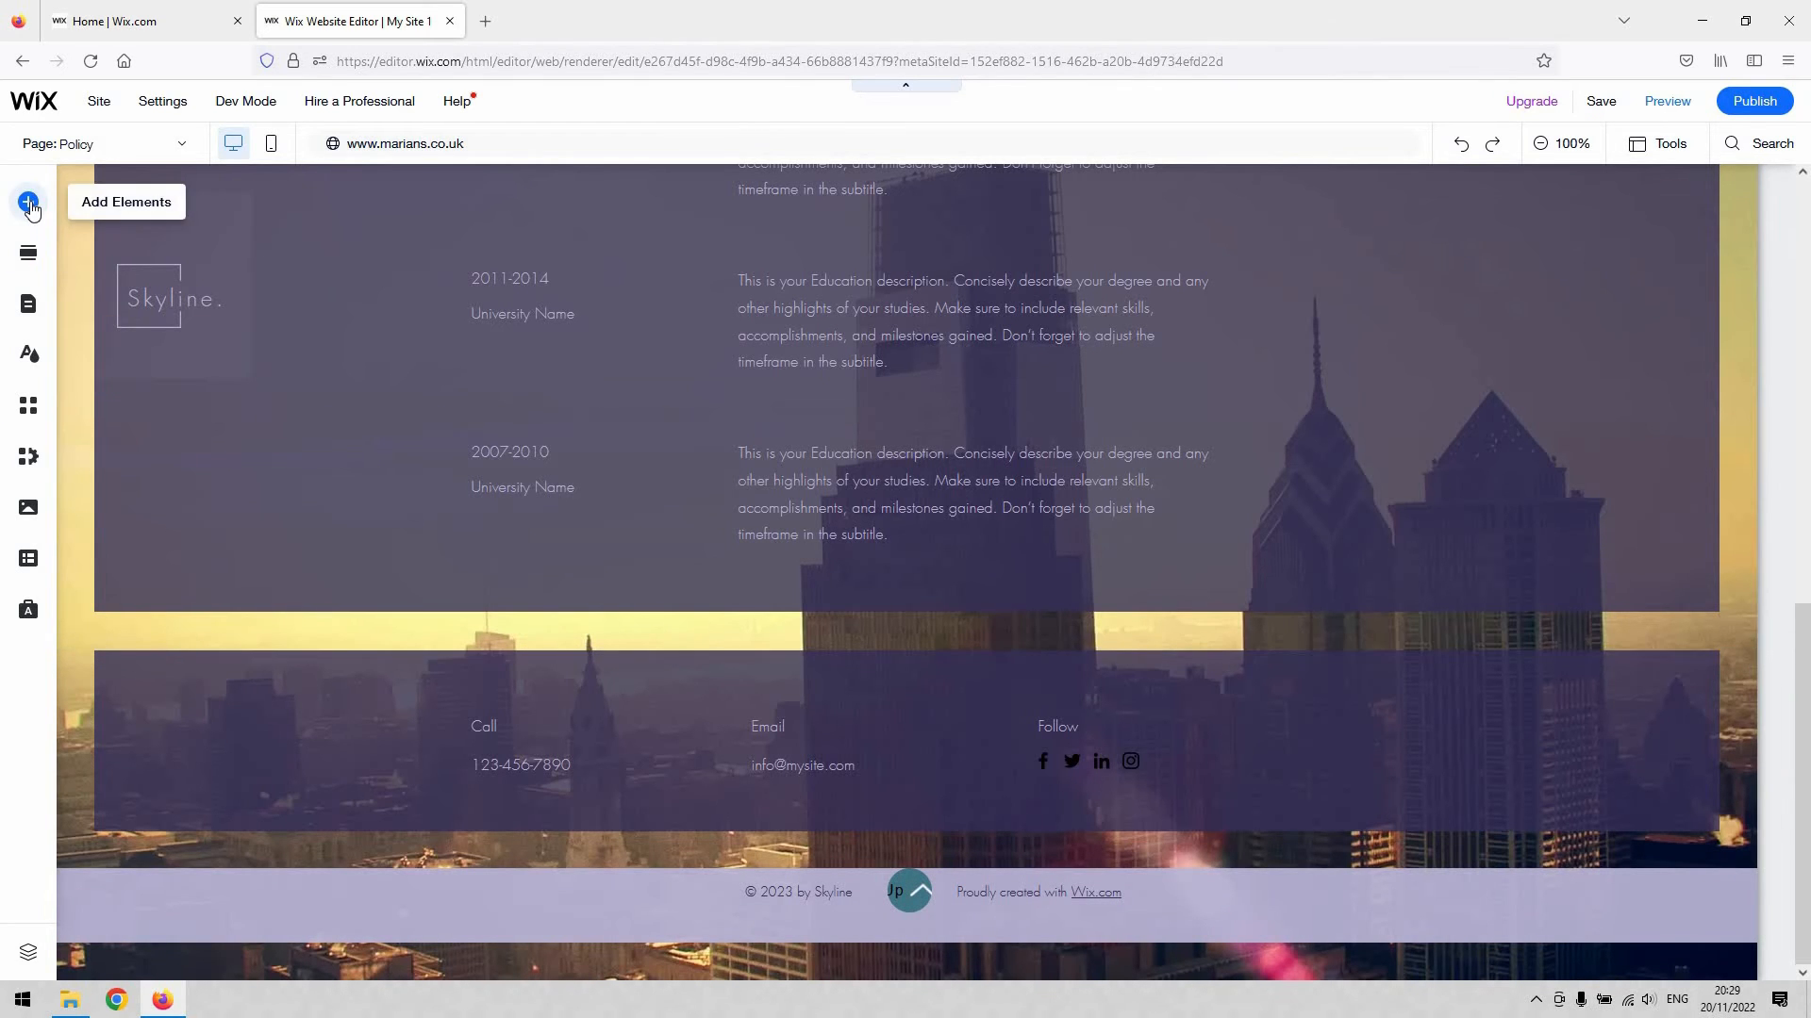
- Insert a heading reading 'Policy' in the footer and recolour it black
click(29, 201)
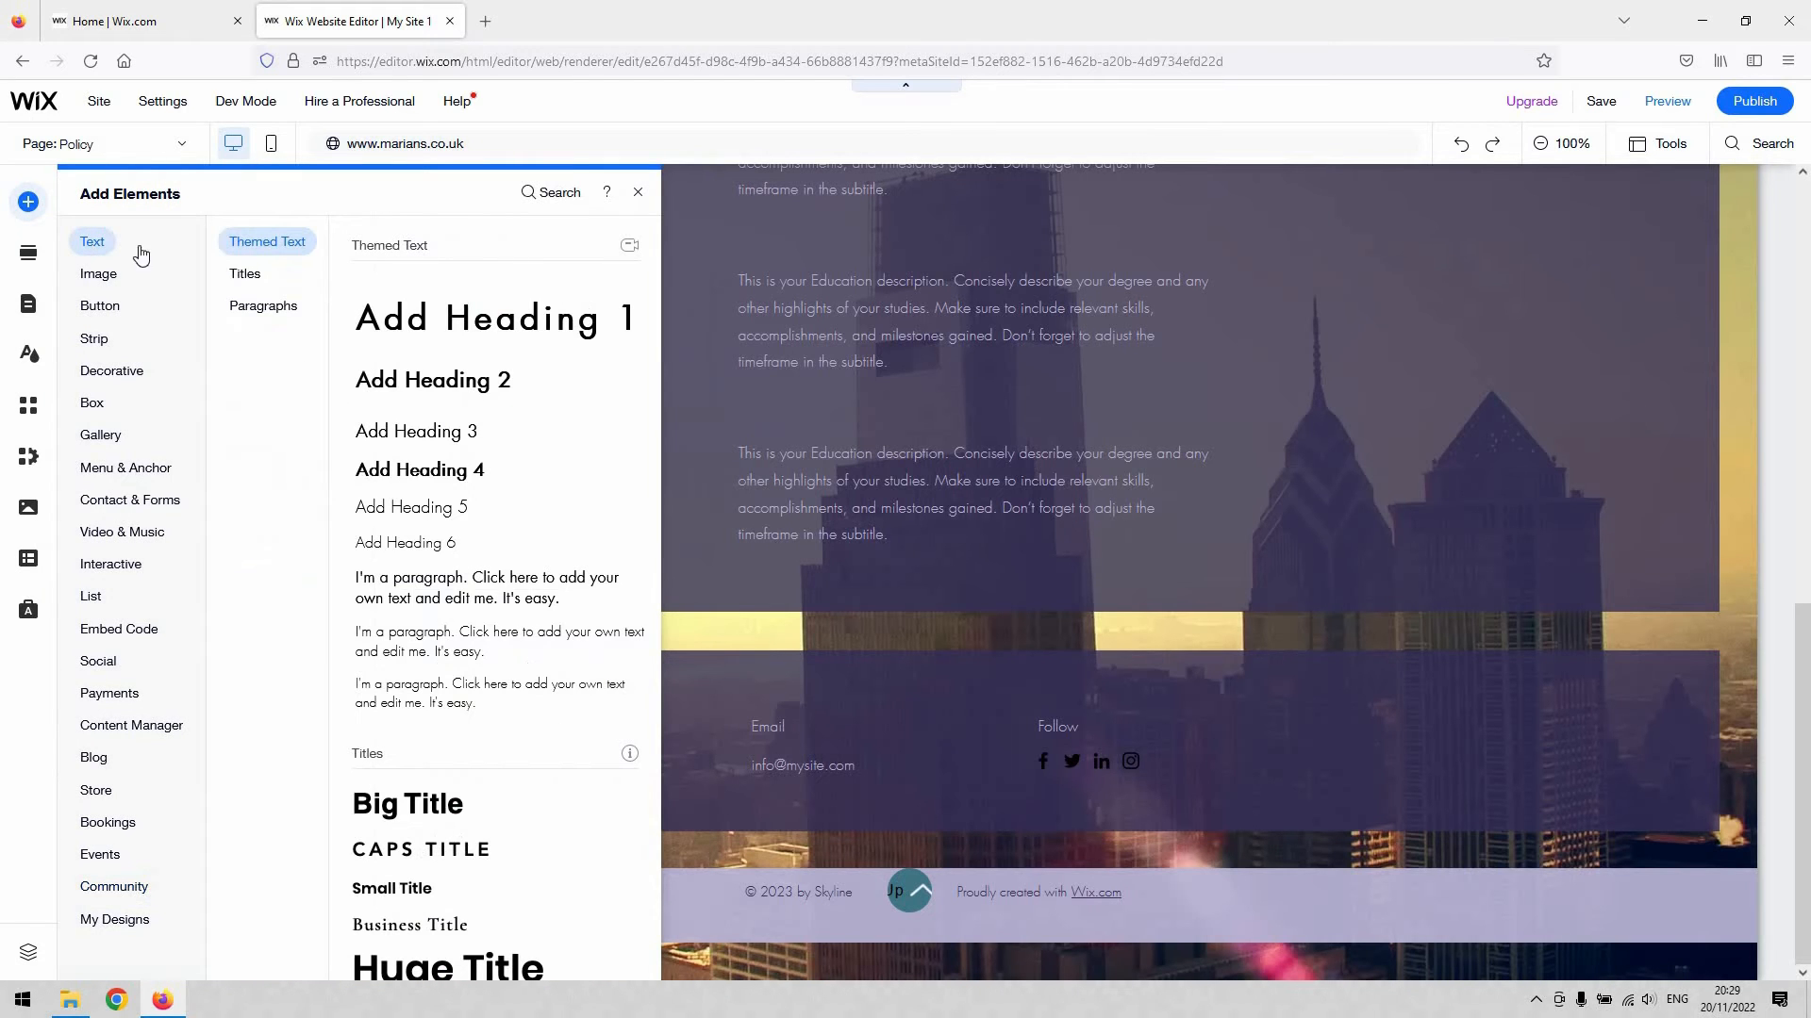
mouse_move(909, 913)
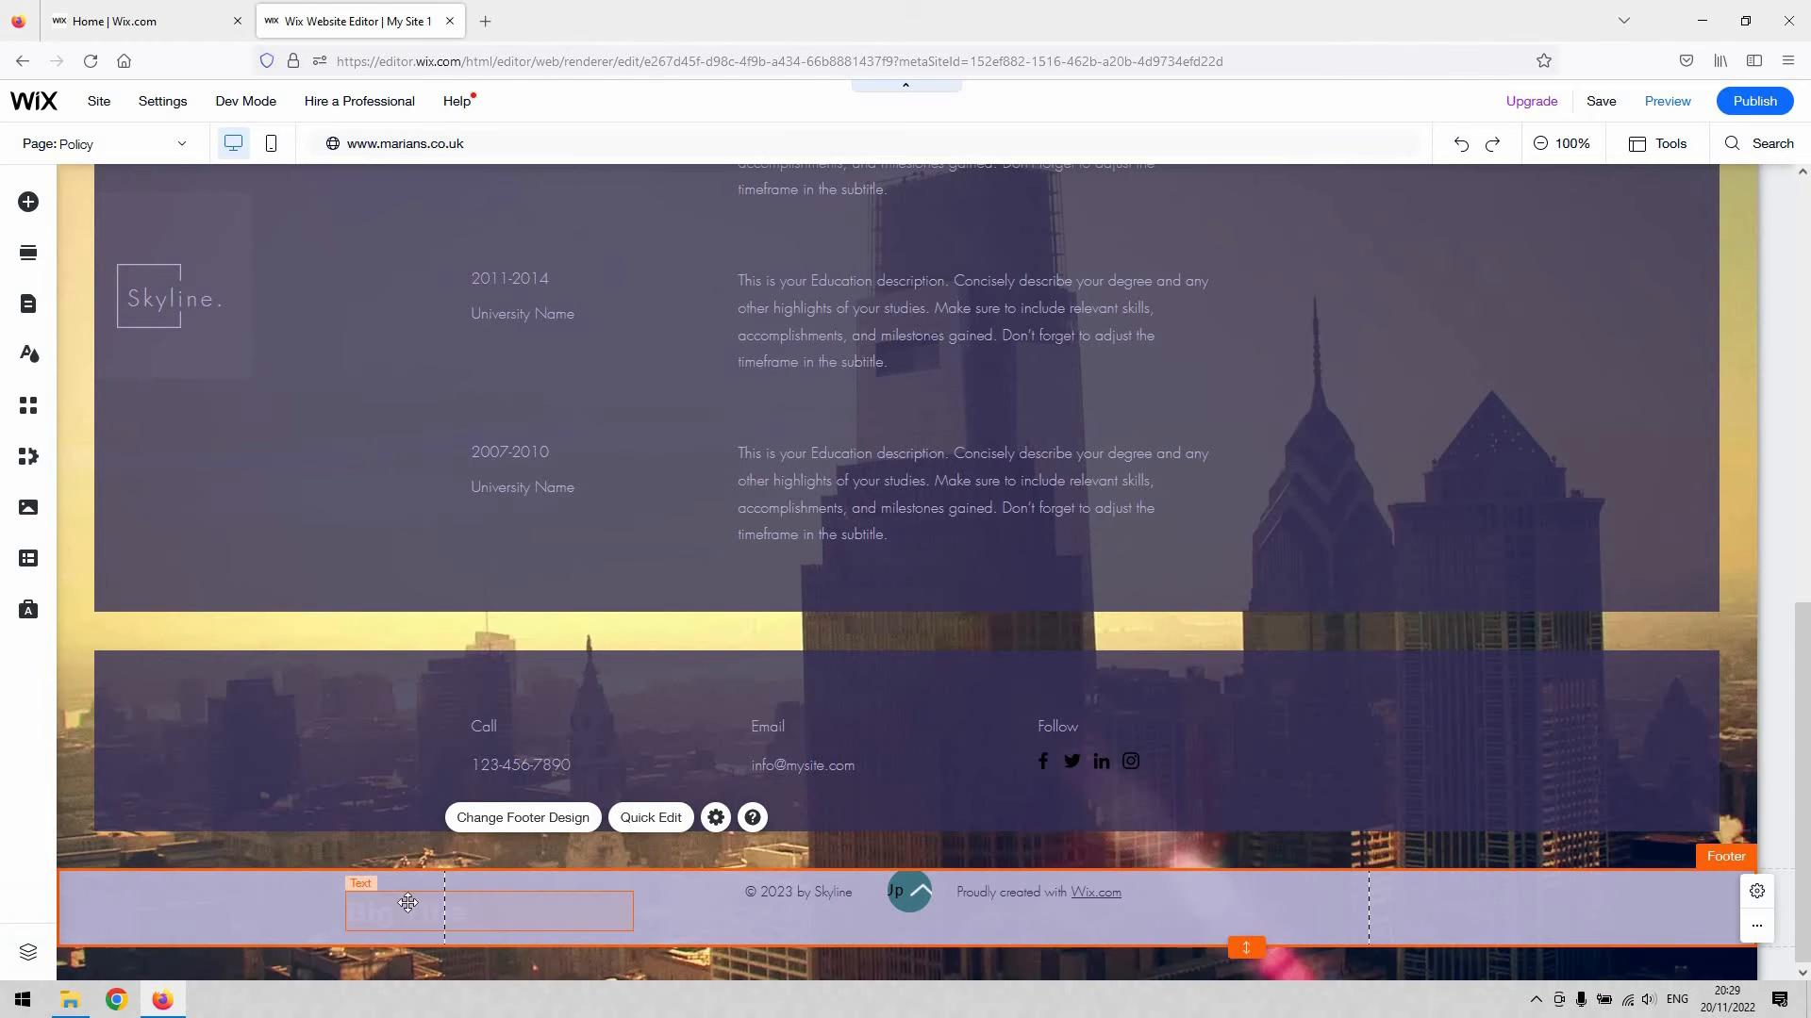
double_click(406, 909)
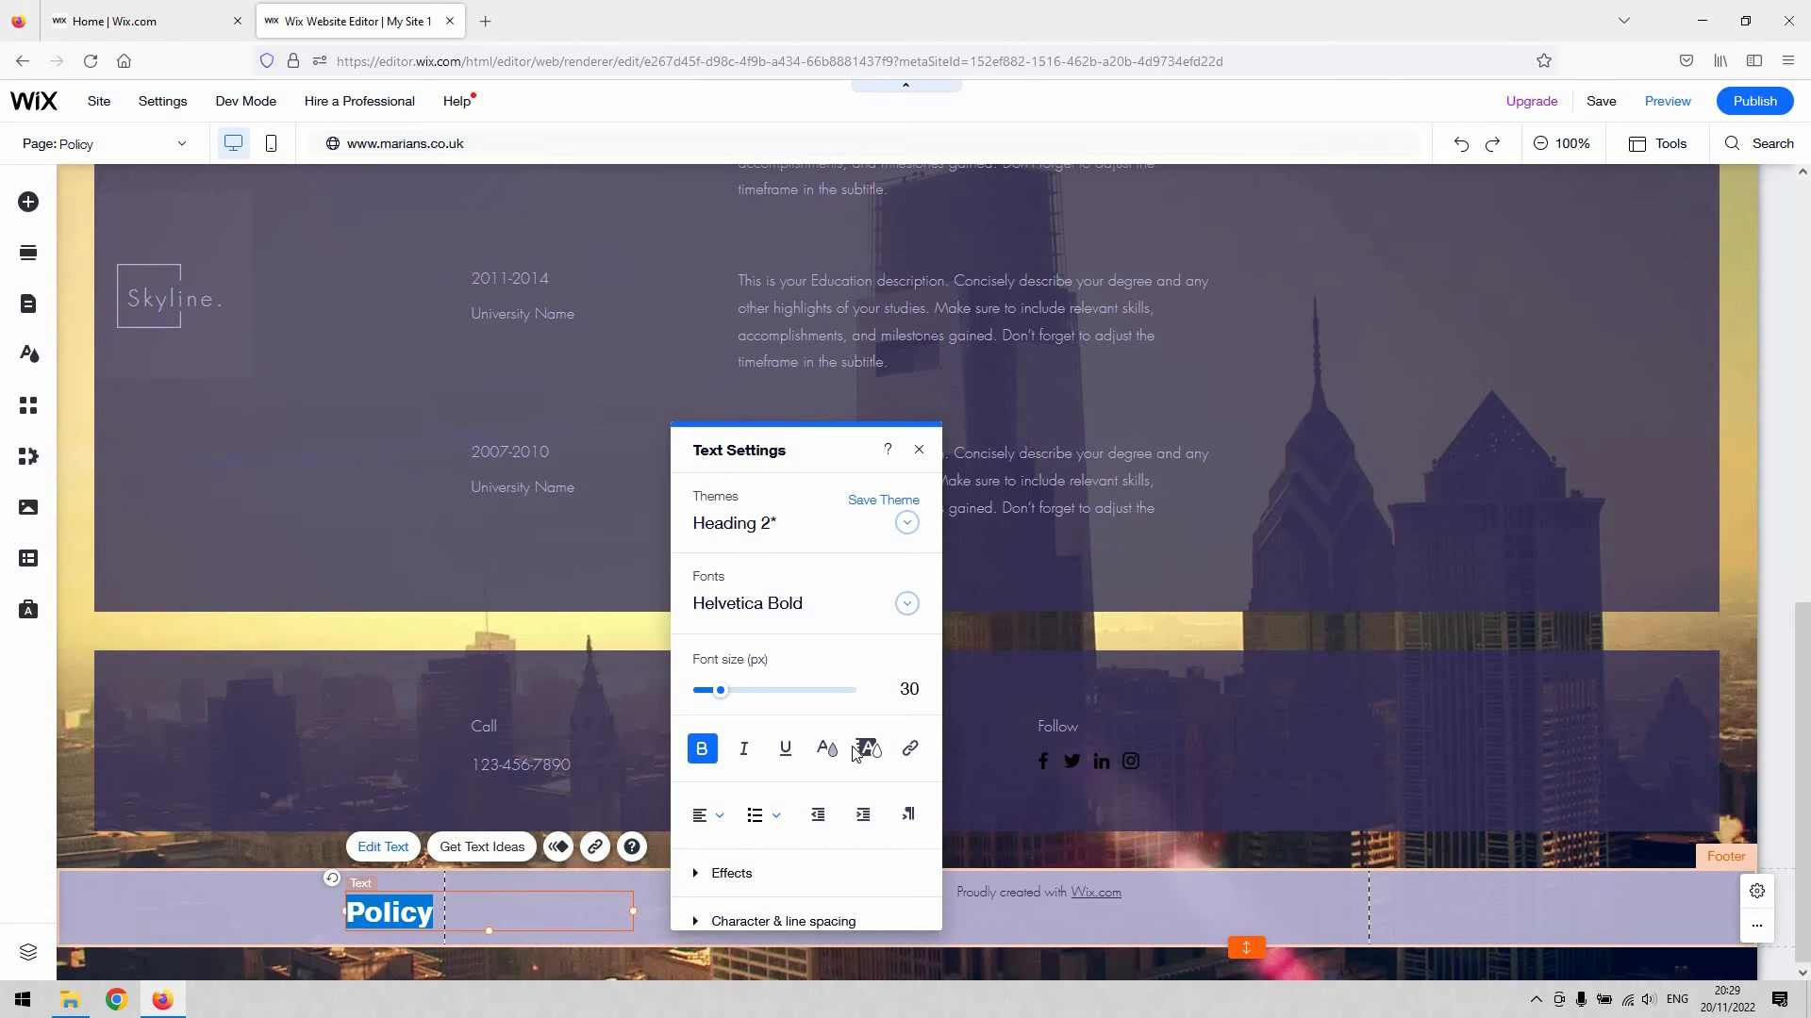
mouse_move(824, 749)
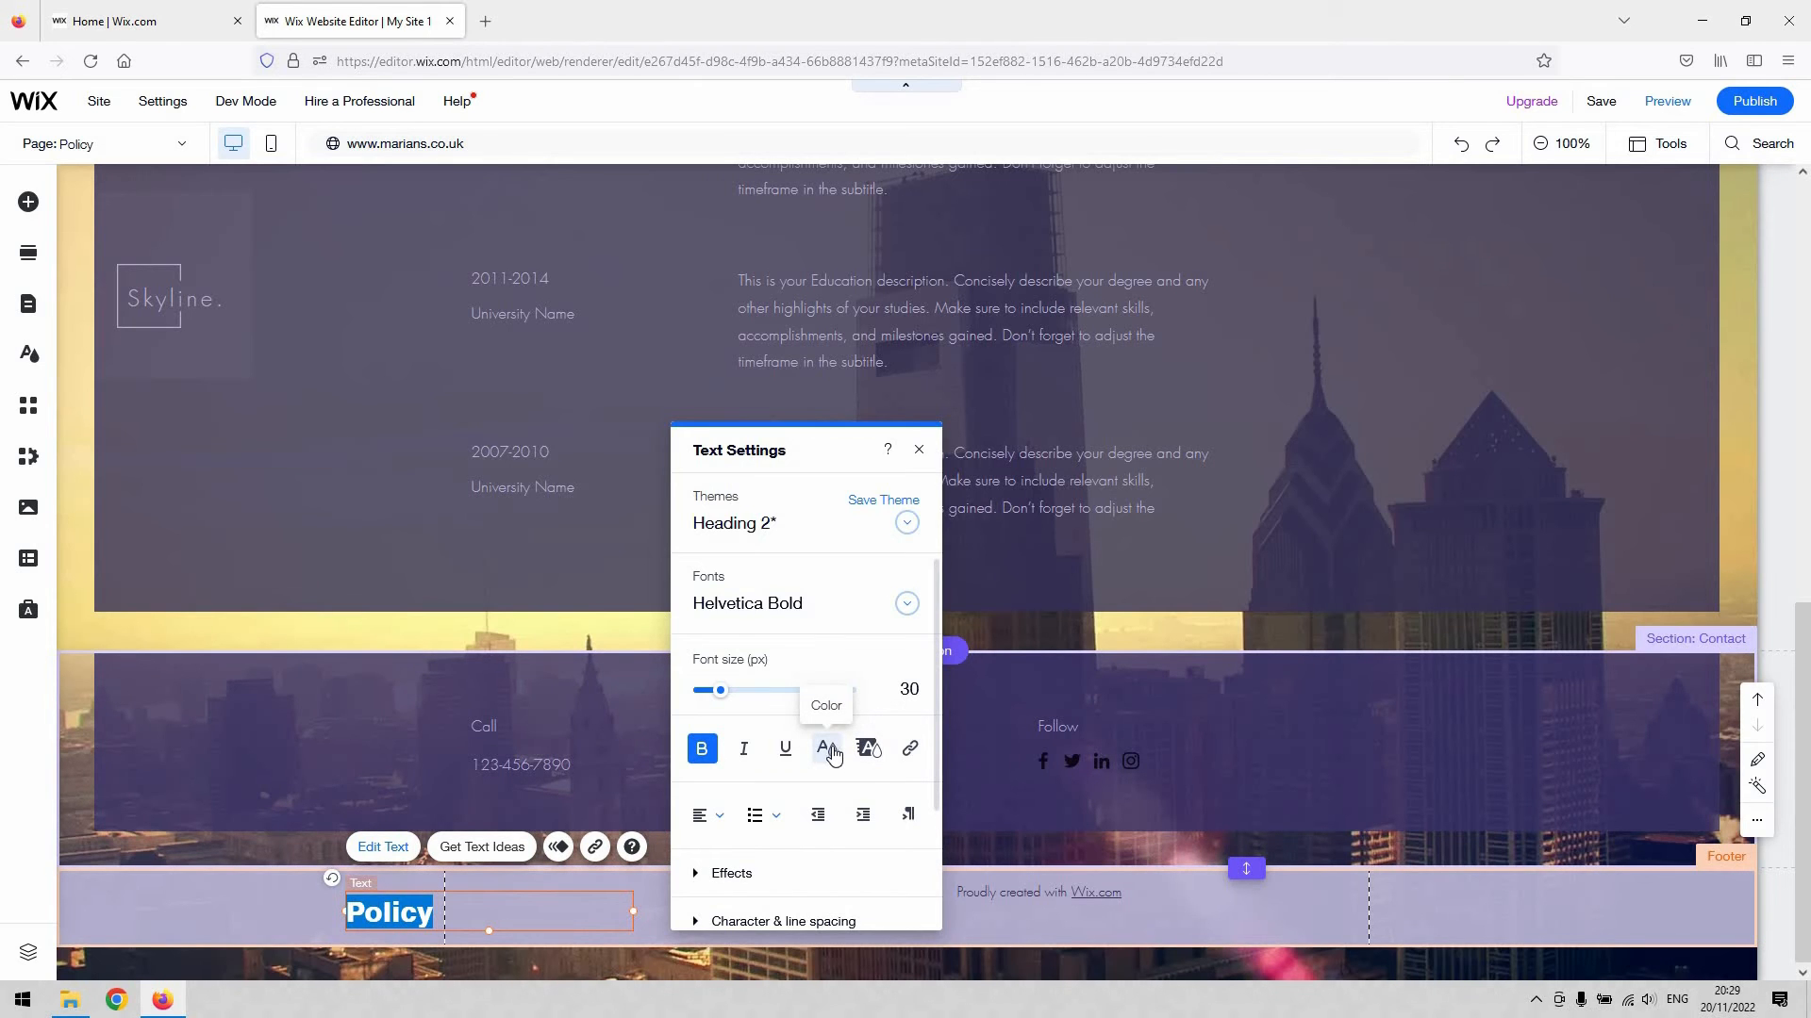
click(824, 748)
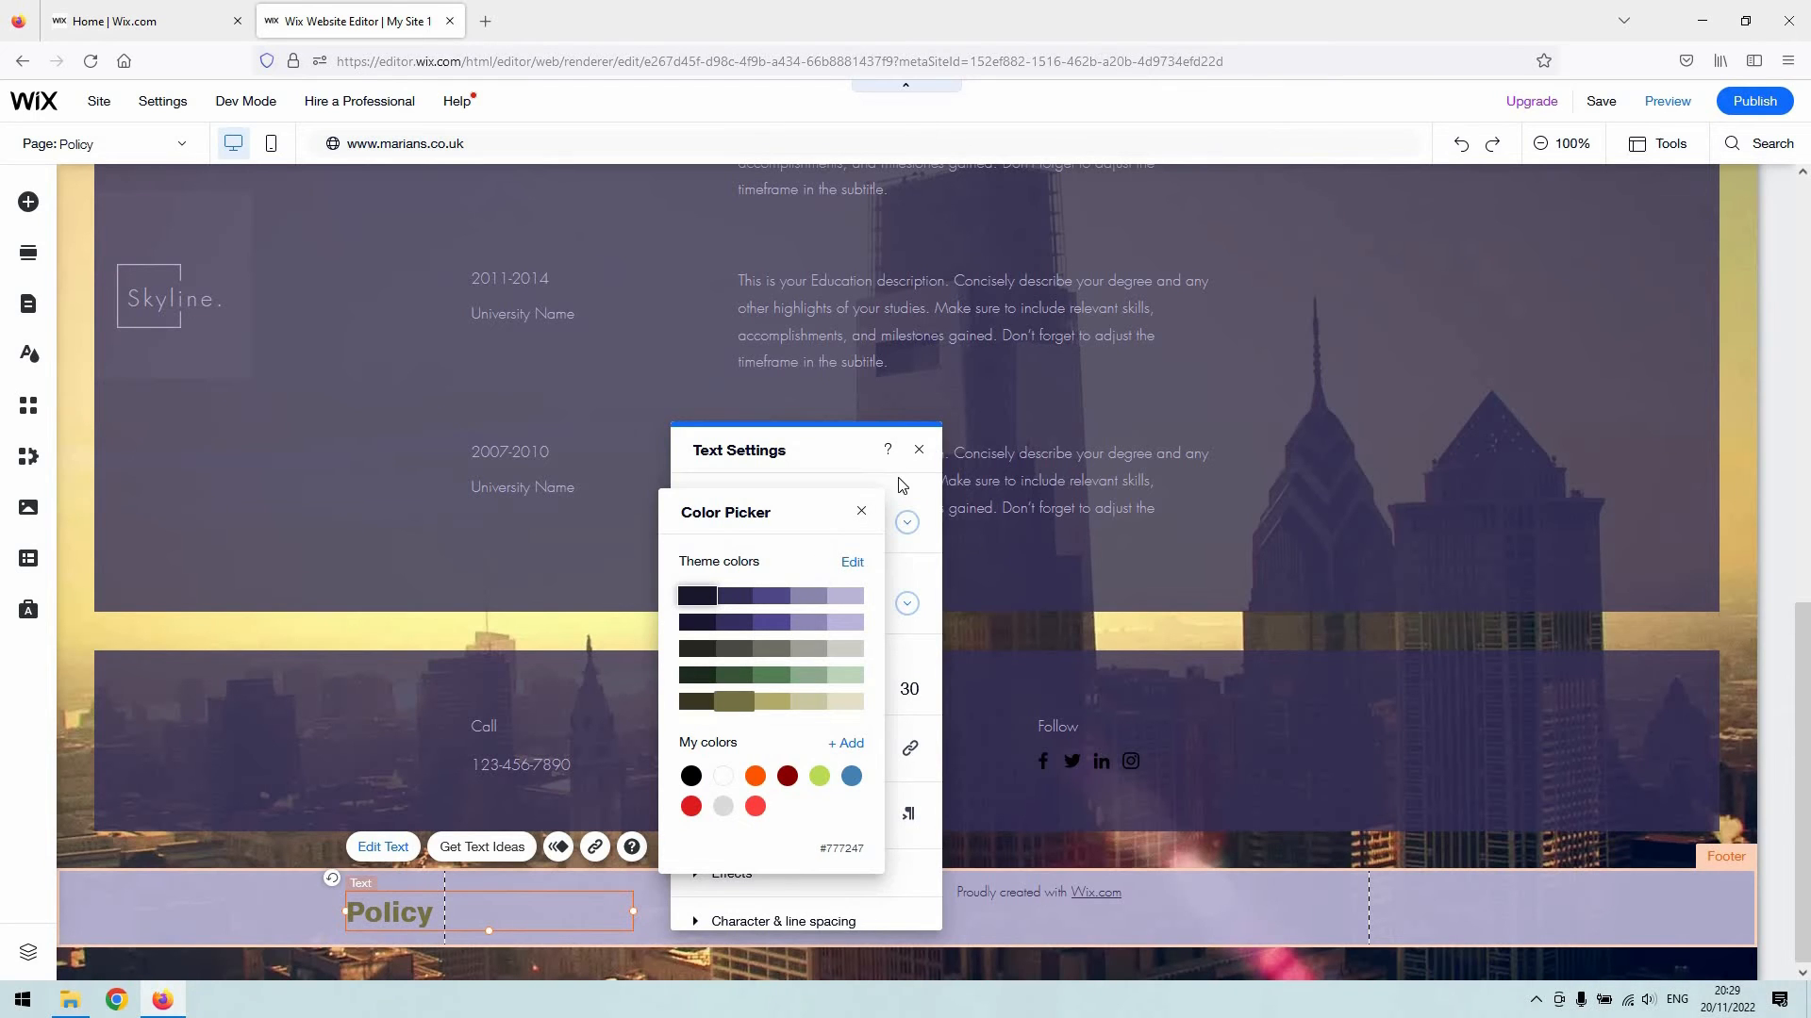
click(860, 511)
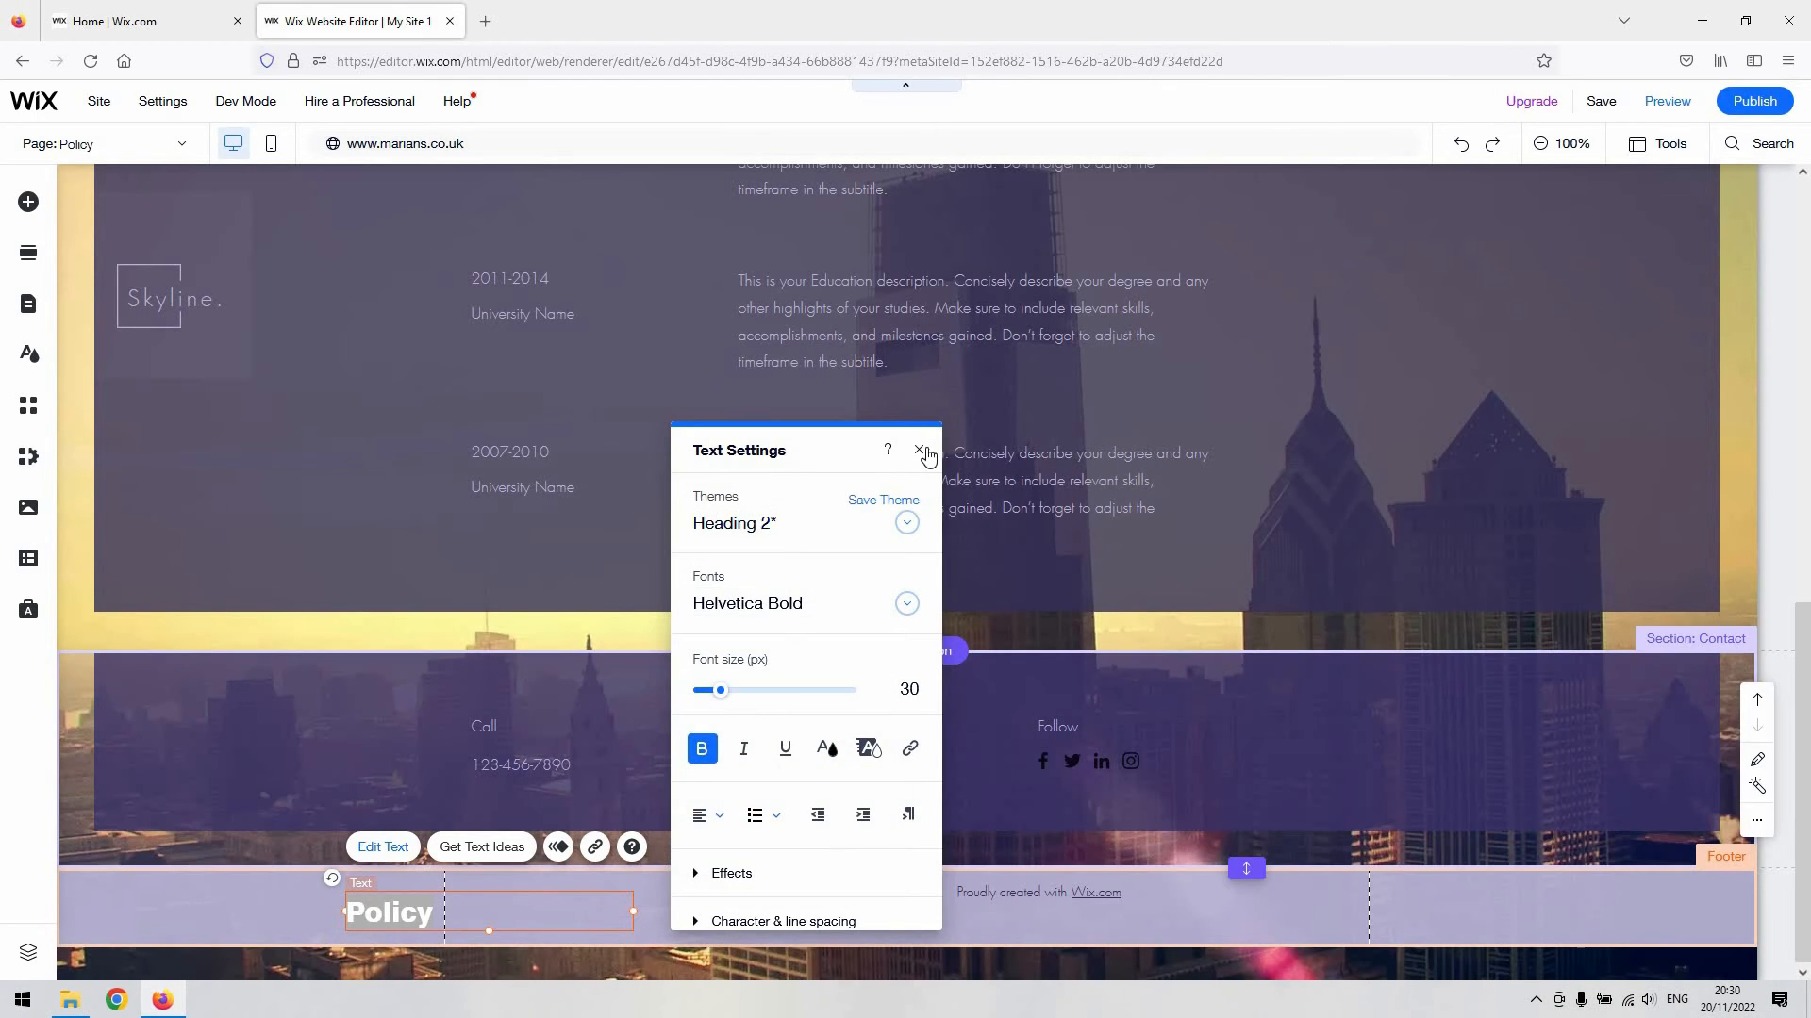
click(921, 451)
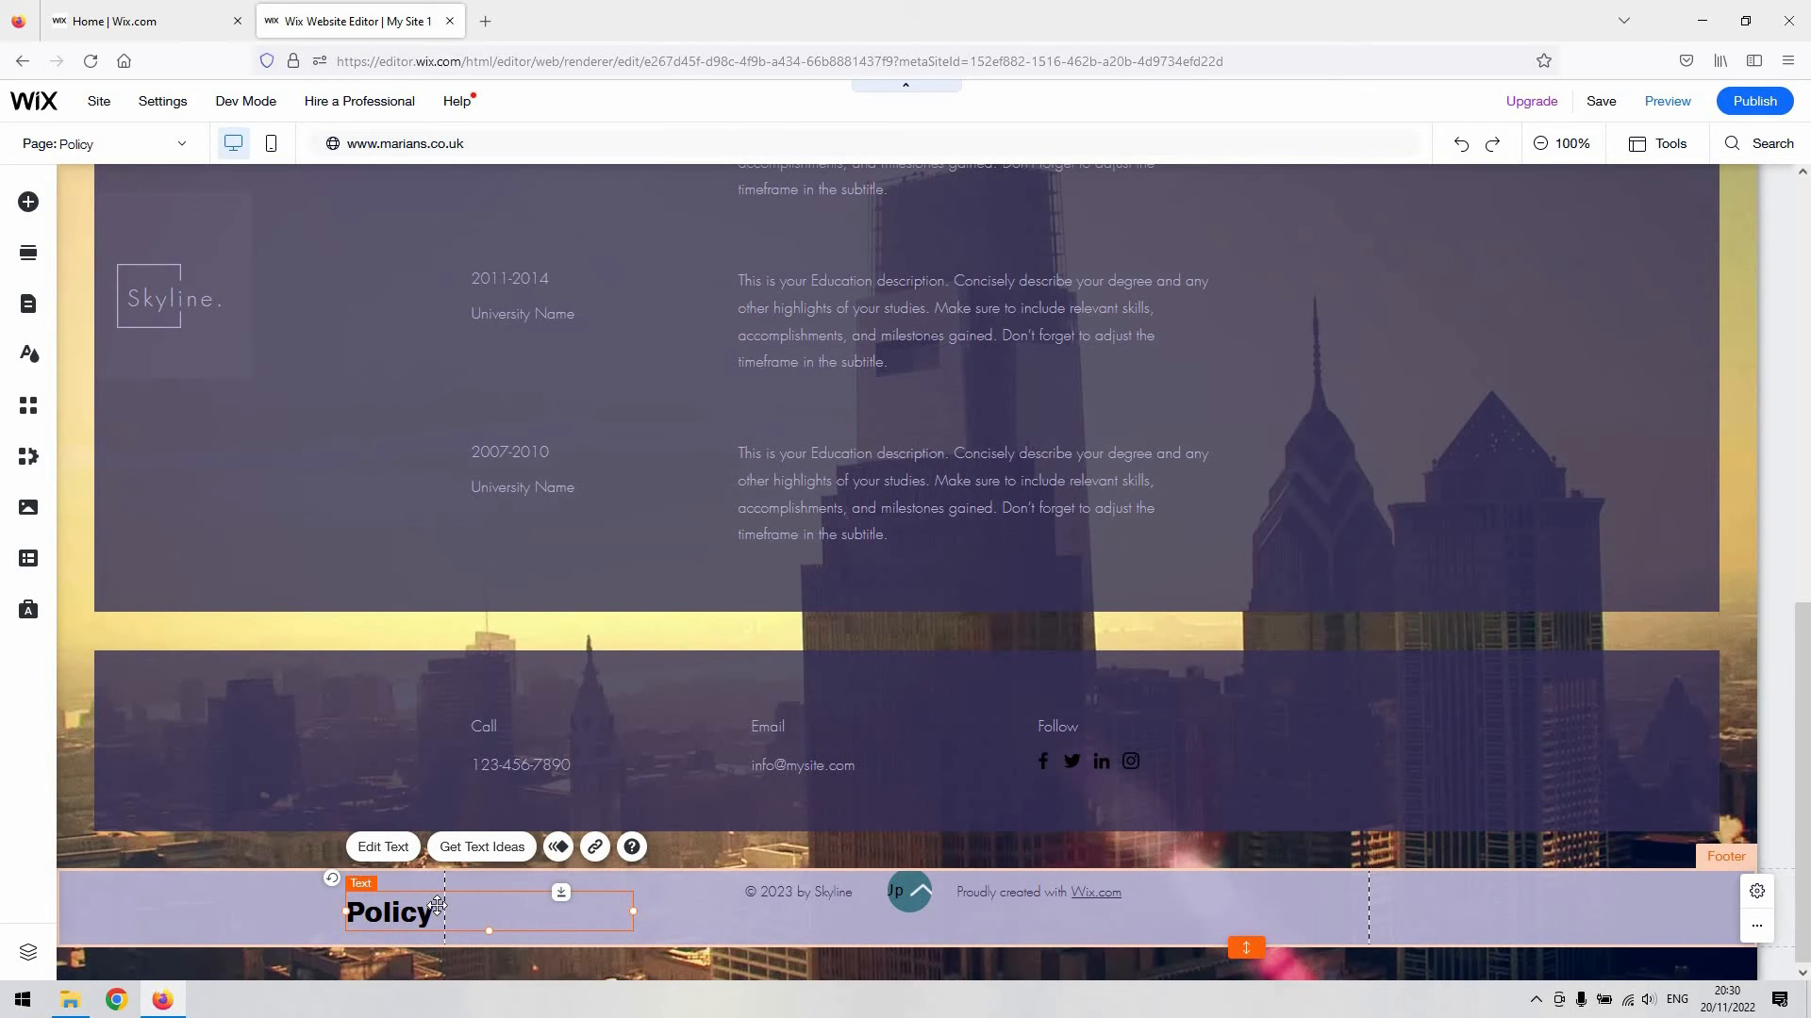
mouse_move(594, 847)
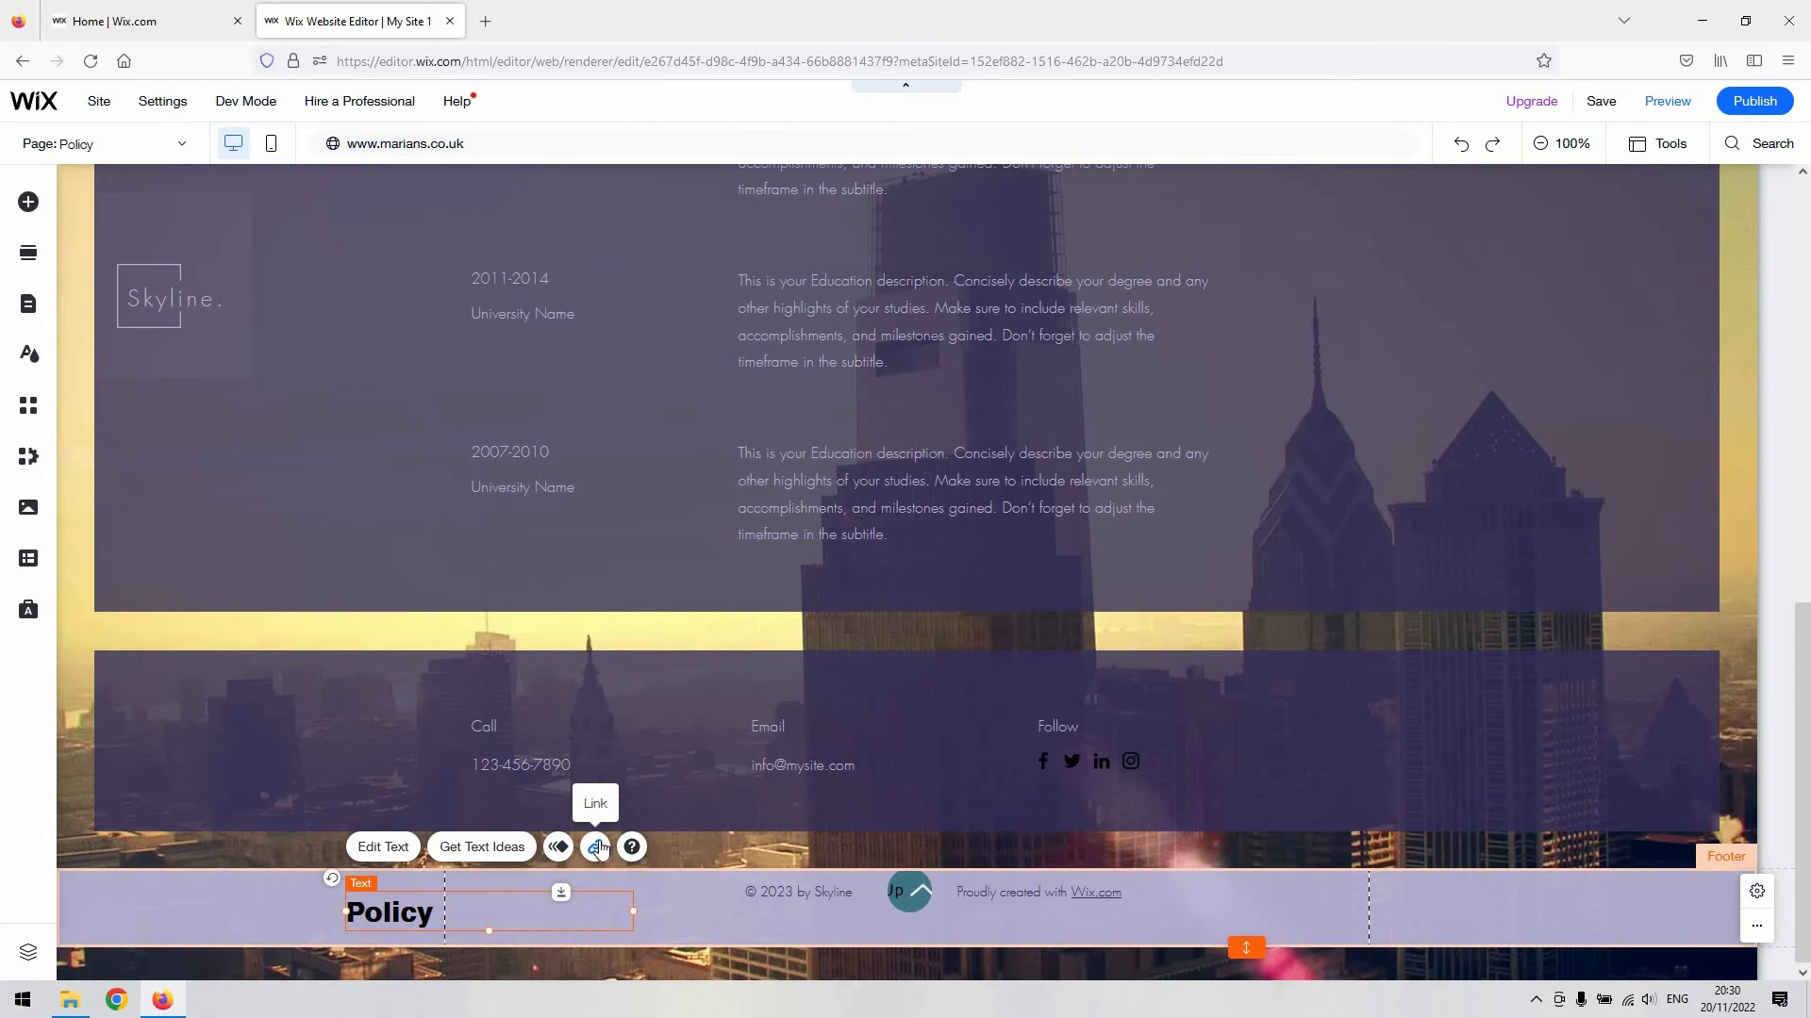
mouse_move(519, 890)
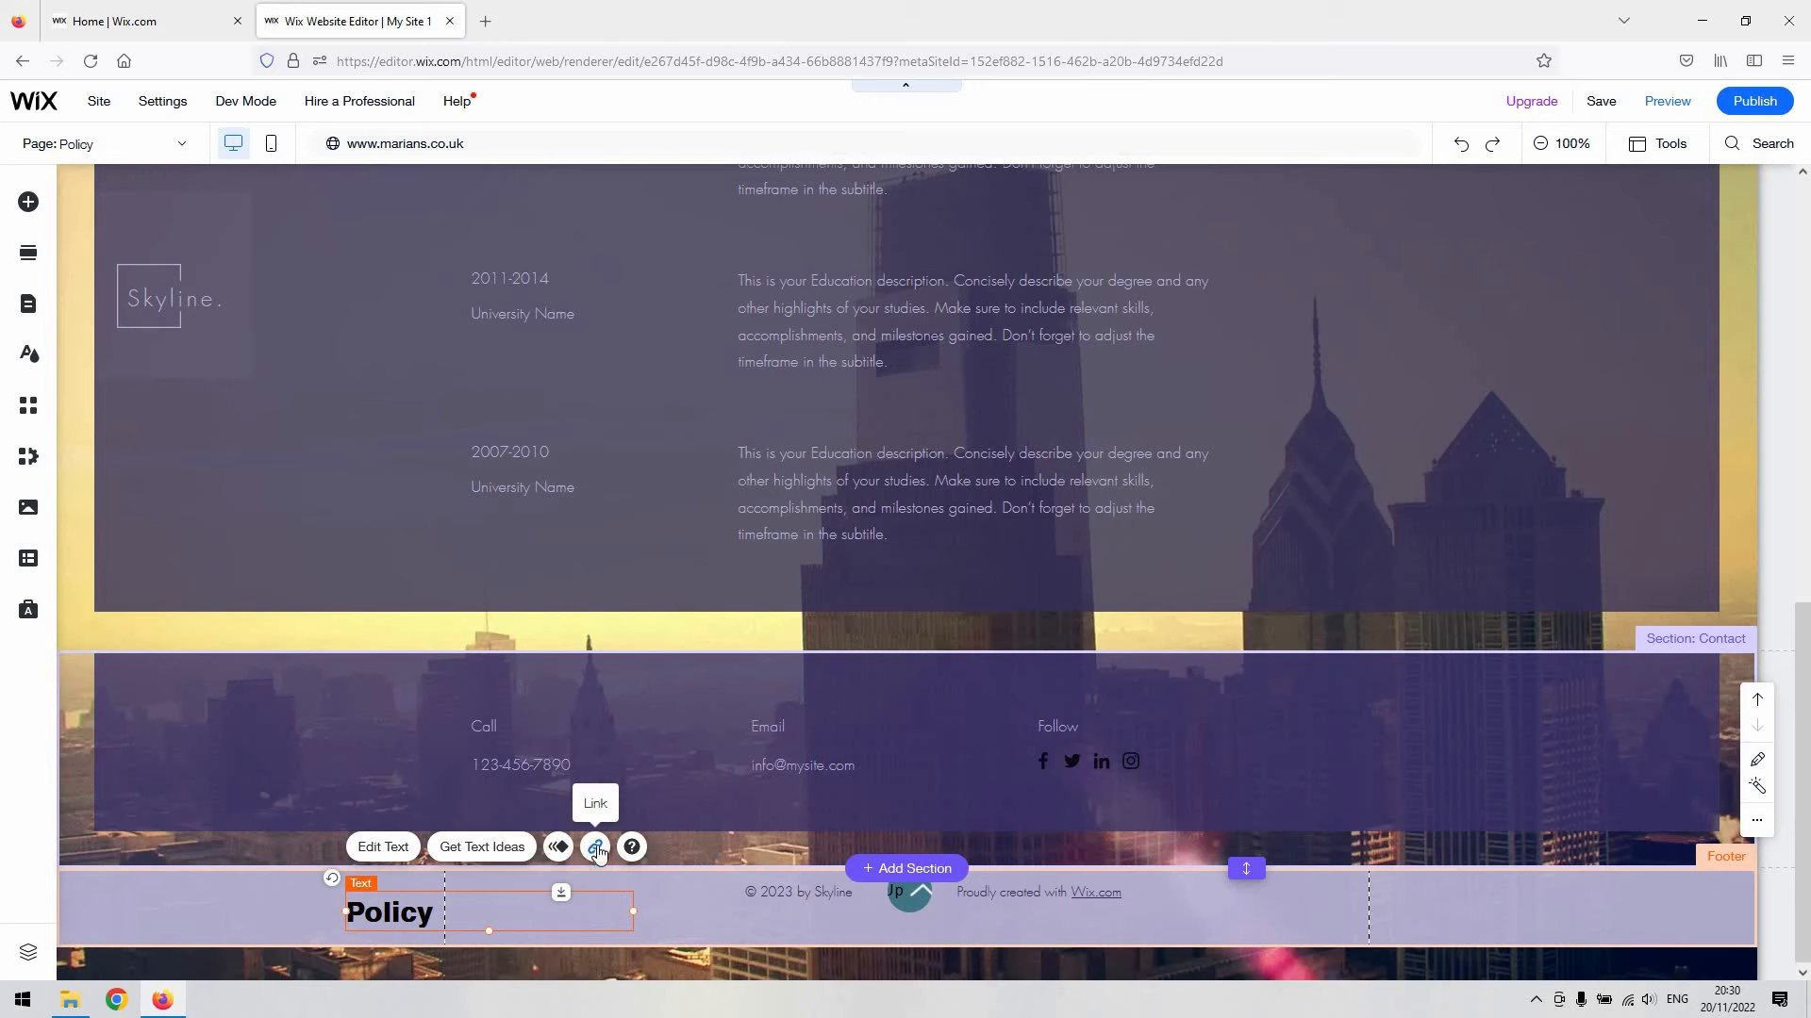
- Link the footer 'Policy' text to the Policy page, opening in the current window
click(594, 847)
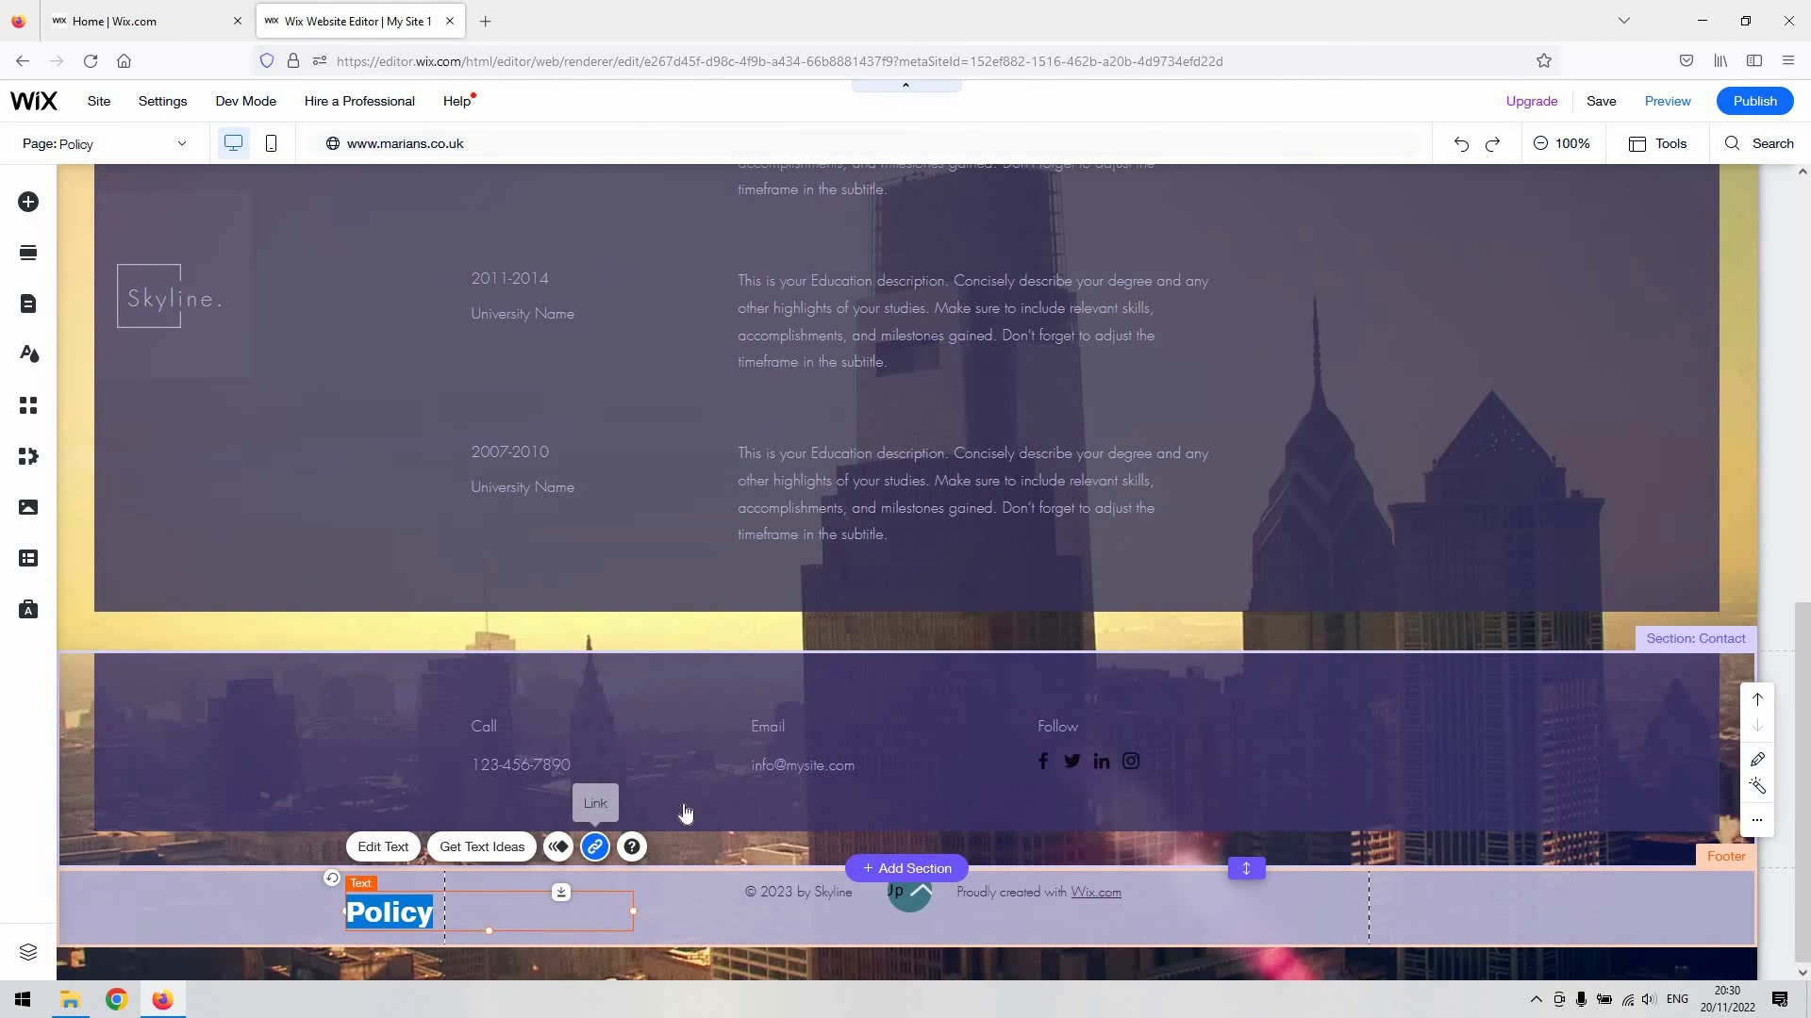
click(594, 847)
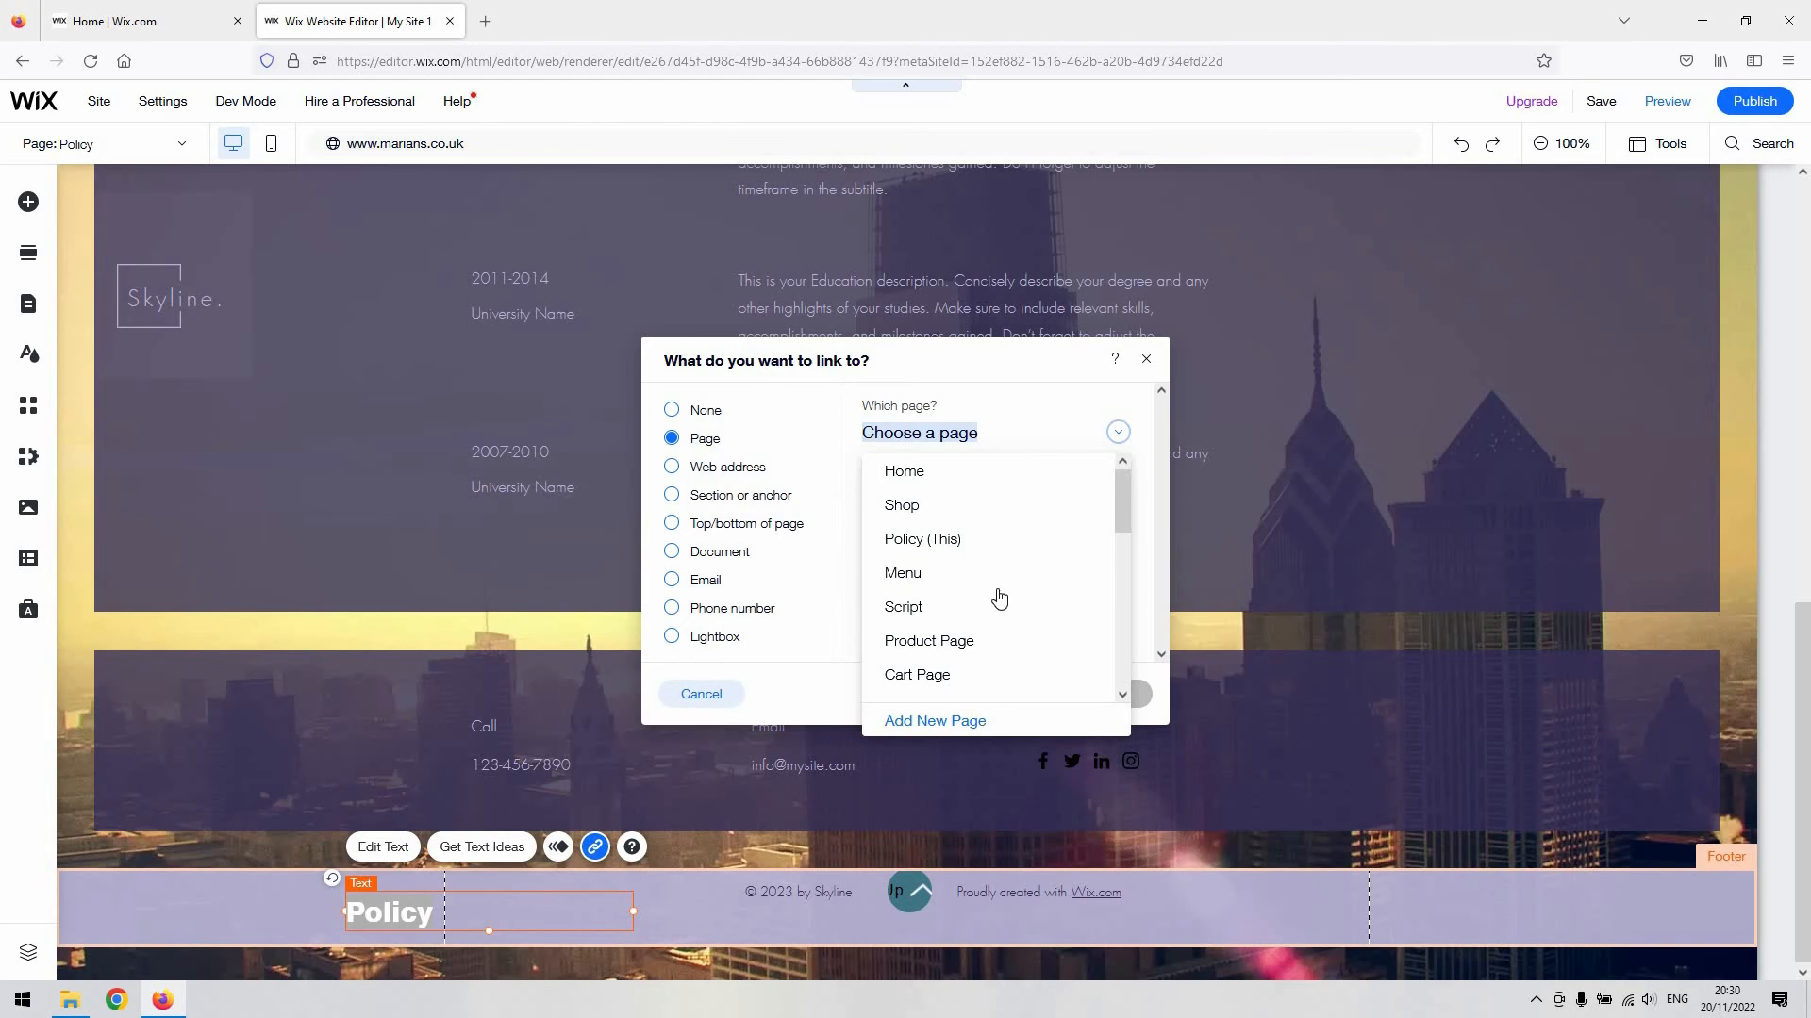
scroll(down, 3)
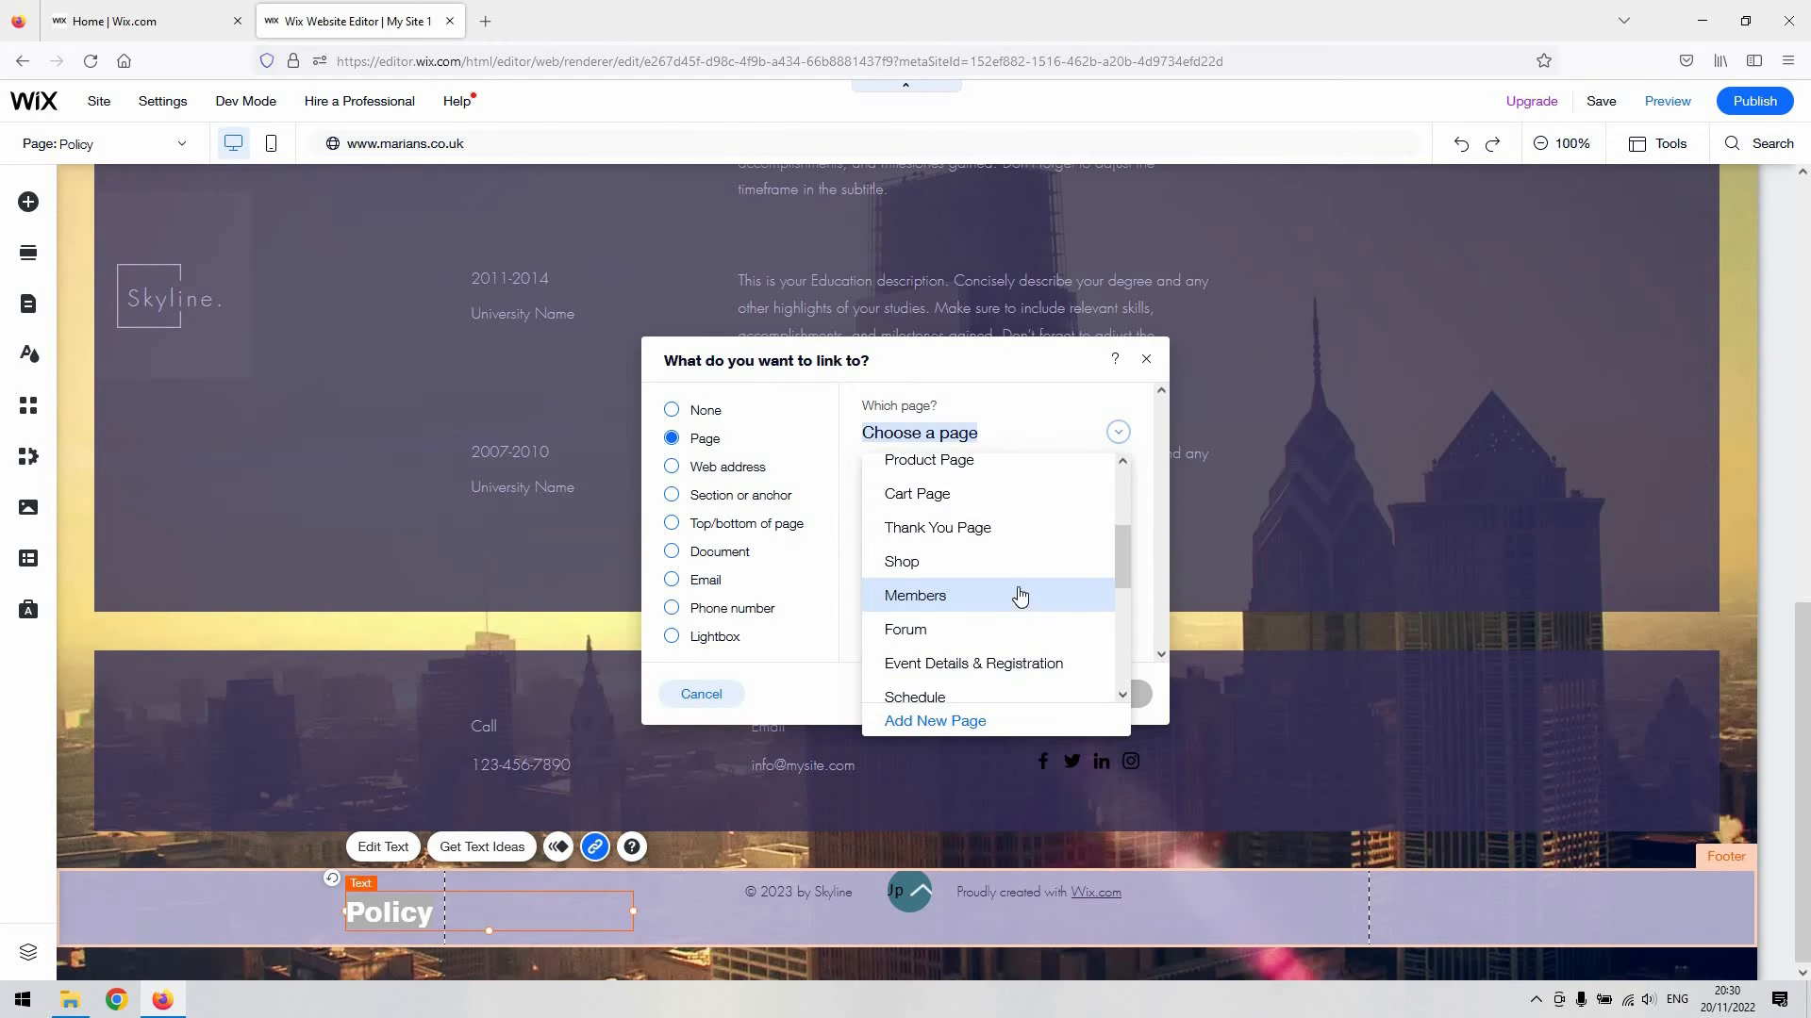
scroll(down, 3)
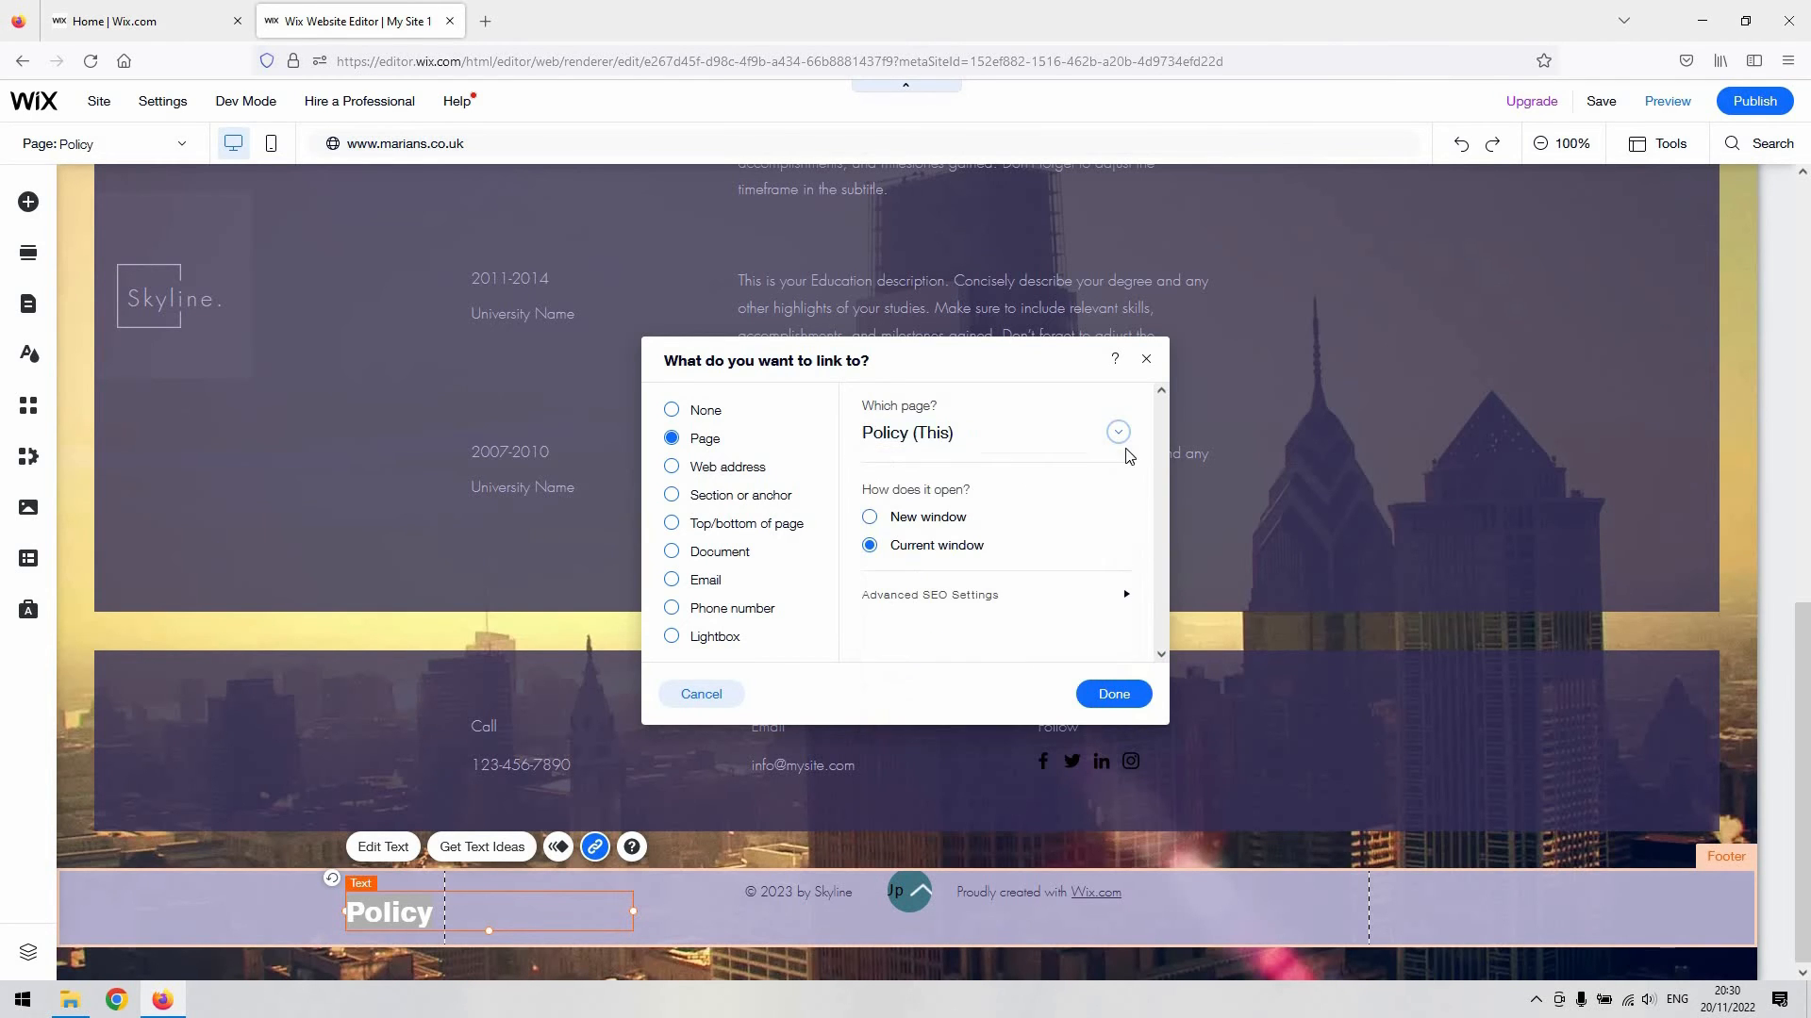
mouse_move(924, 547)
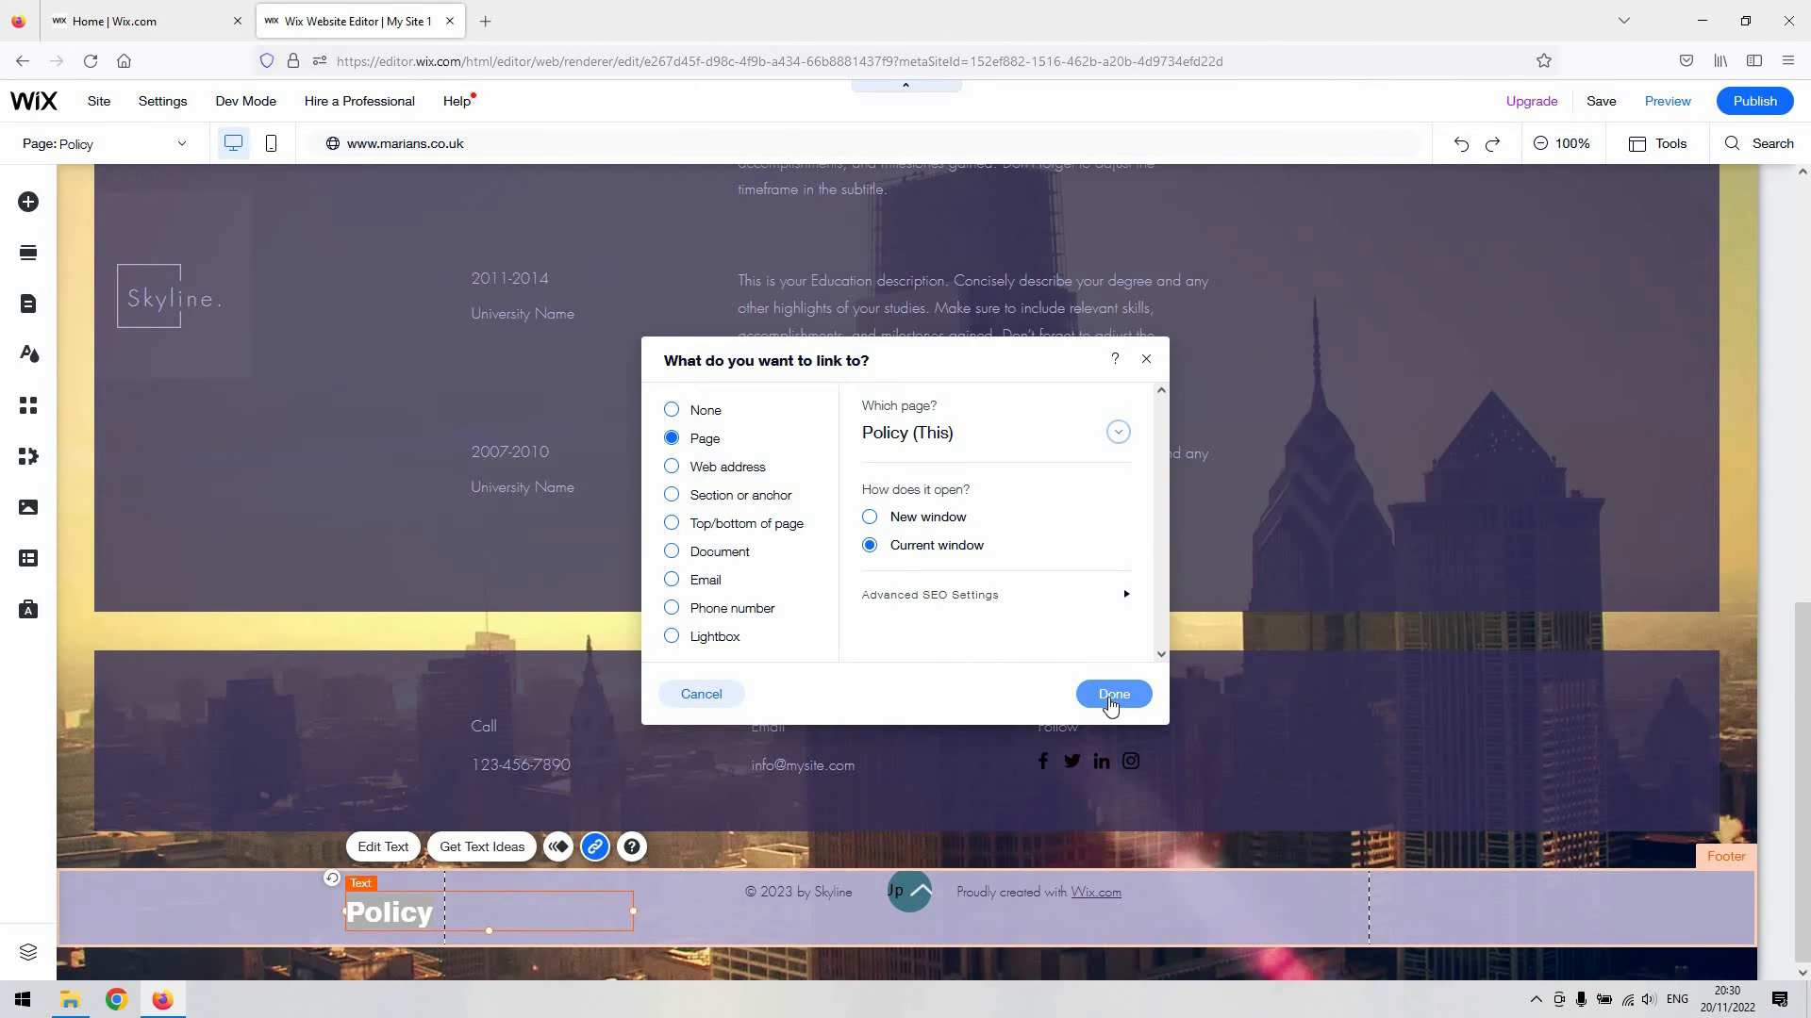
click(1112, 694)
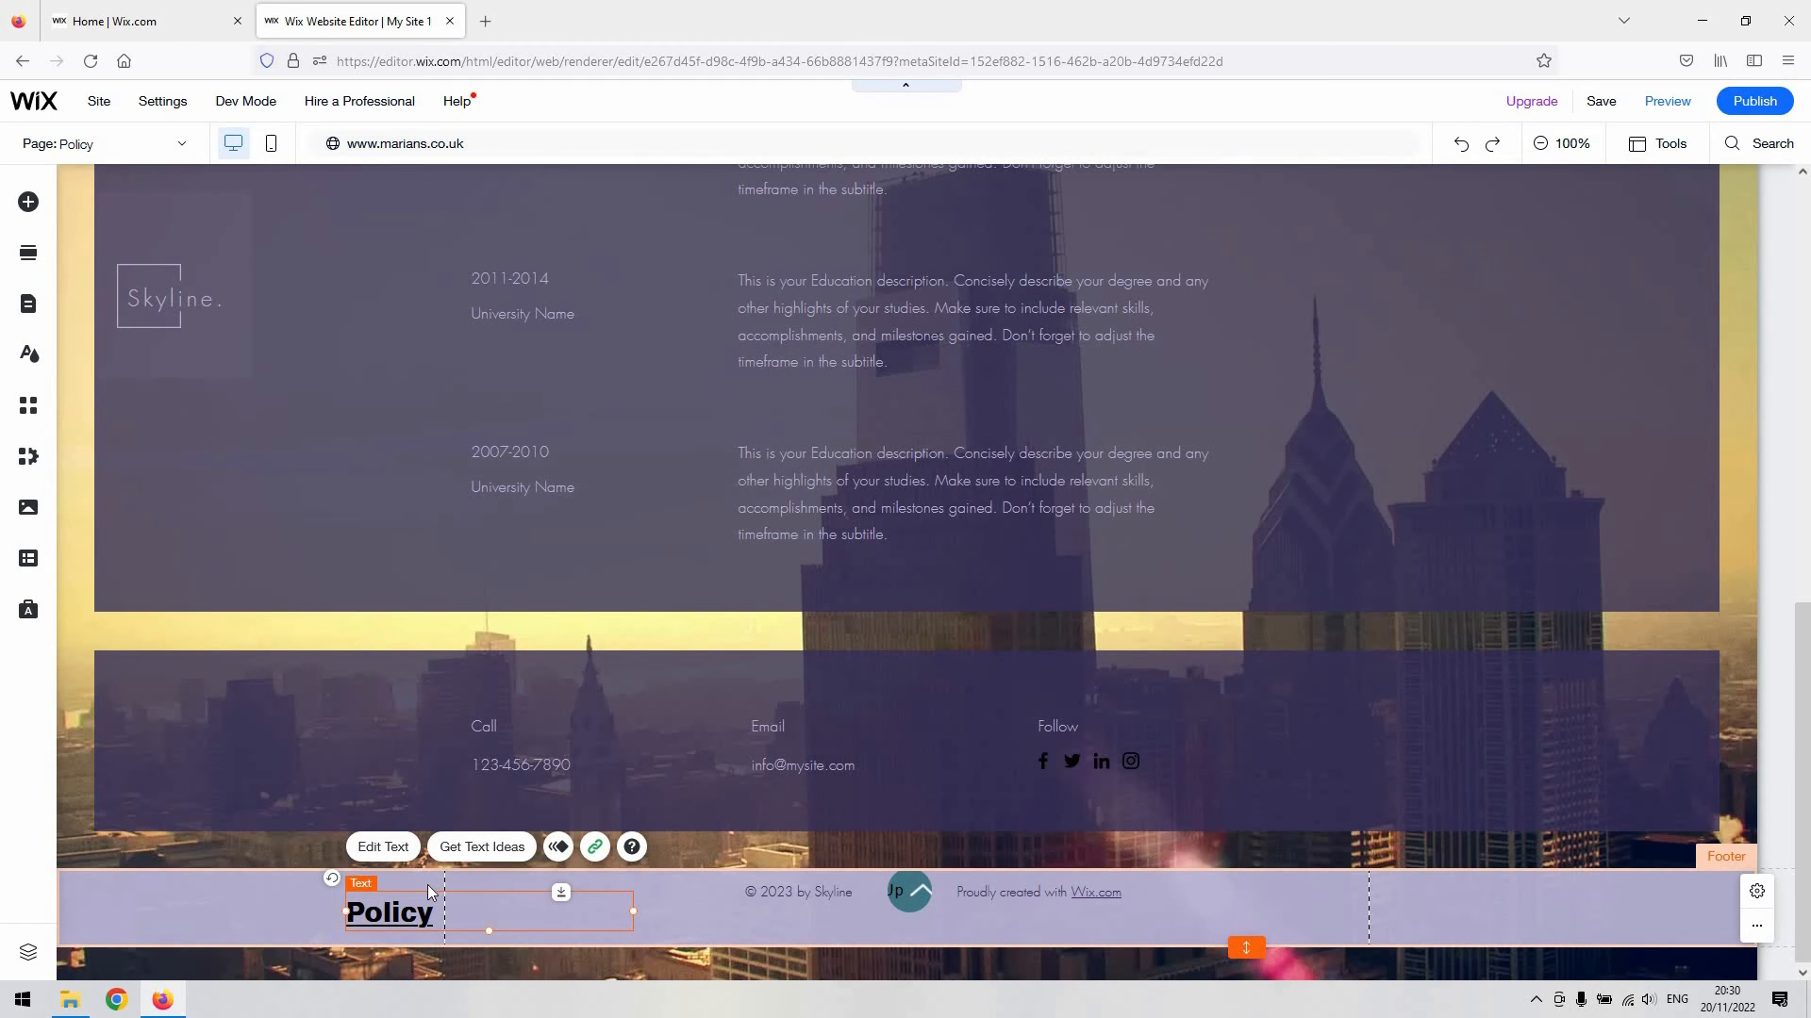
mouse_move(403, 892)
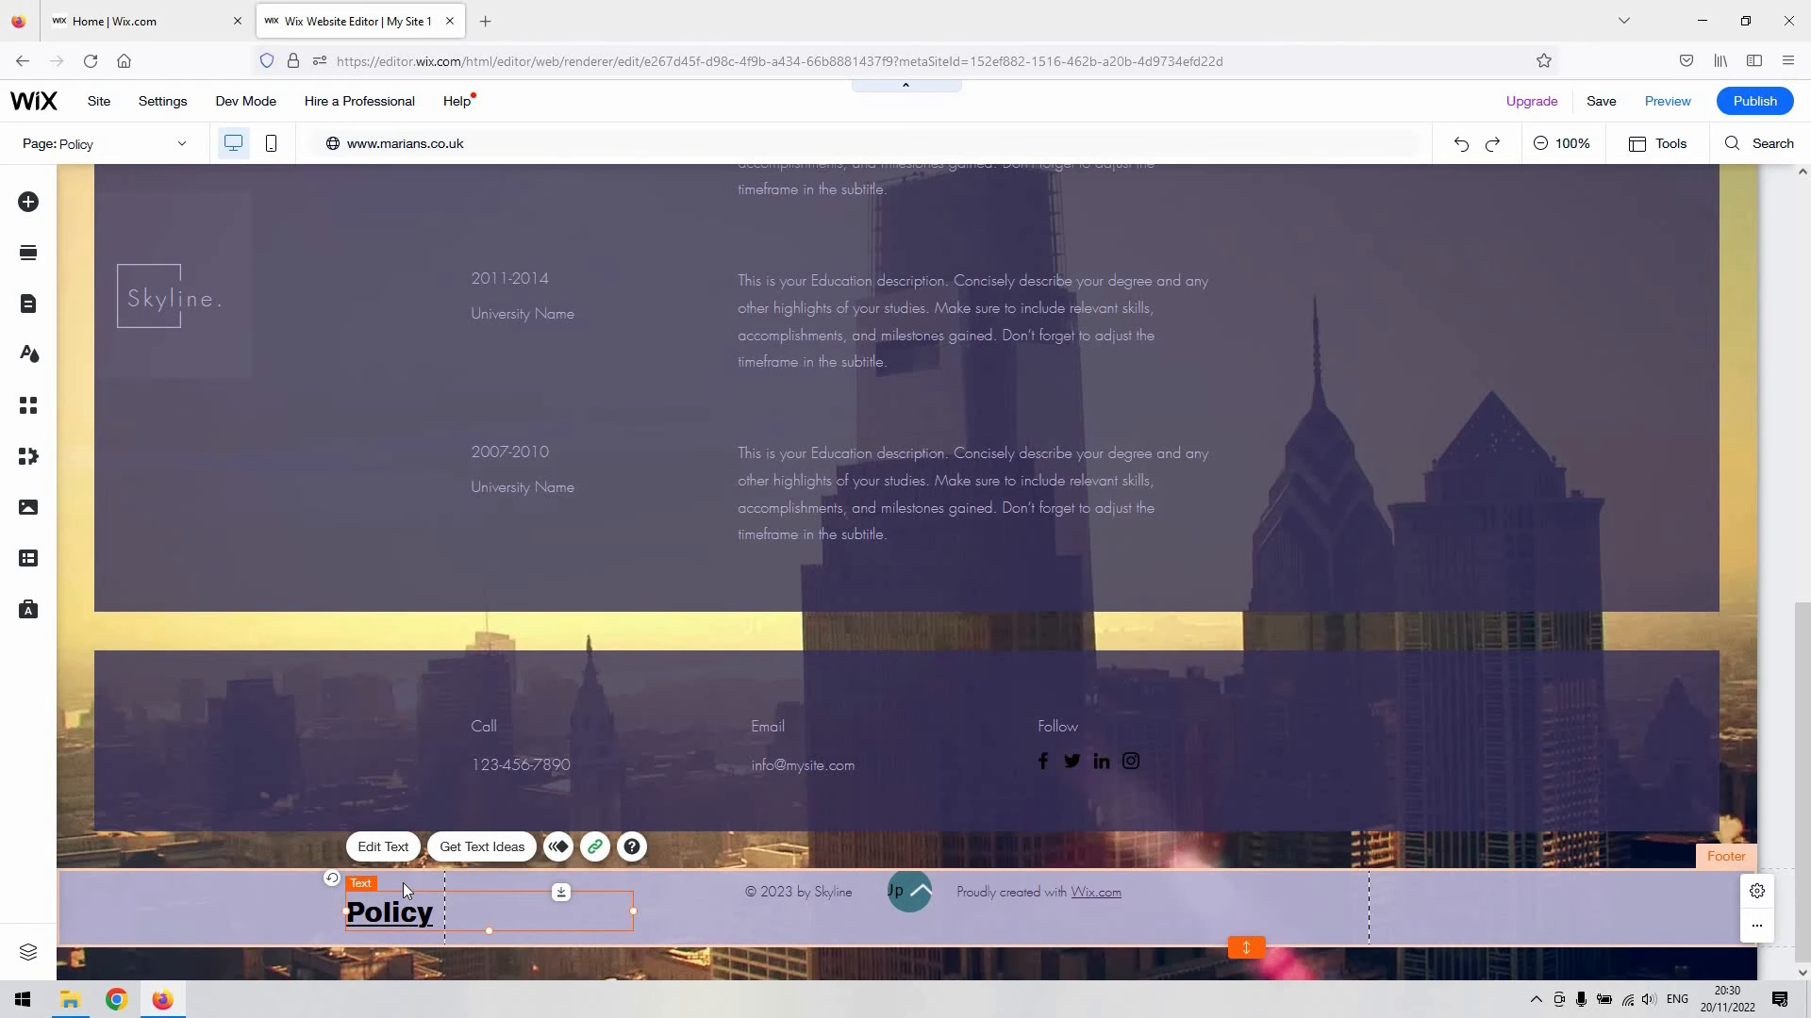
- Hide the Policy page from the site menu via Pages & Menu and check the header
scroll(up, 3)
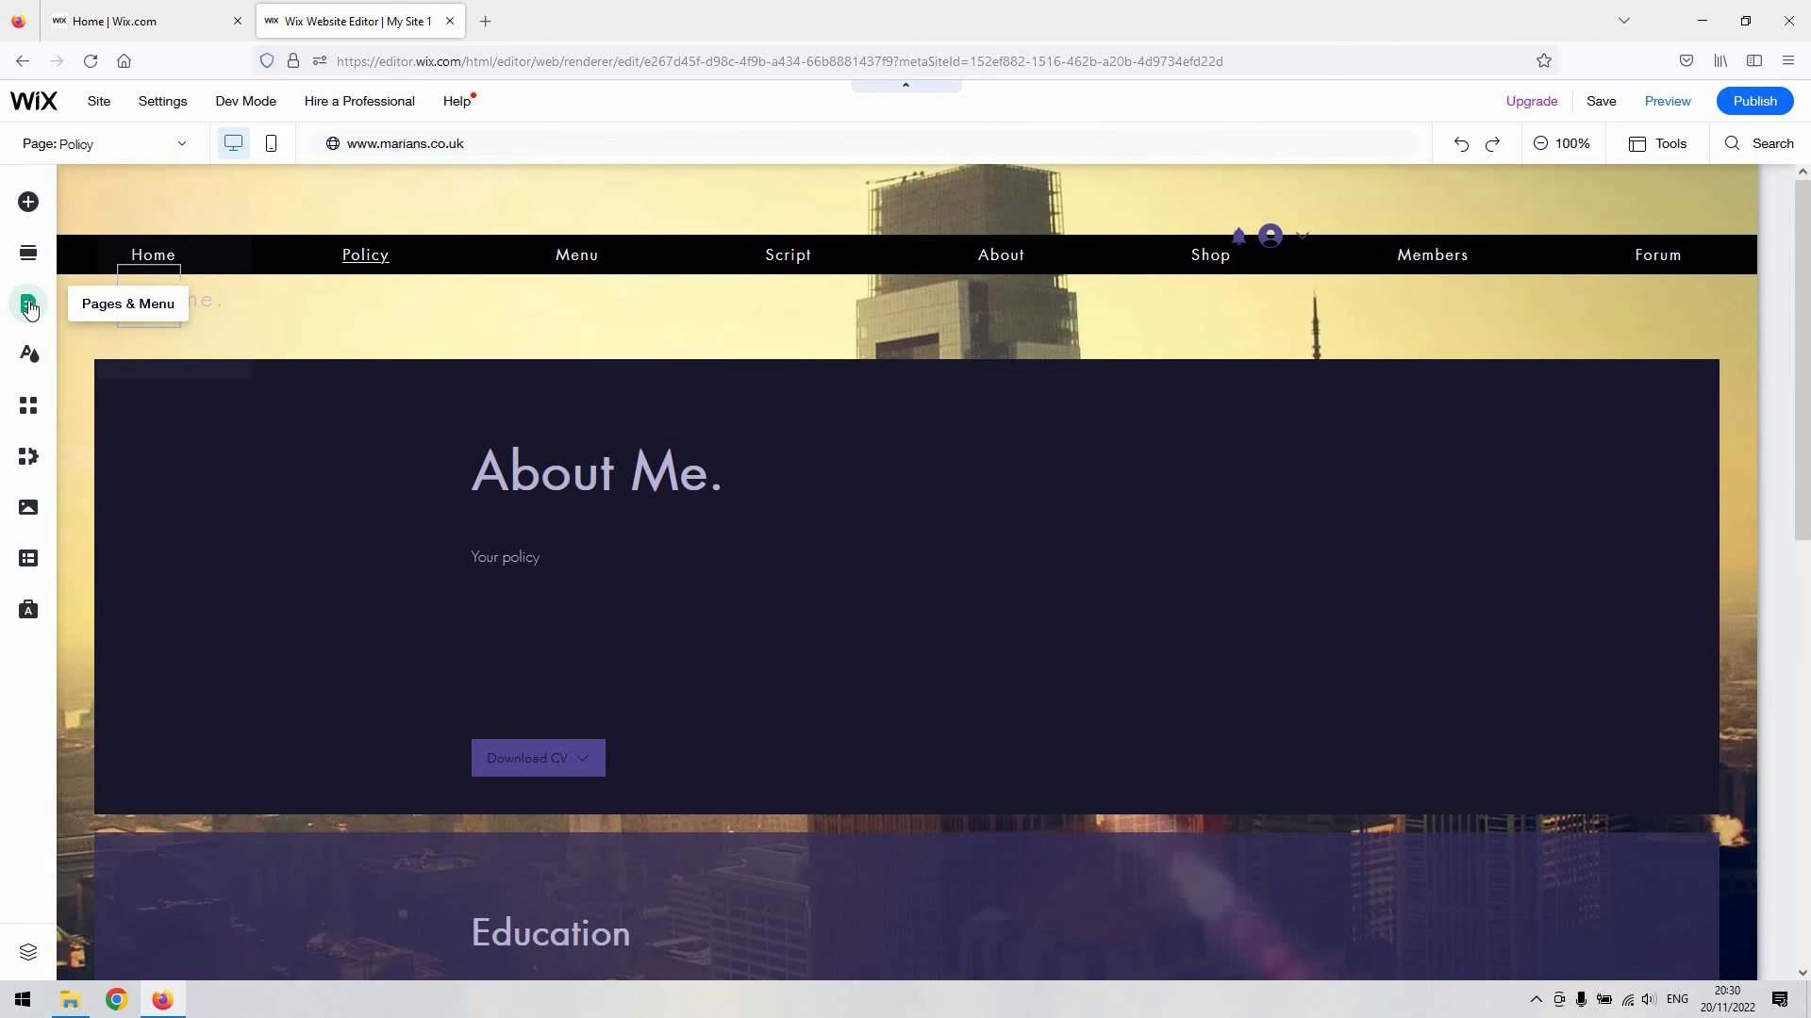
click(28, 304)
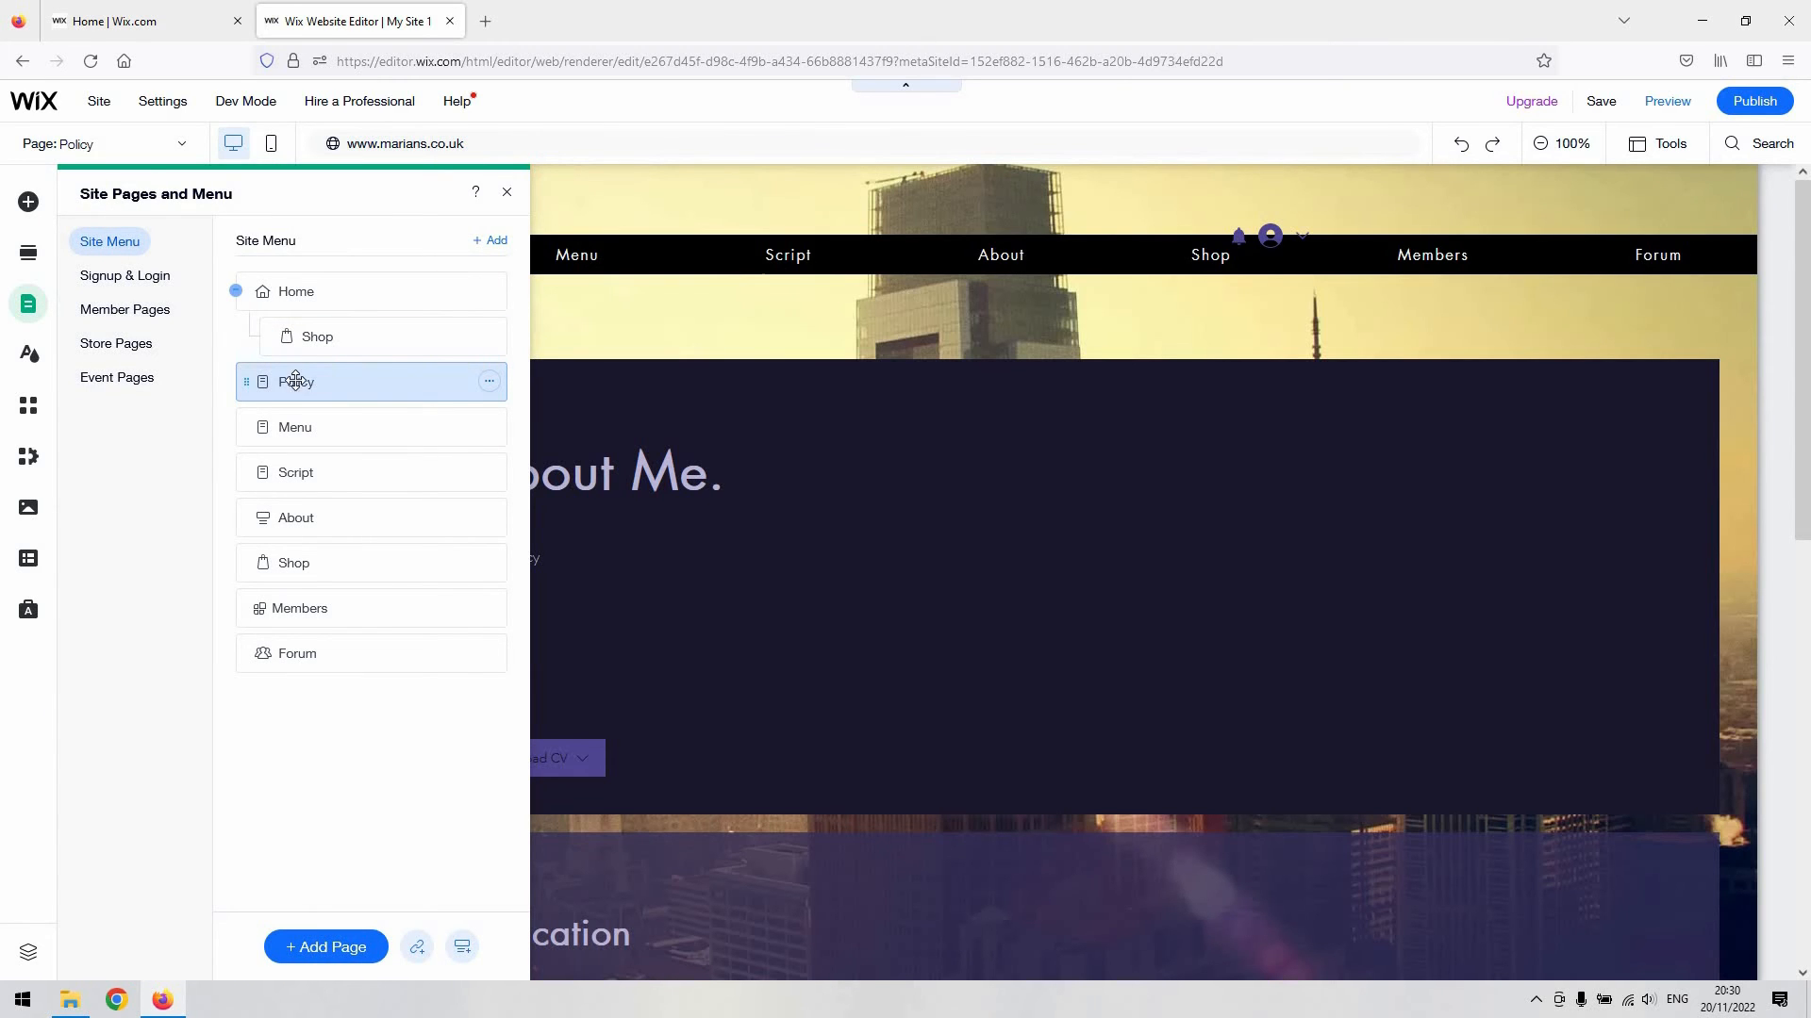
mouse_move(485, 396)
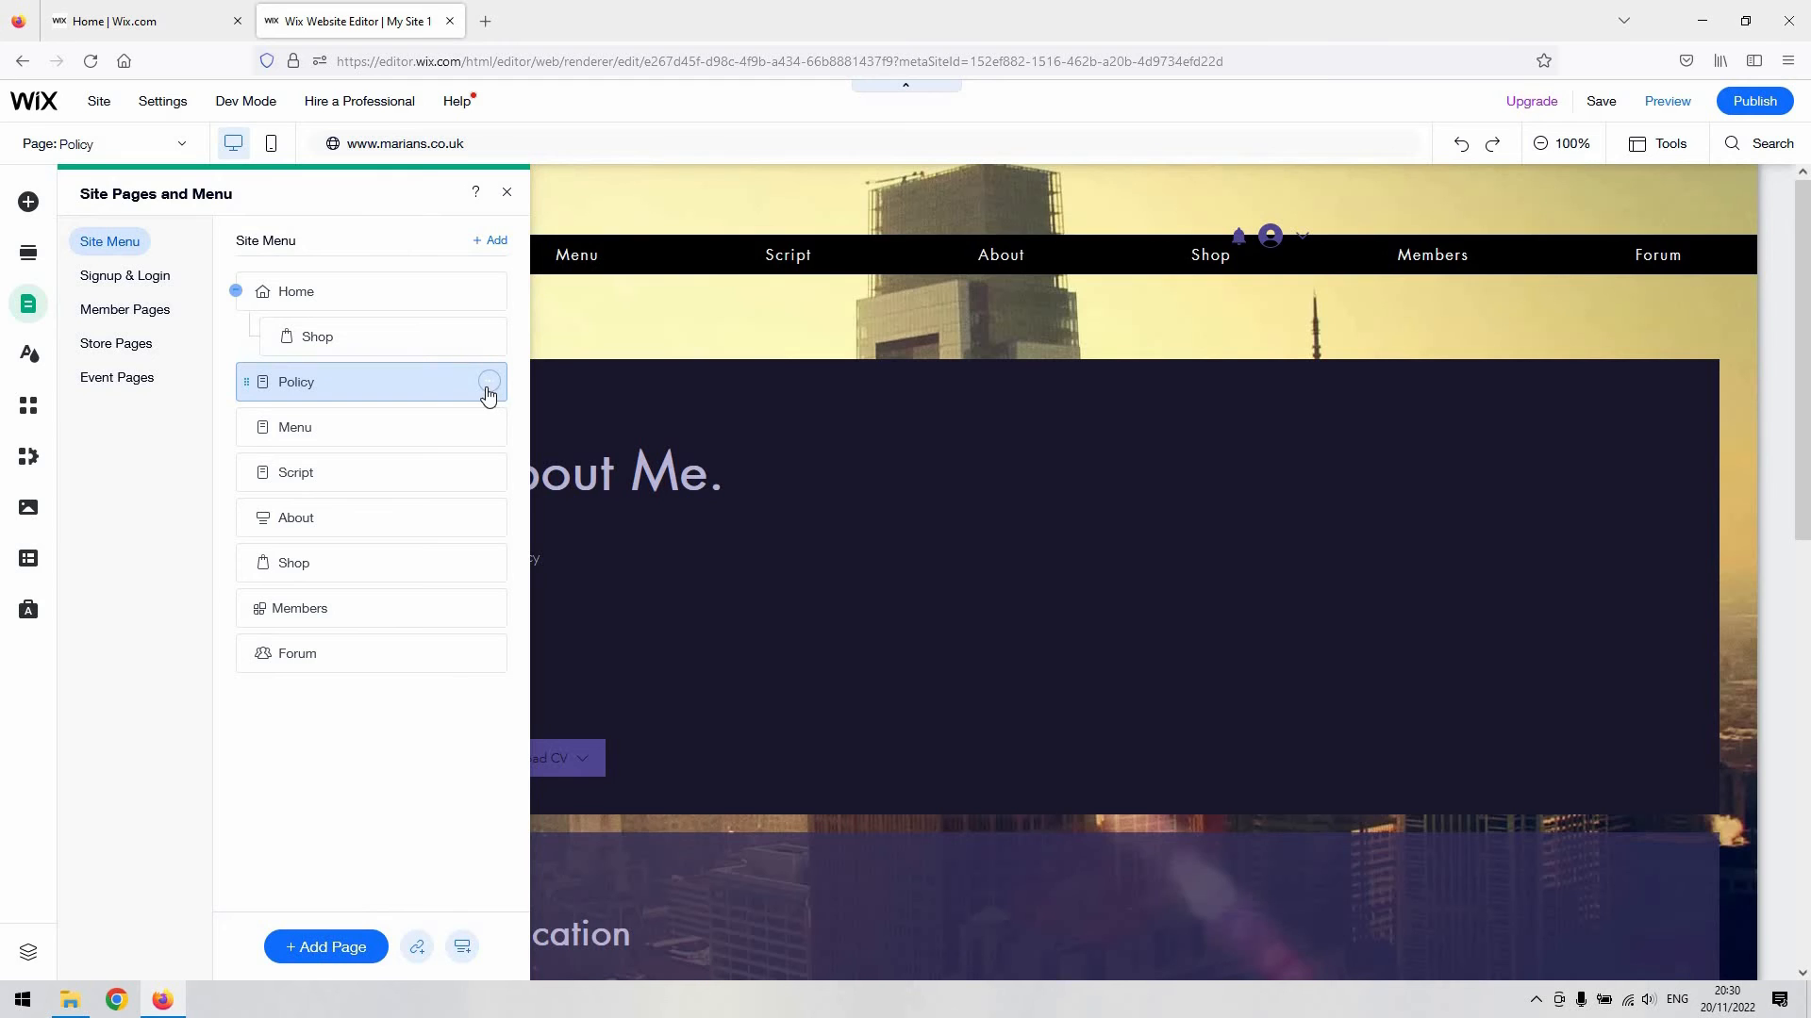
click(486, 383)
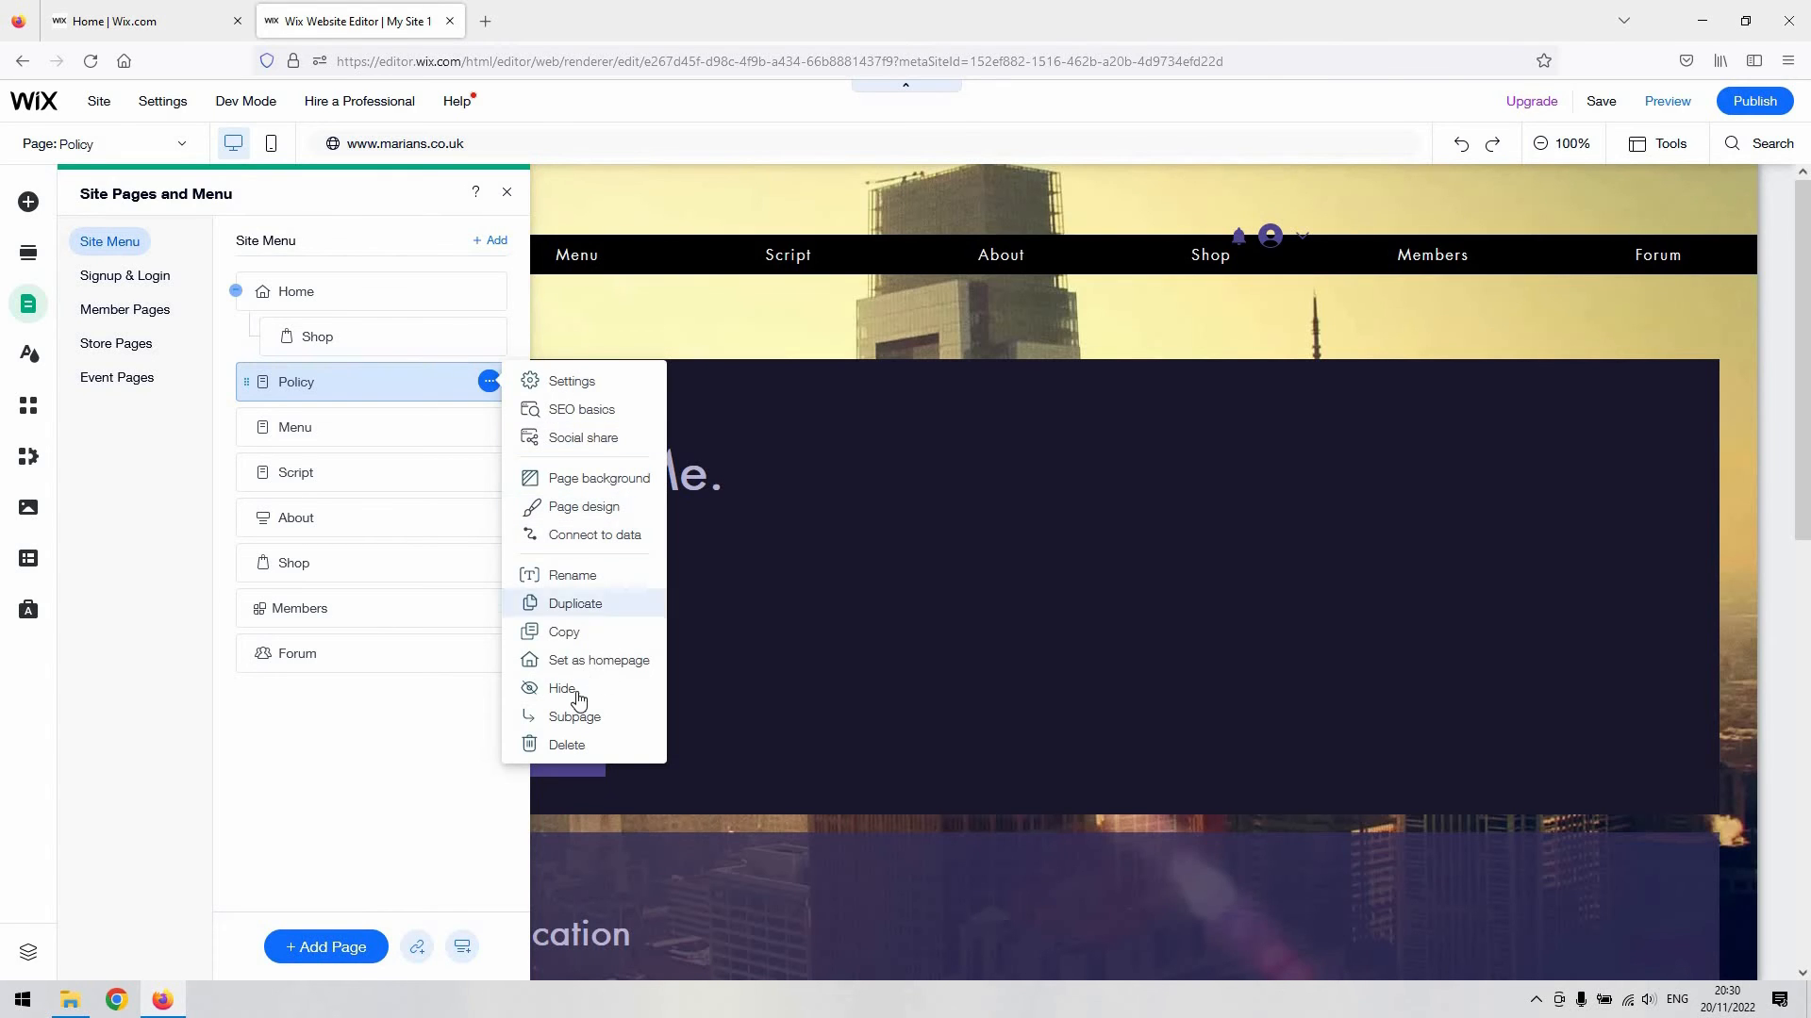
mouse_move(577, 689)
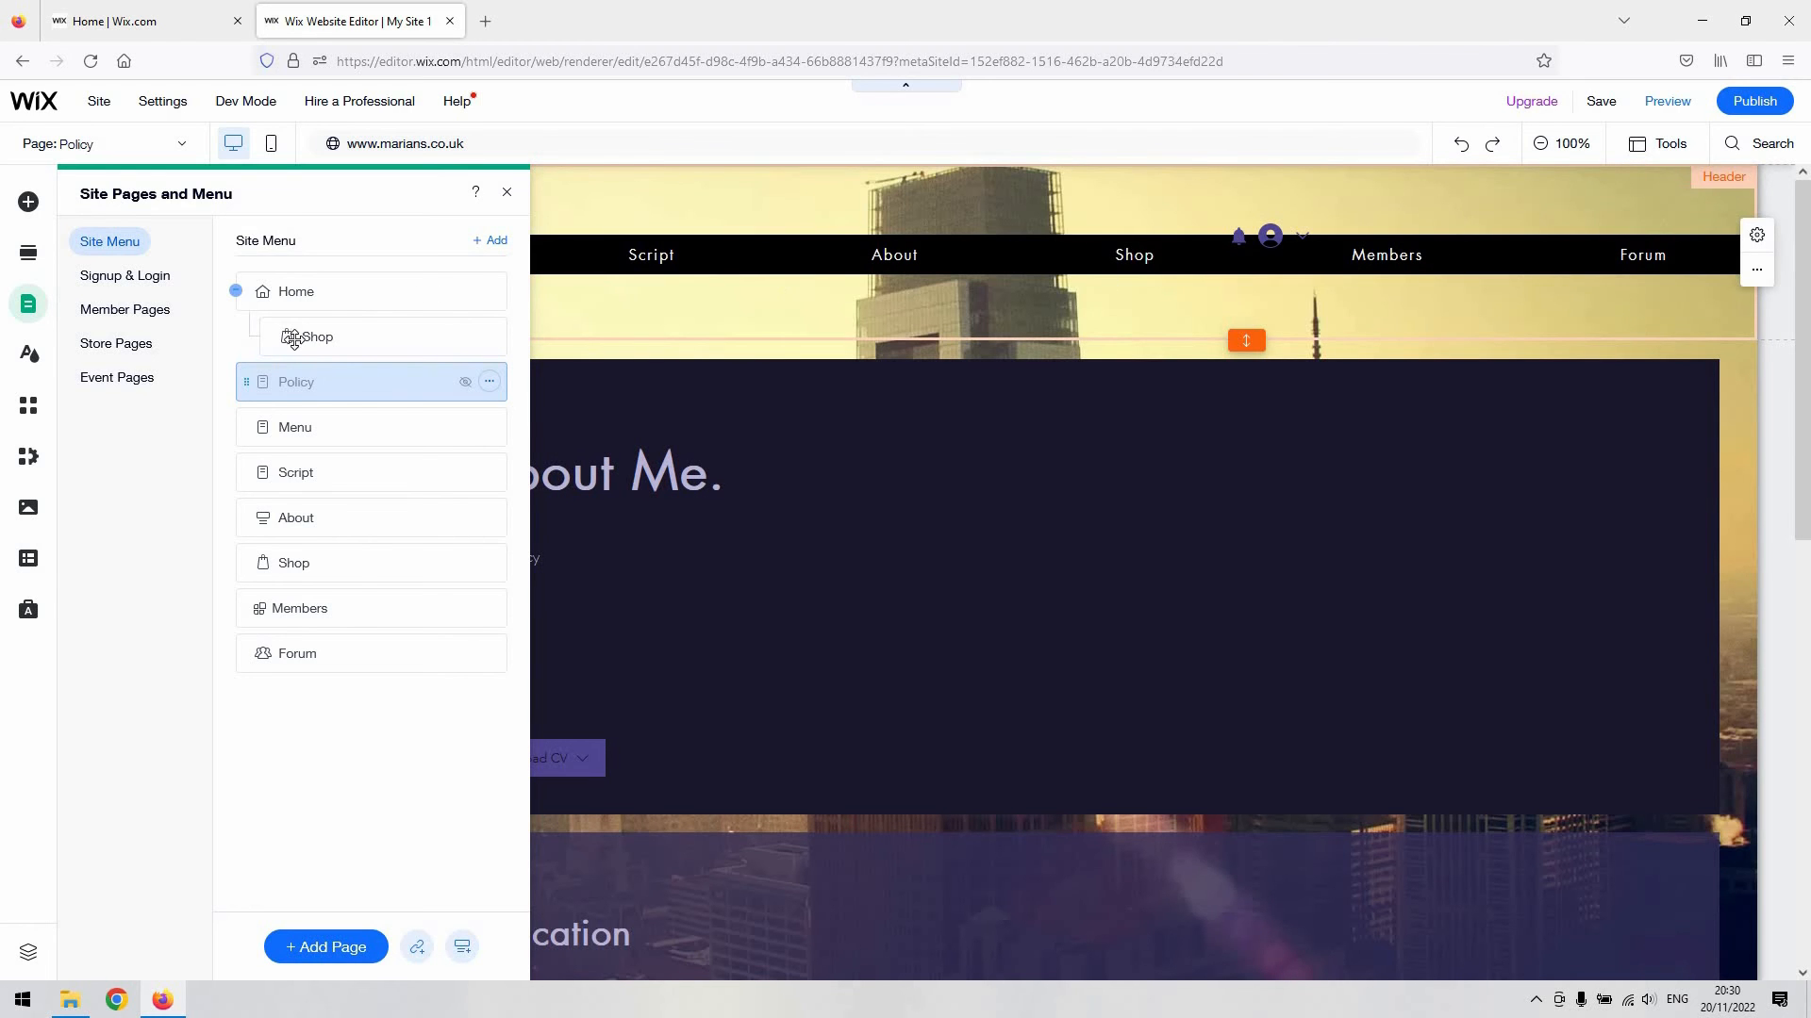
click(506, 193)
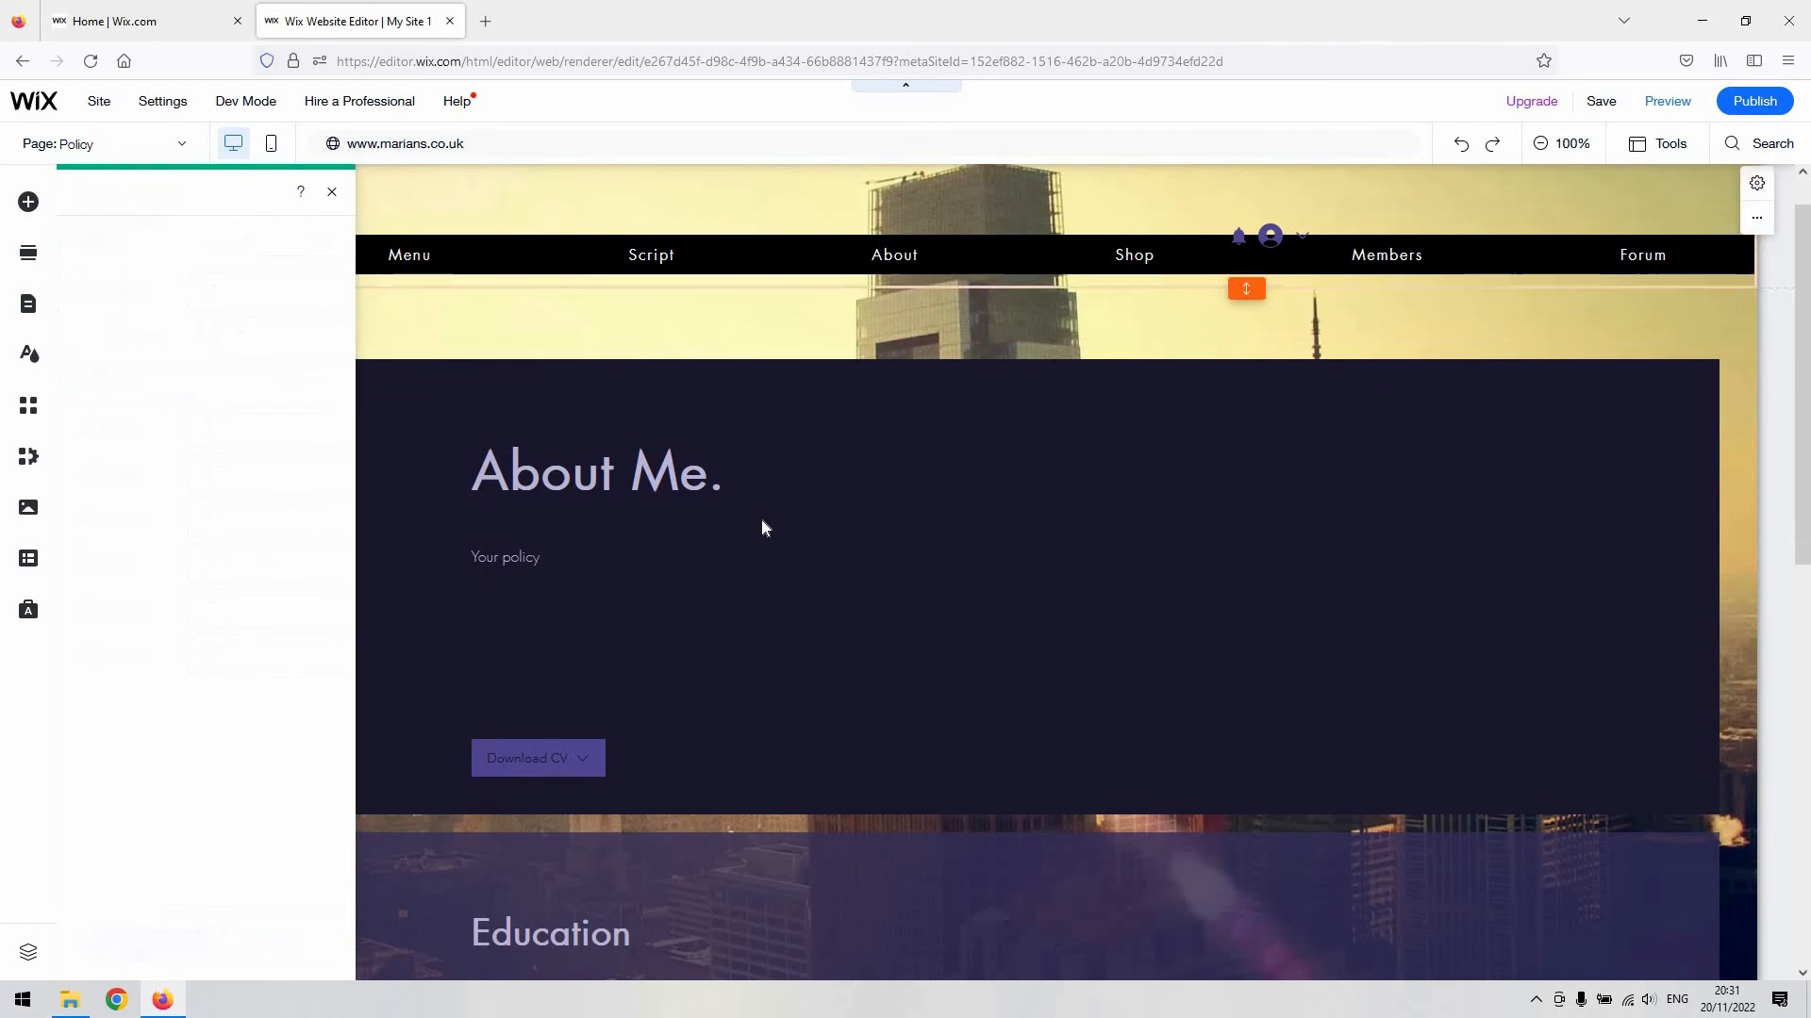
scroll(down, 3)
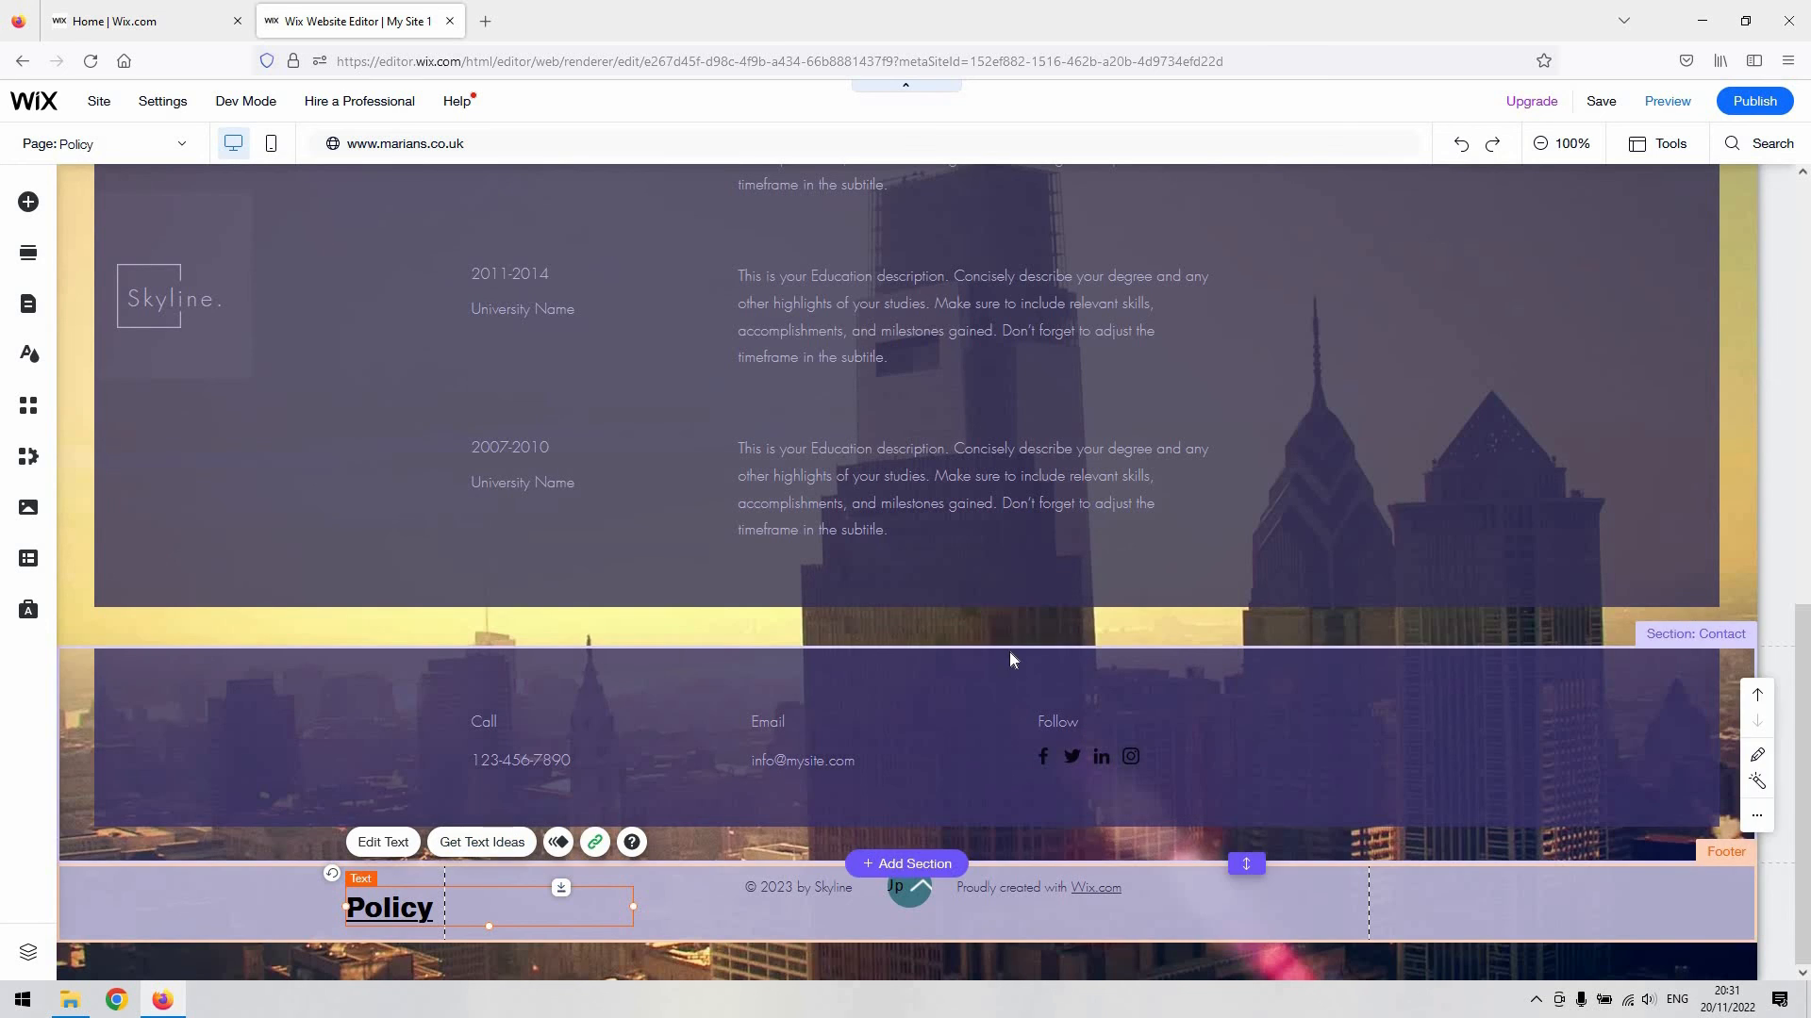
scroll(up, 3)
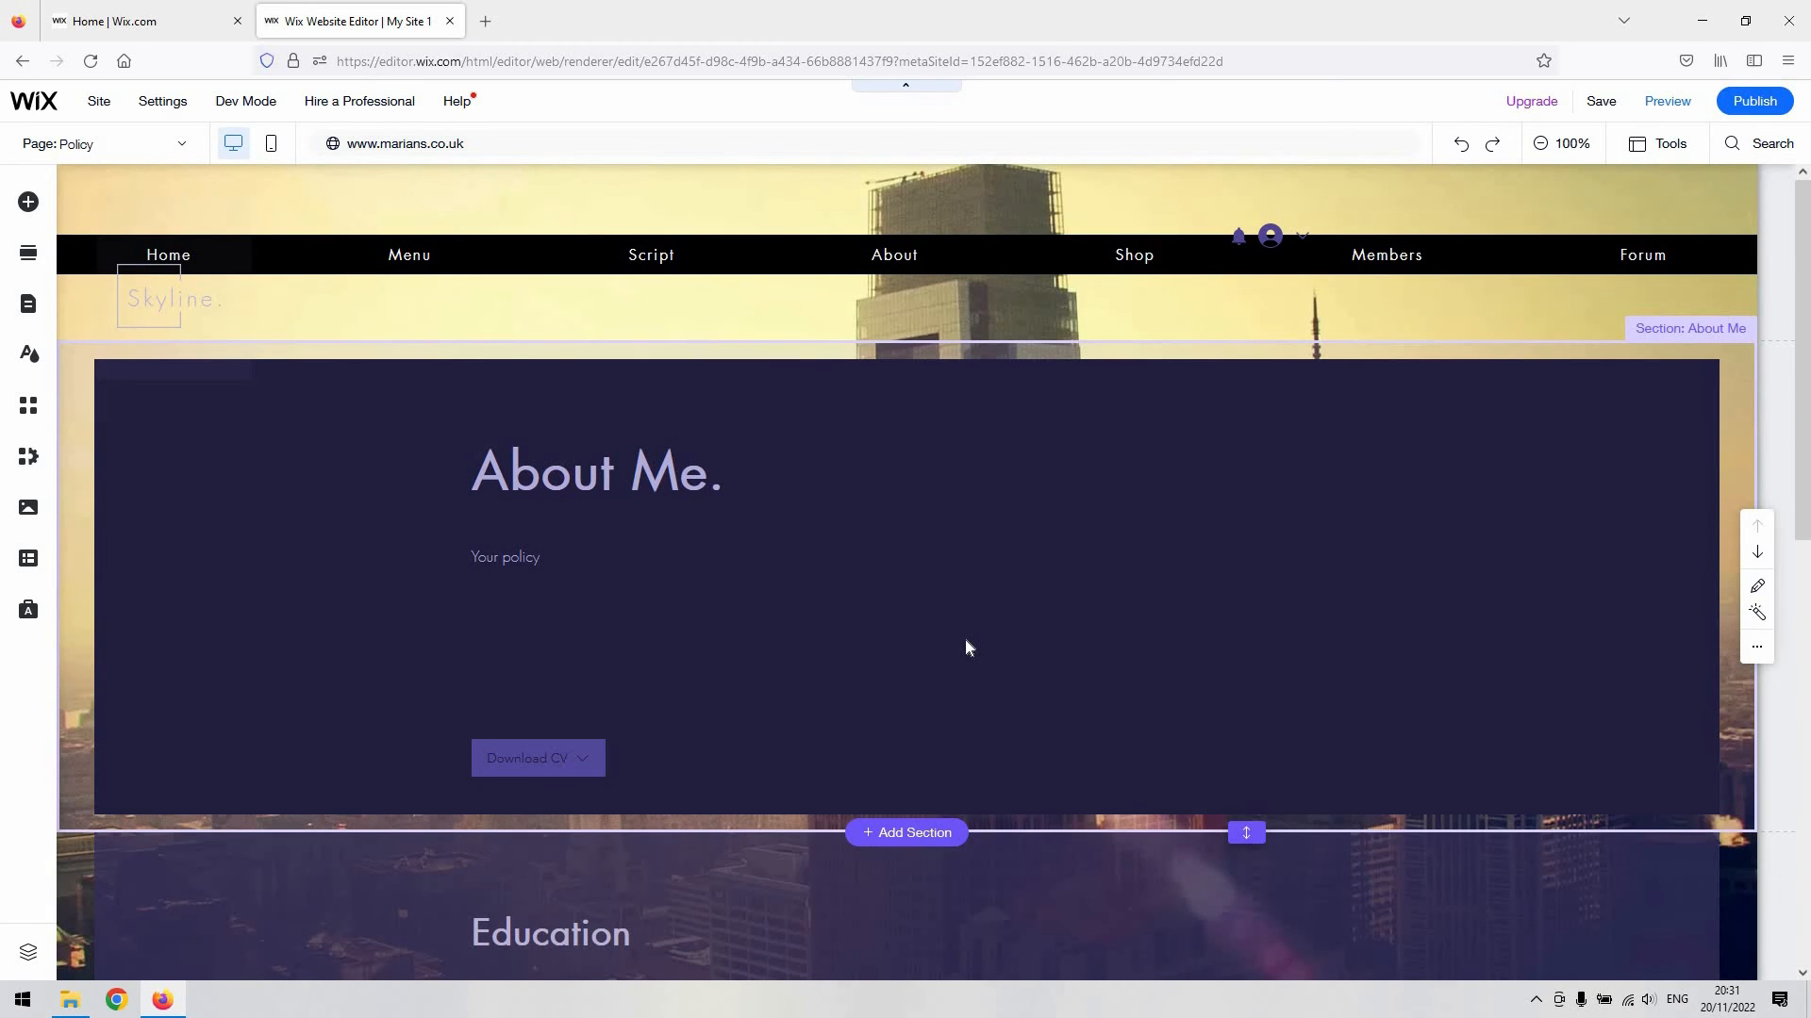